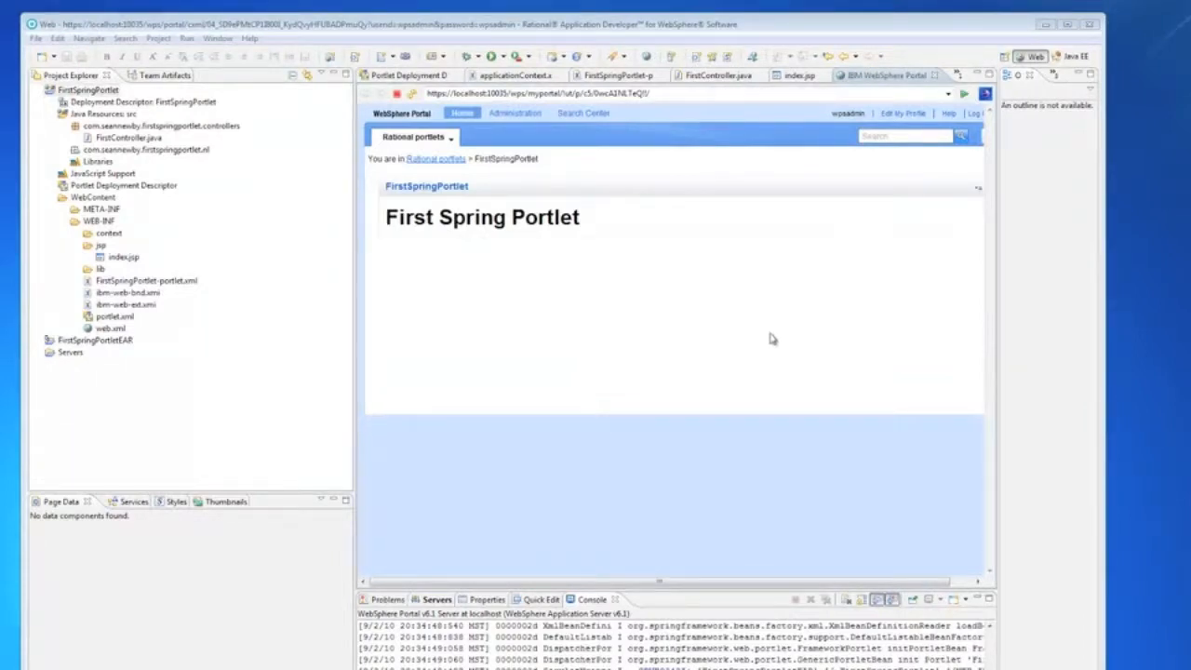
mouse_move(816, 294)
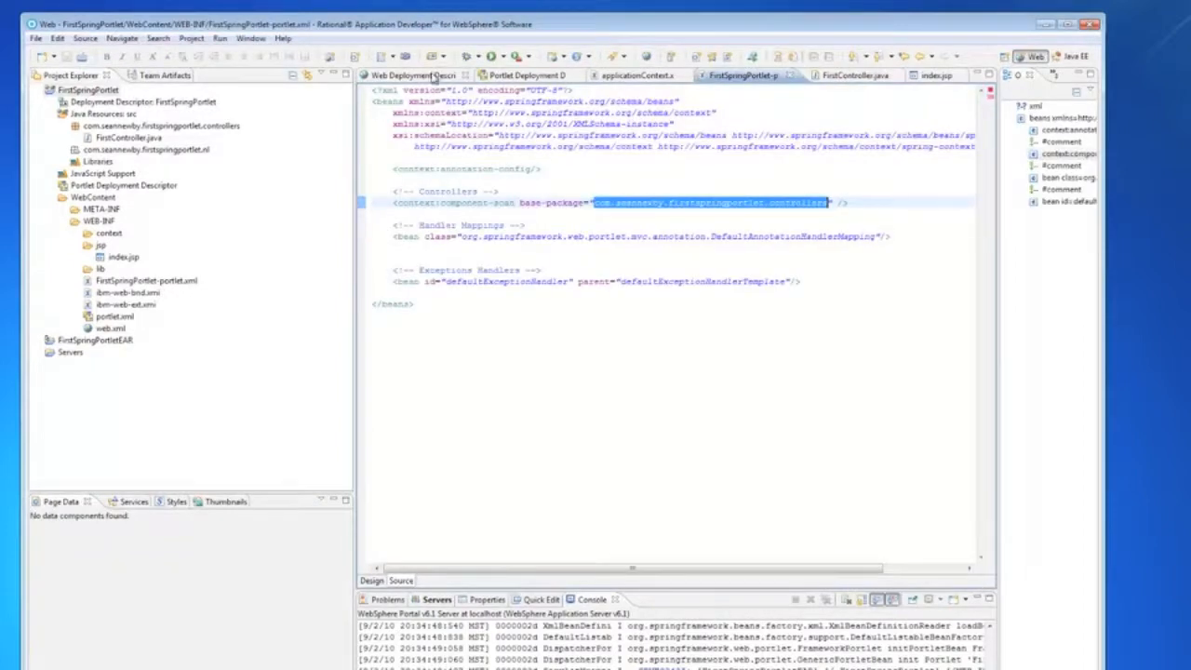
Step: Show the FirstController class with its VIEW-mode showIndex handler returning "index"
left_click(853, 74)
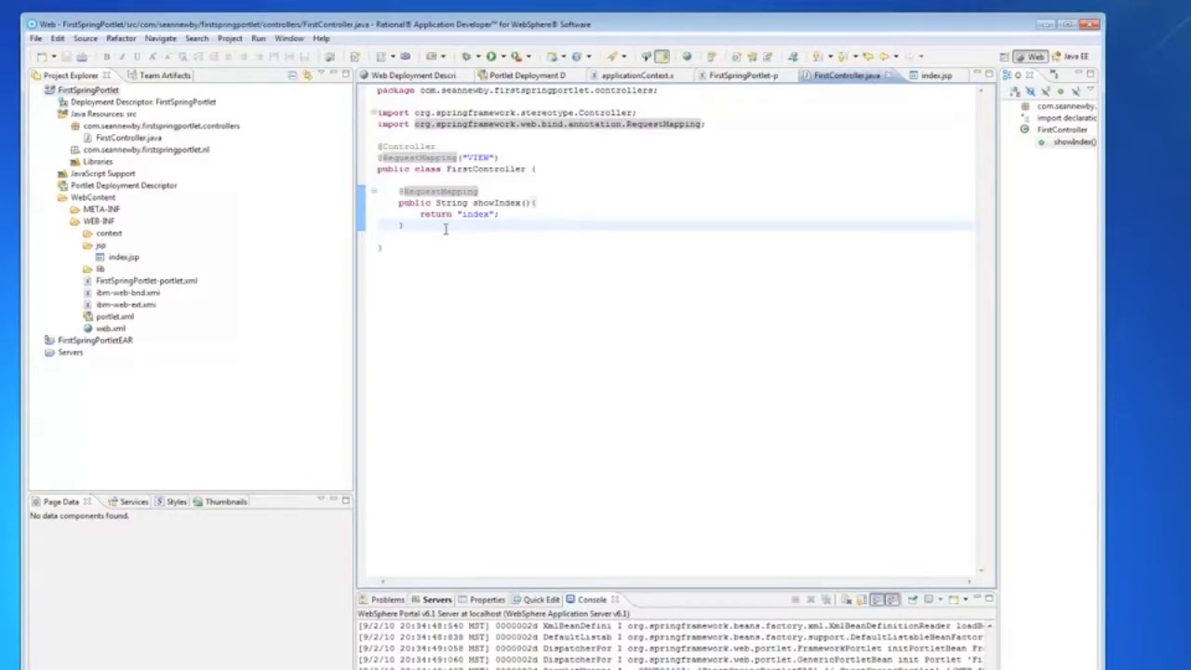
mouse_move(494, 264)
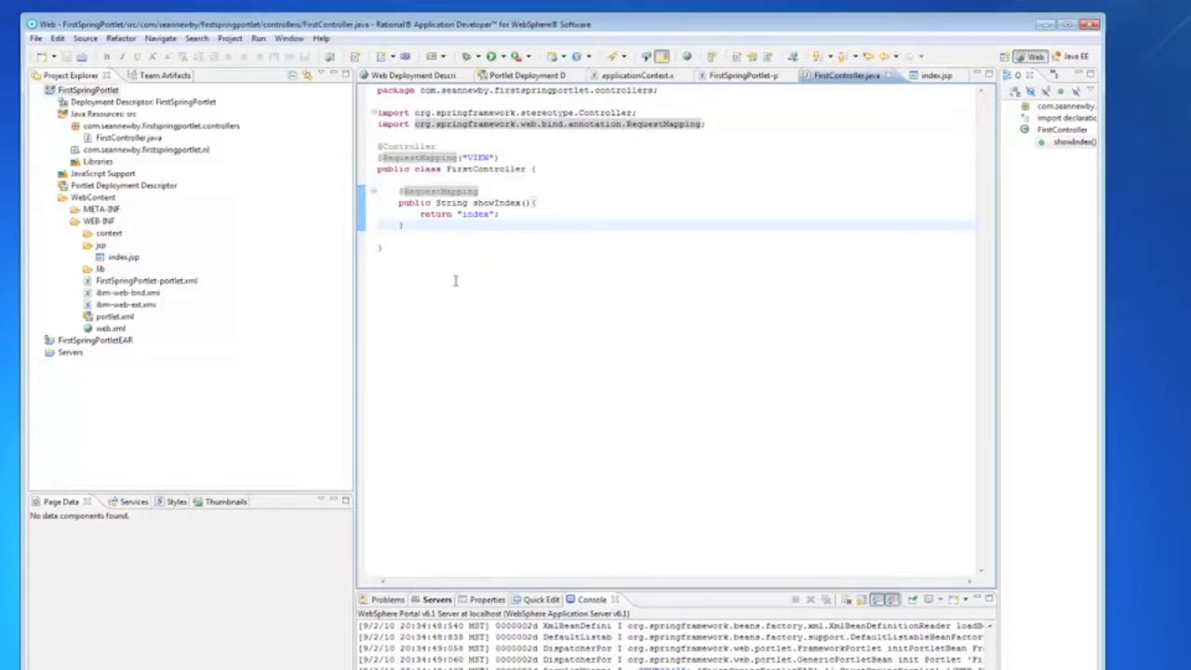
mouse_move(458, 274)
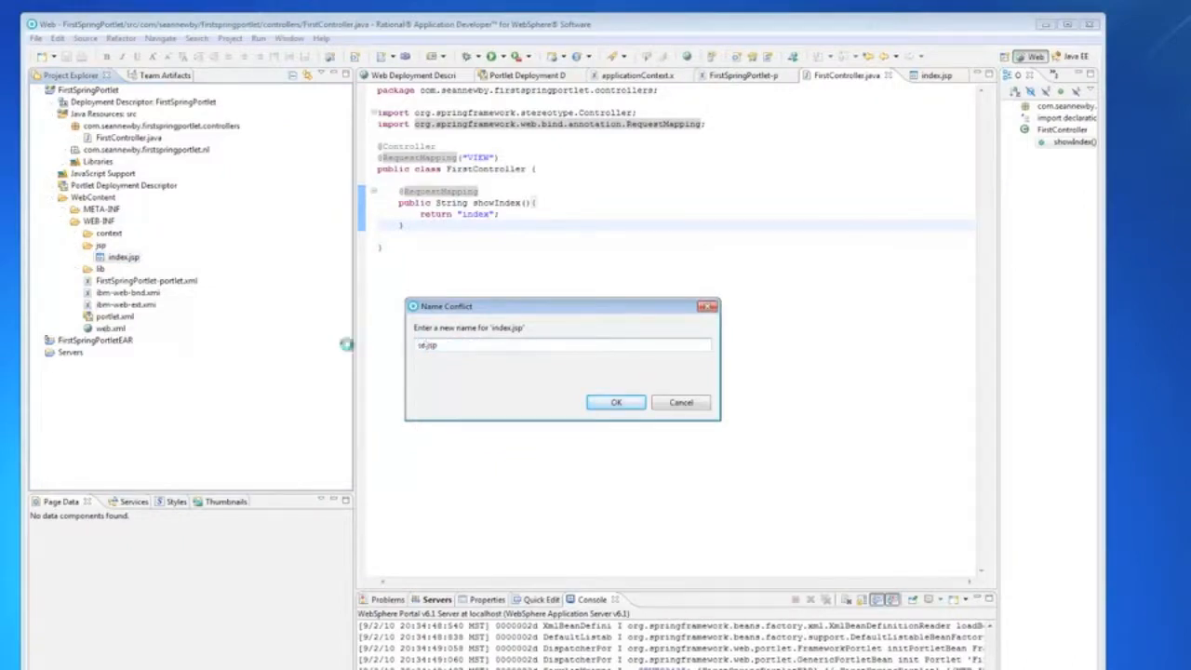
Step: Name the pasted copy of index.jsp secondPage.jsp in the Name Conflict dialog
type("secondPage.jsp")
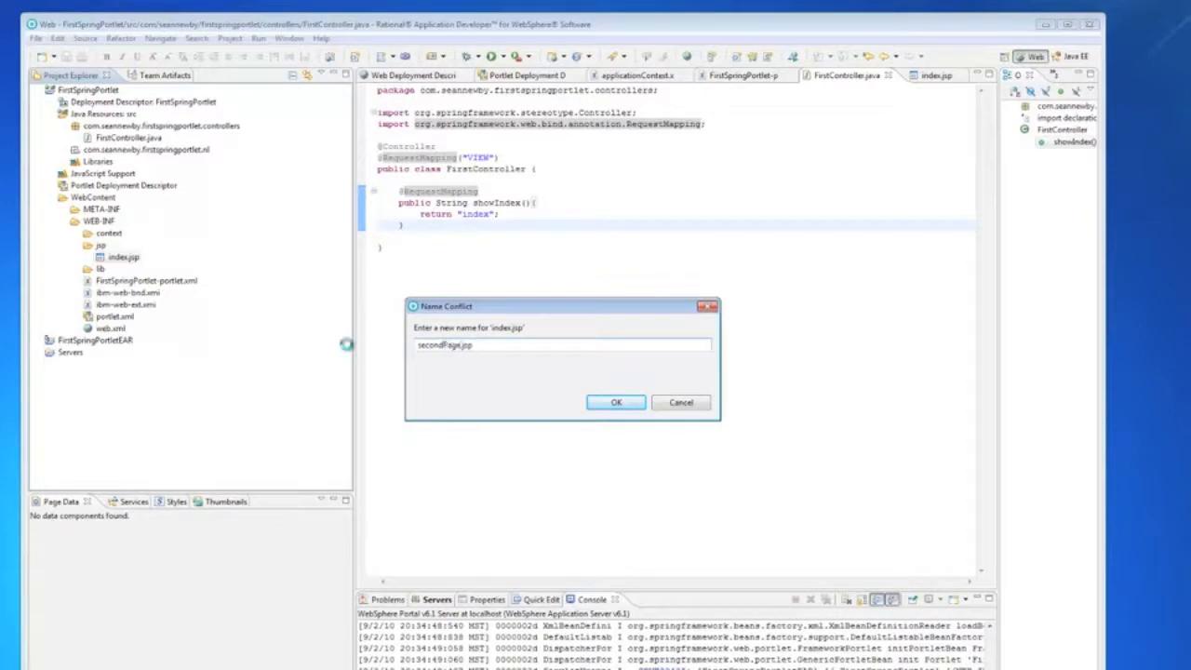
left_click(614, 402)
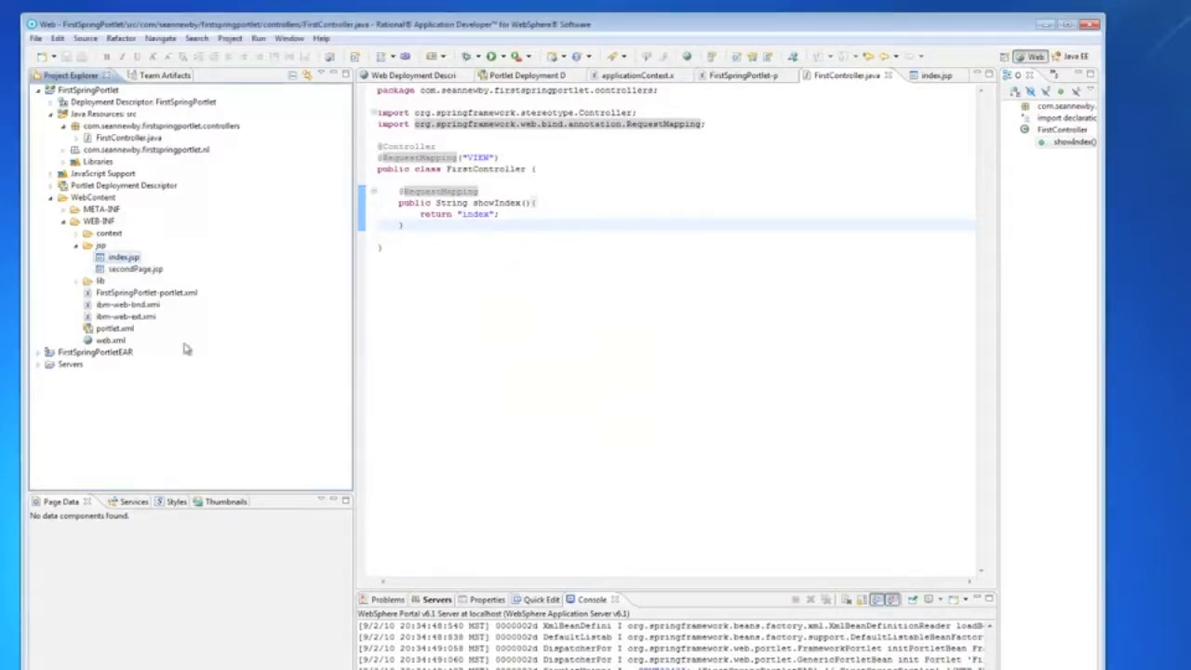
Step: Change the h1 heading of secondPage.jsp to "Second Page" and save the file
double_click(134, 268)
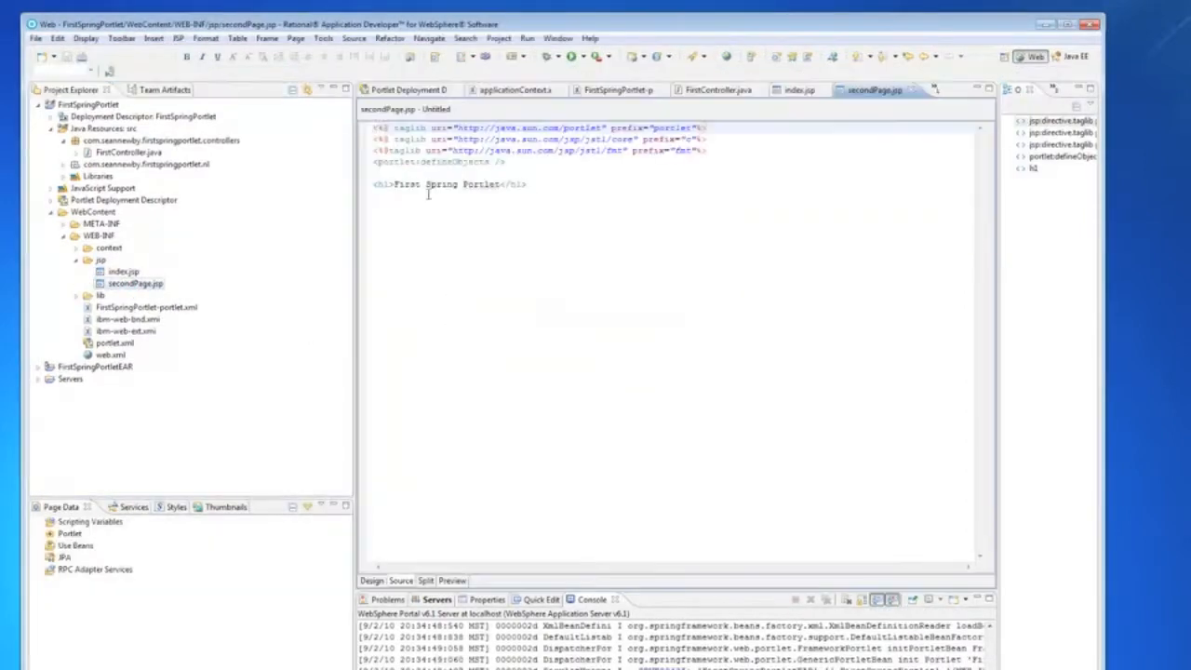
double_click(437, 184)
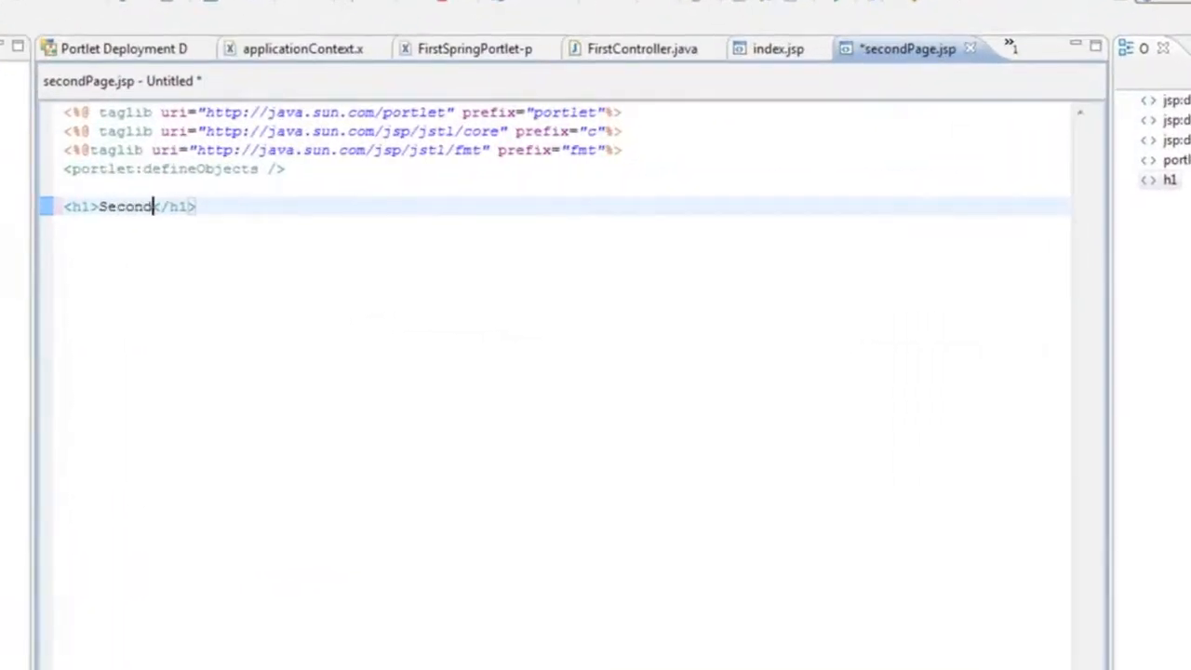
type("Page")
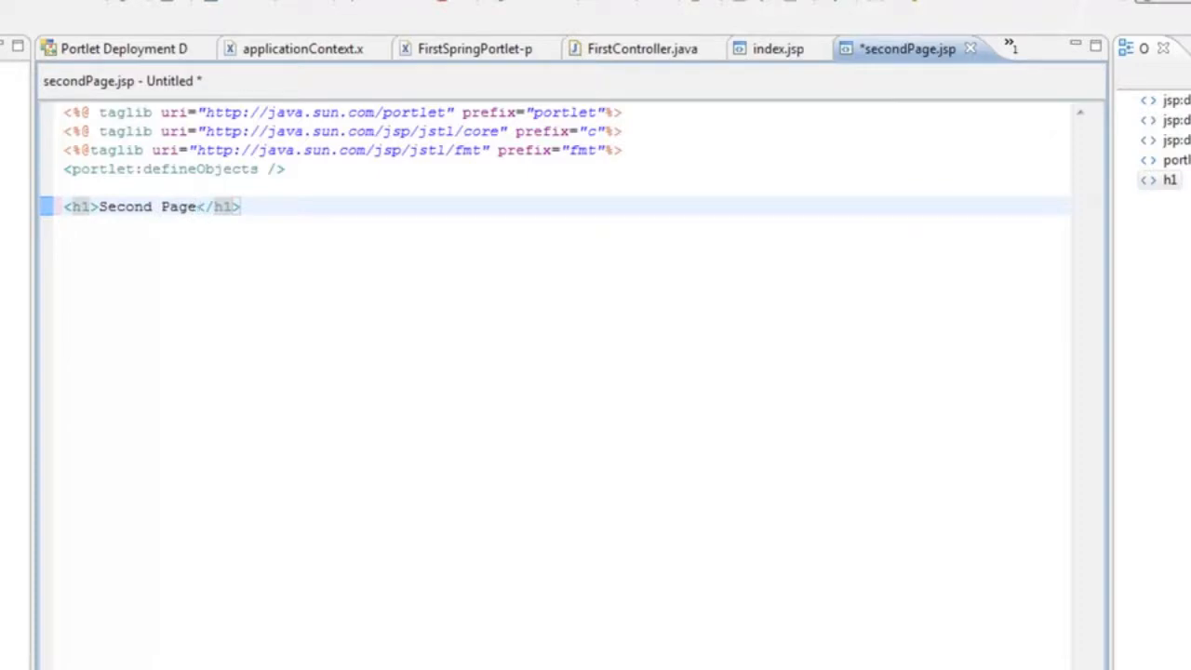
key("ctrl+s")
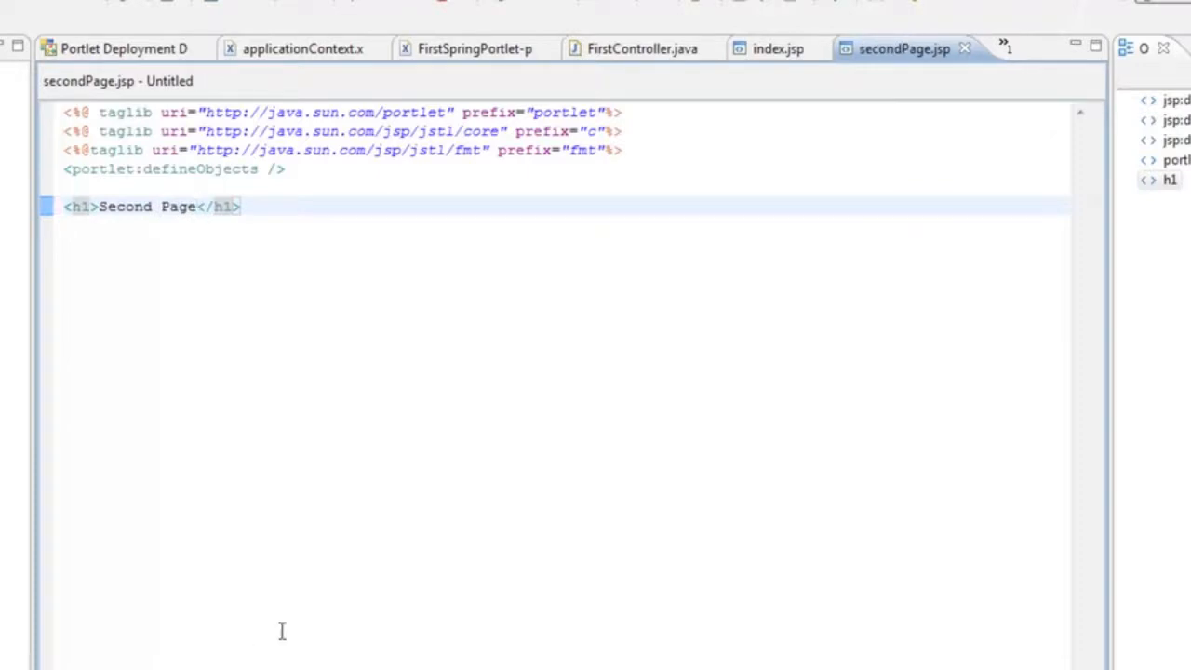
mouse_move(642, 48)
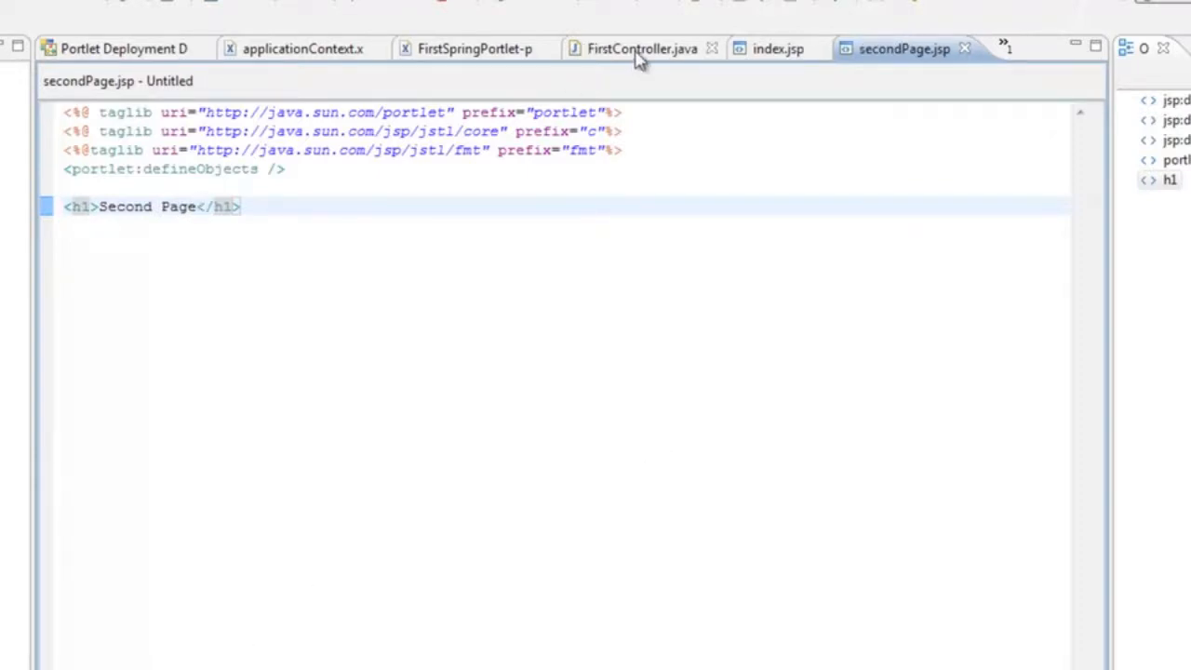
Step: Write public String showSecondPage() returning "secondPage" below showIndex in FirstController
left_click(642, 49)
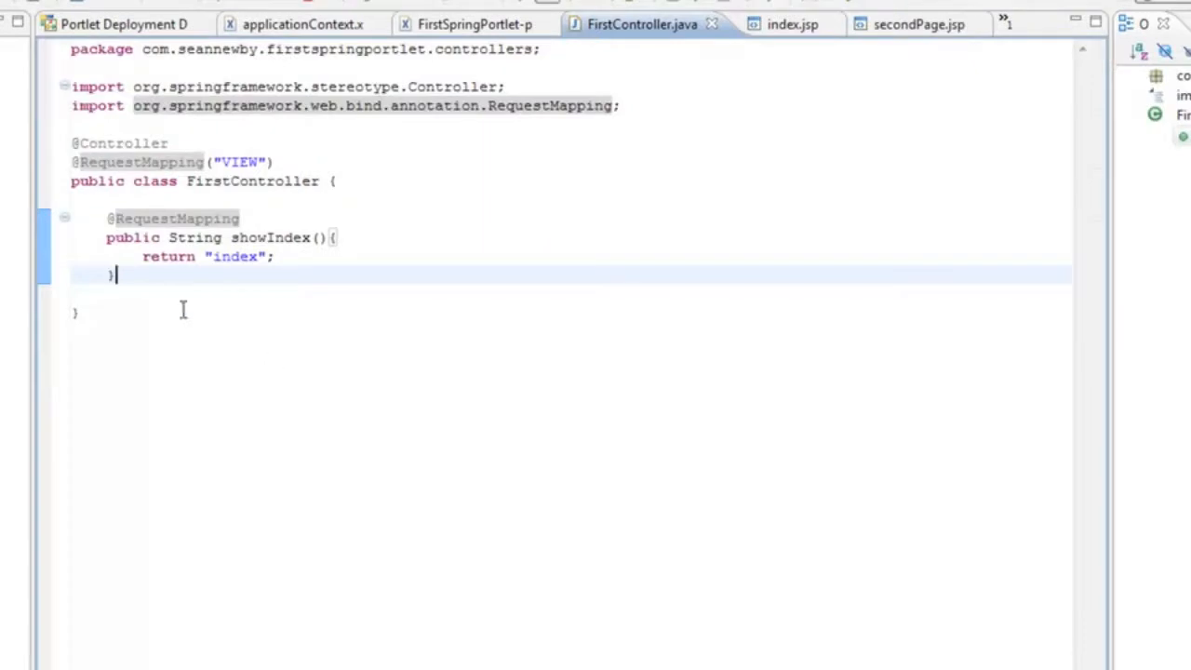
key("enter")
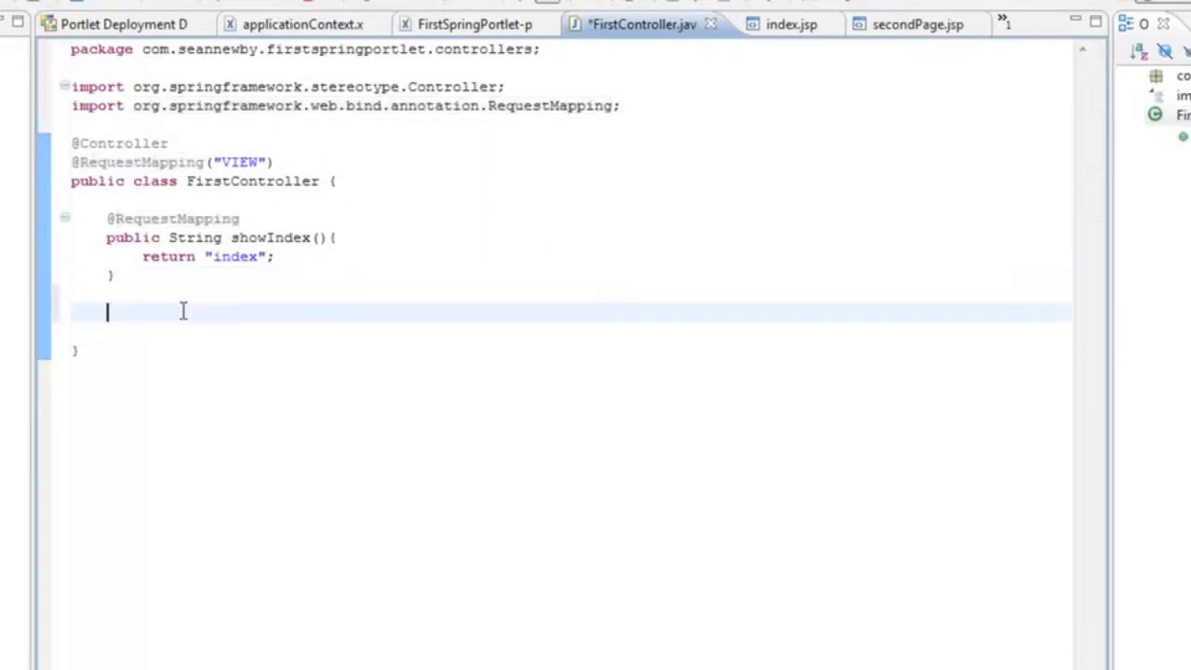
type("public S")
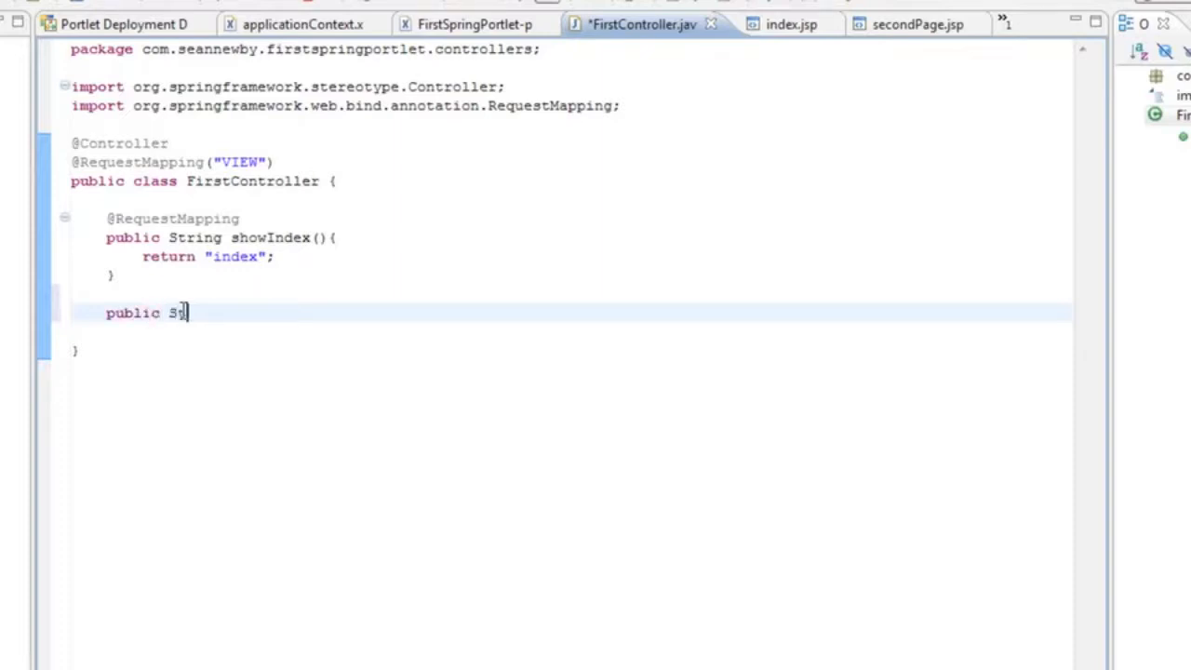
type("tring sh")
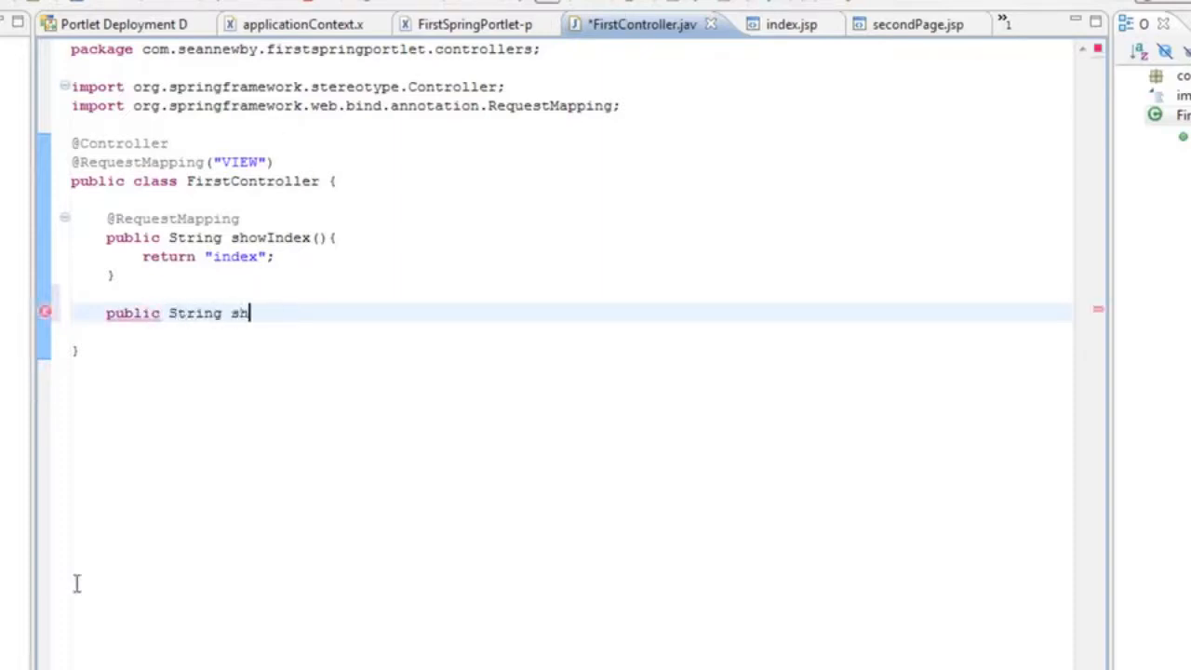
type("ows")
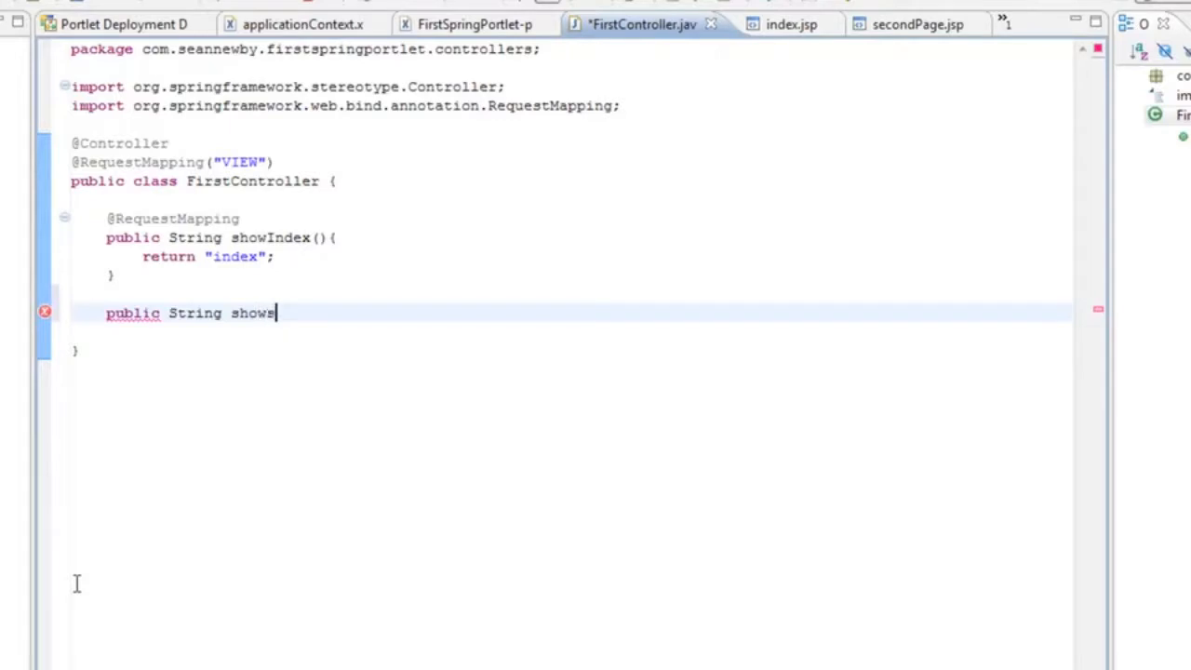
type("econdPage")
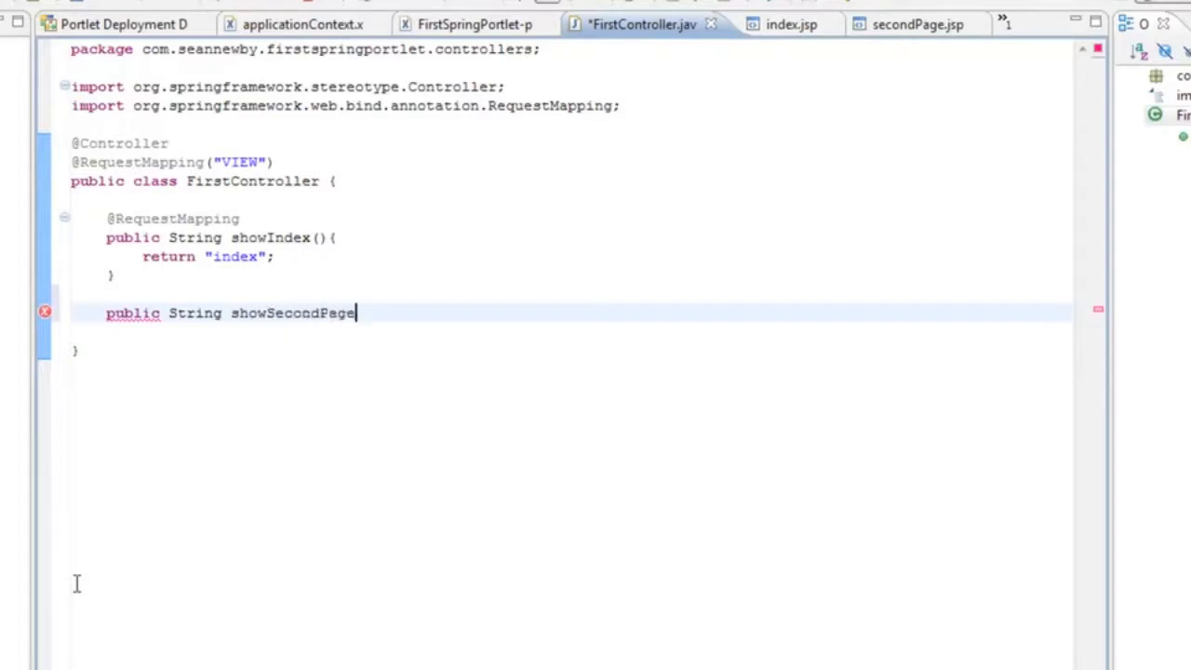
type("()")
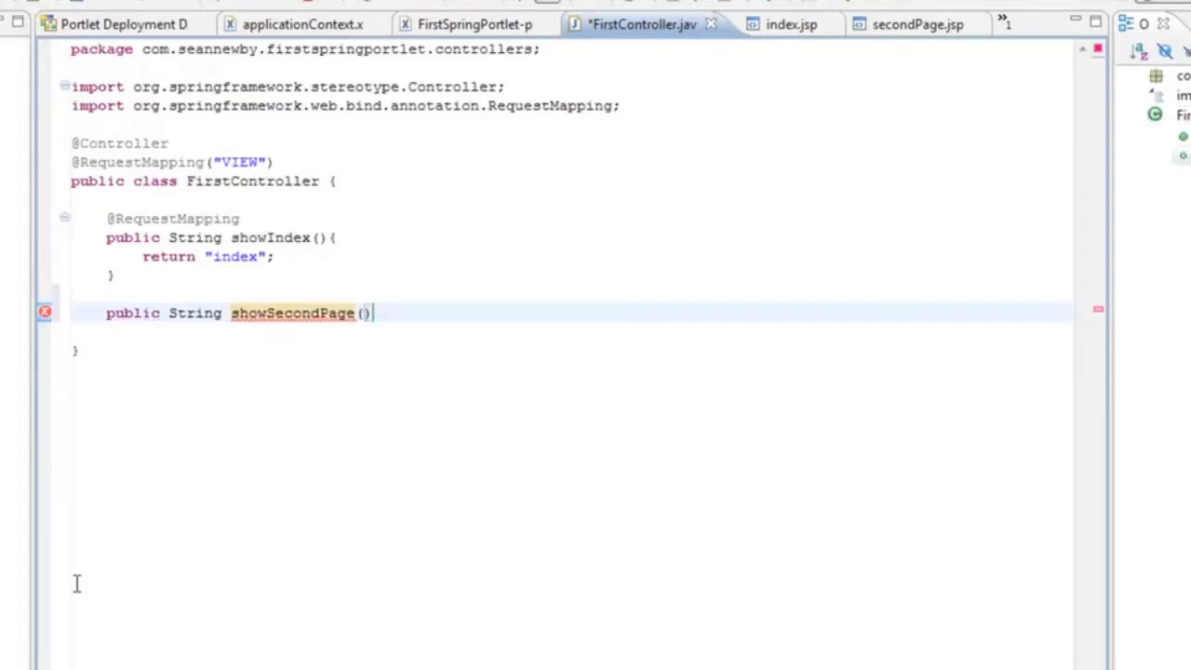
type("{")
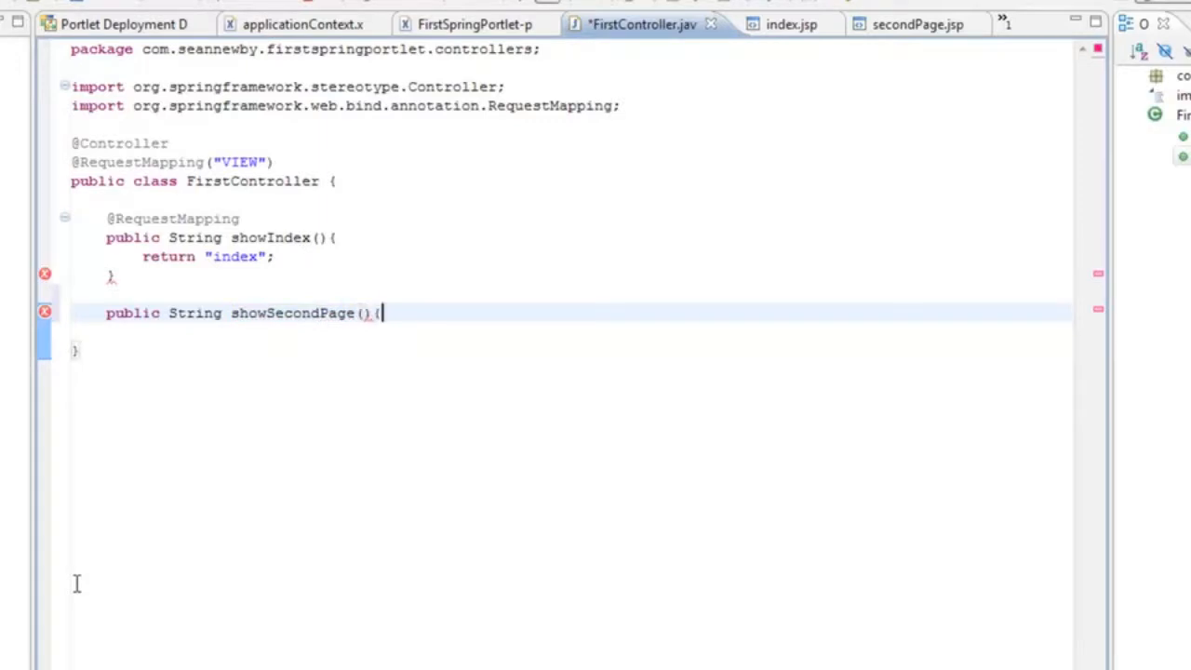
type("return")
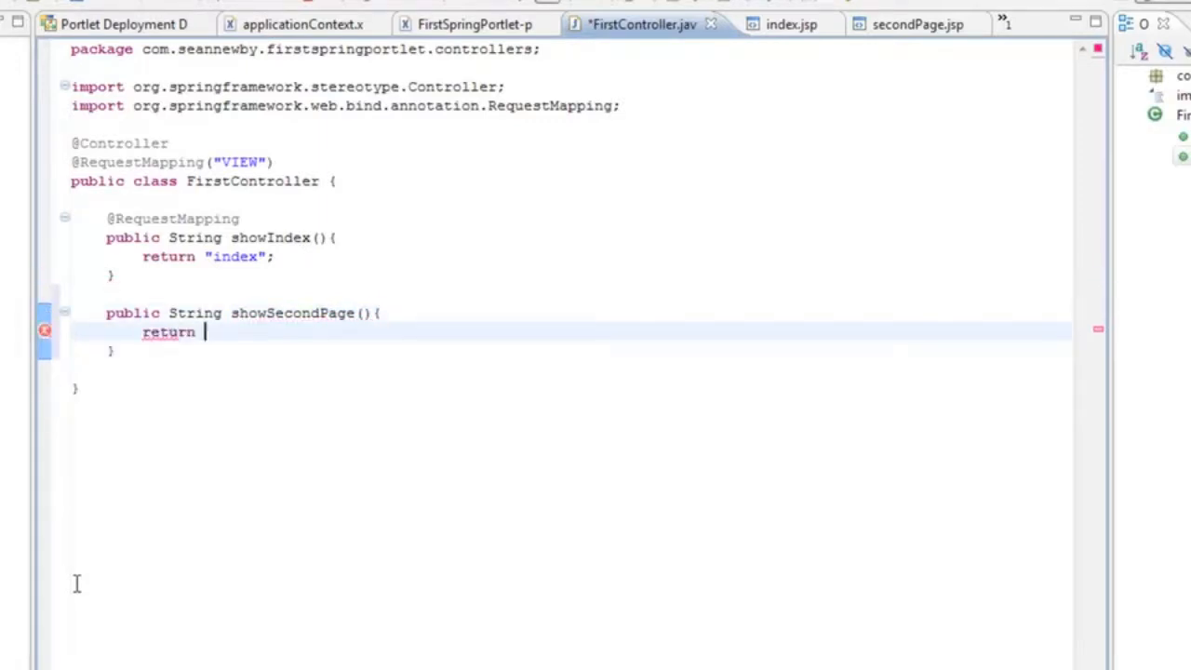
type("\"secod")
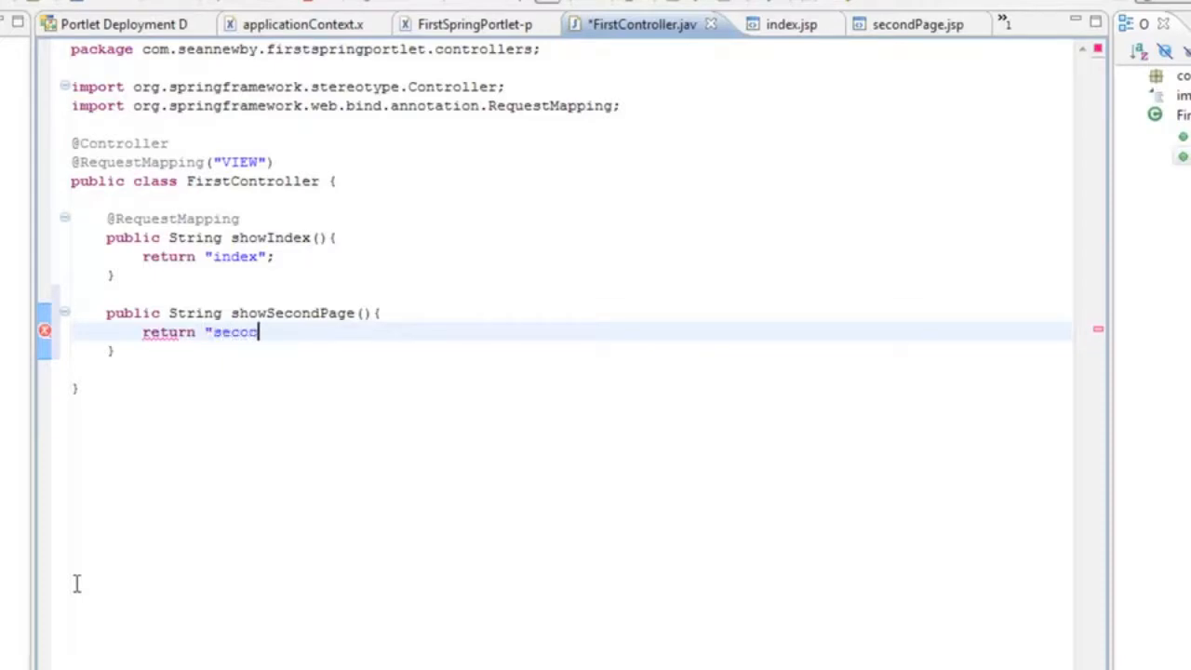
type("ndPage\"")
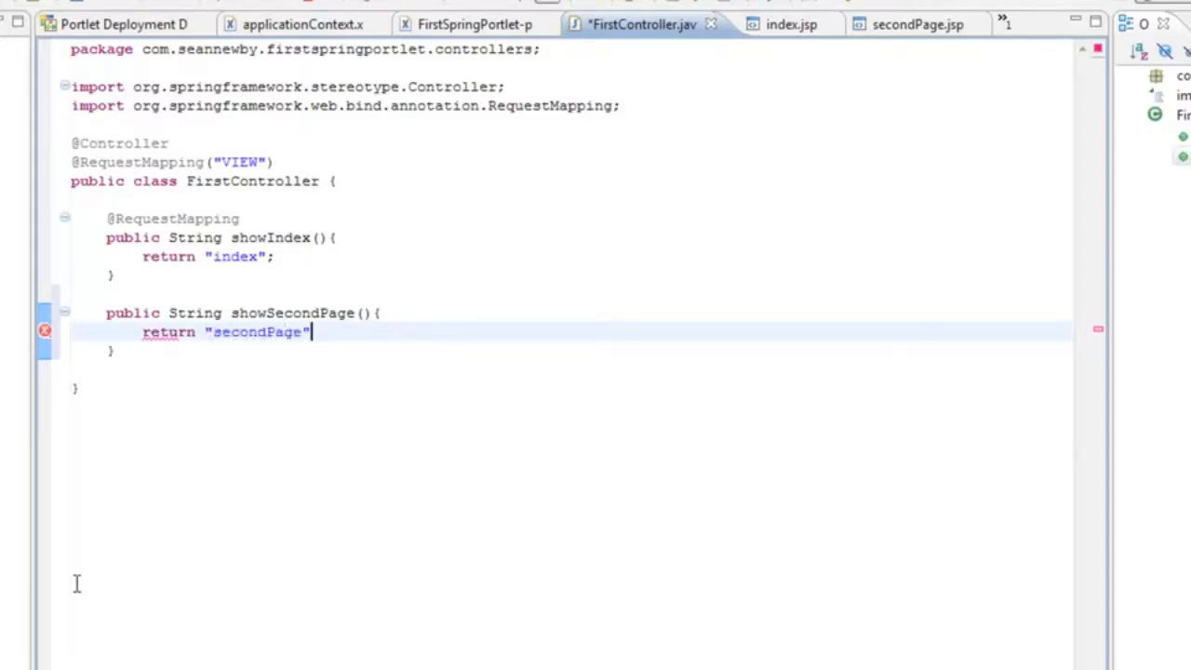
type(";")
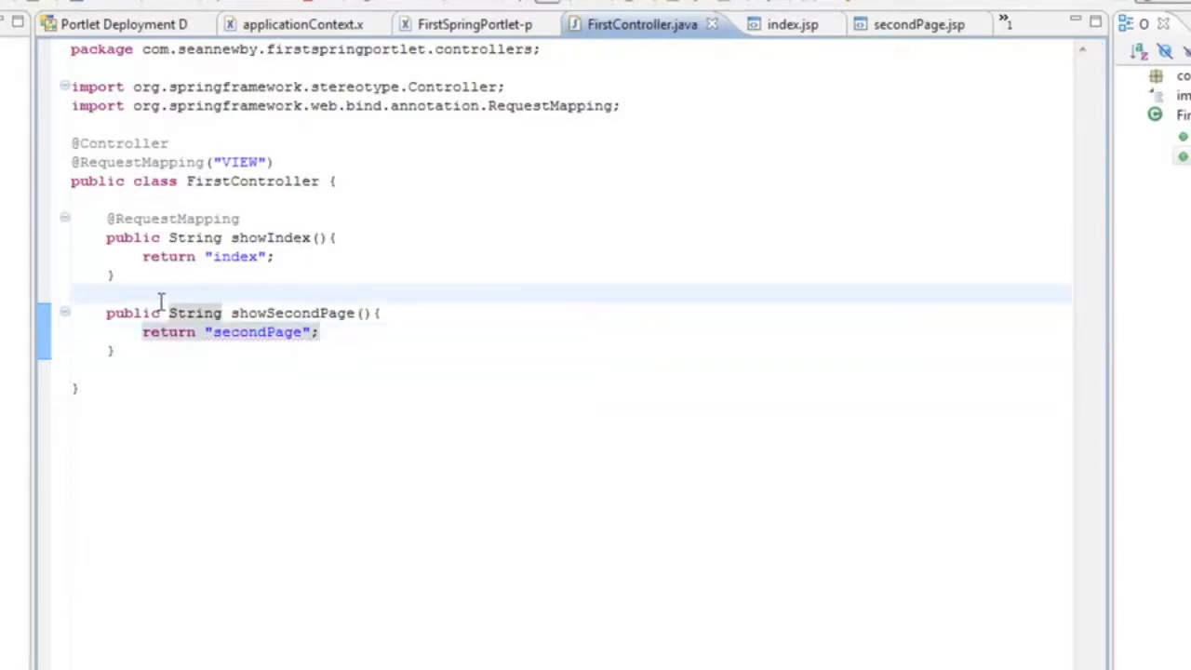
type("@")
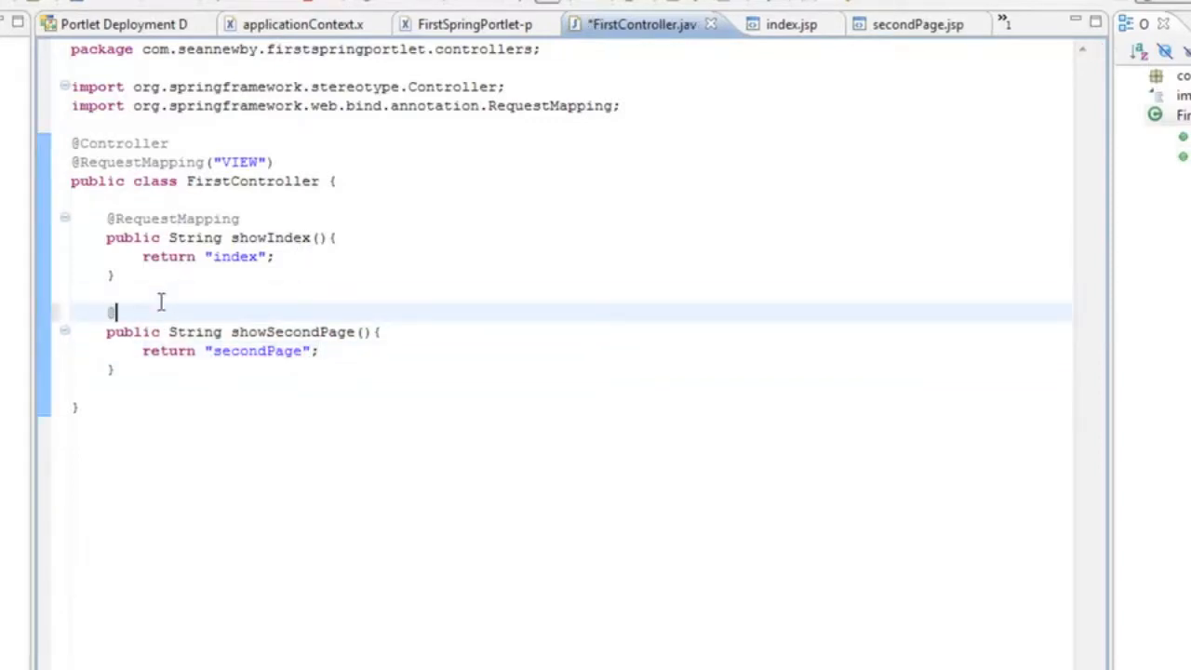
type("@Re")
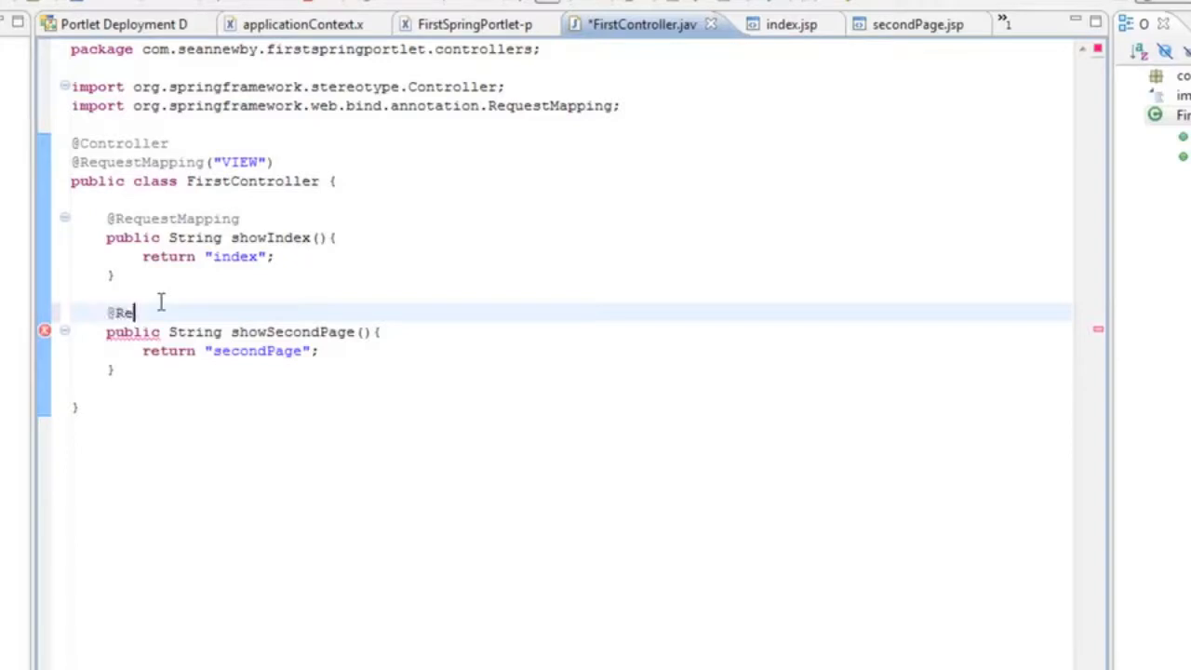
type("questMapping")
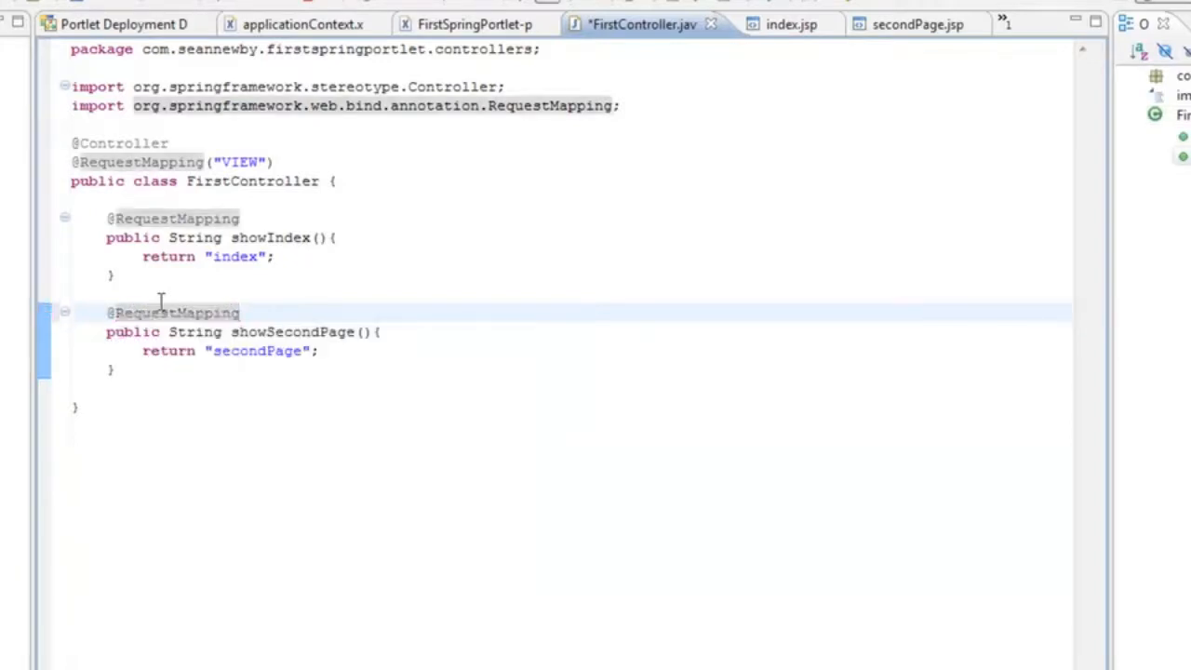
type("()")
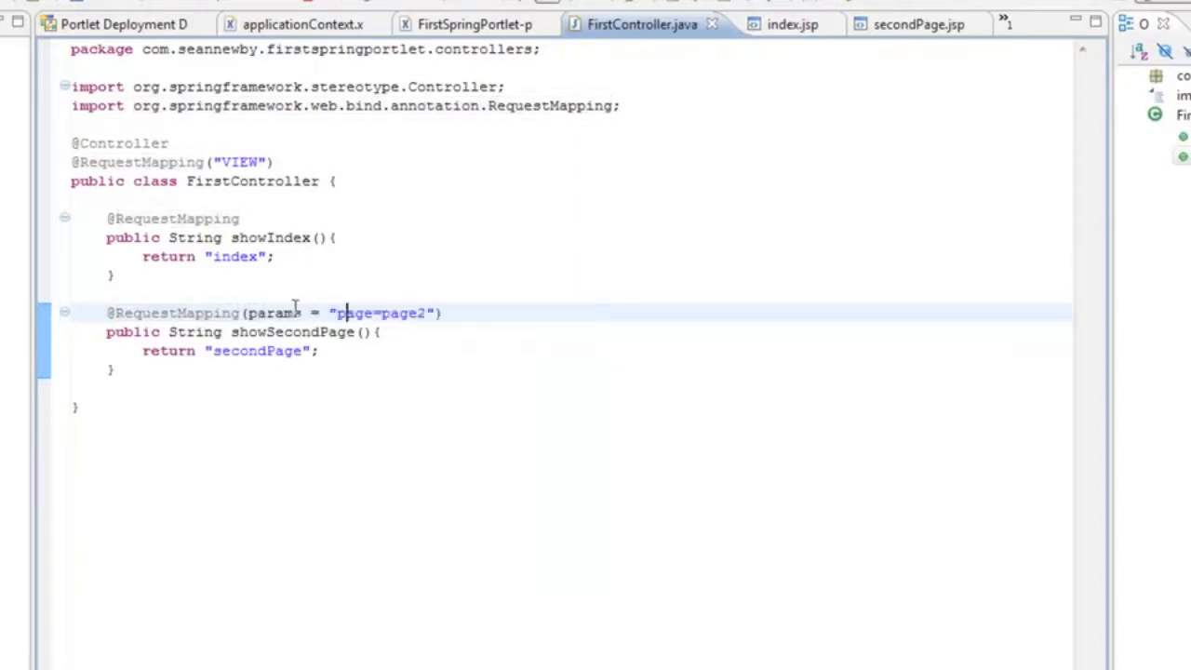
double_click(354, 313)
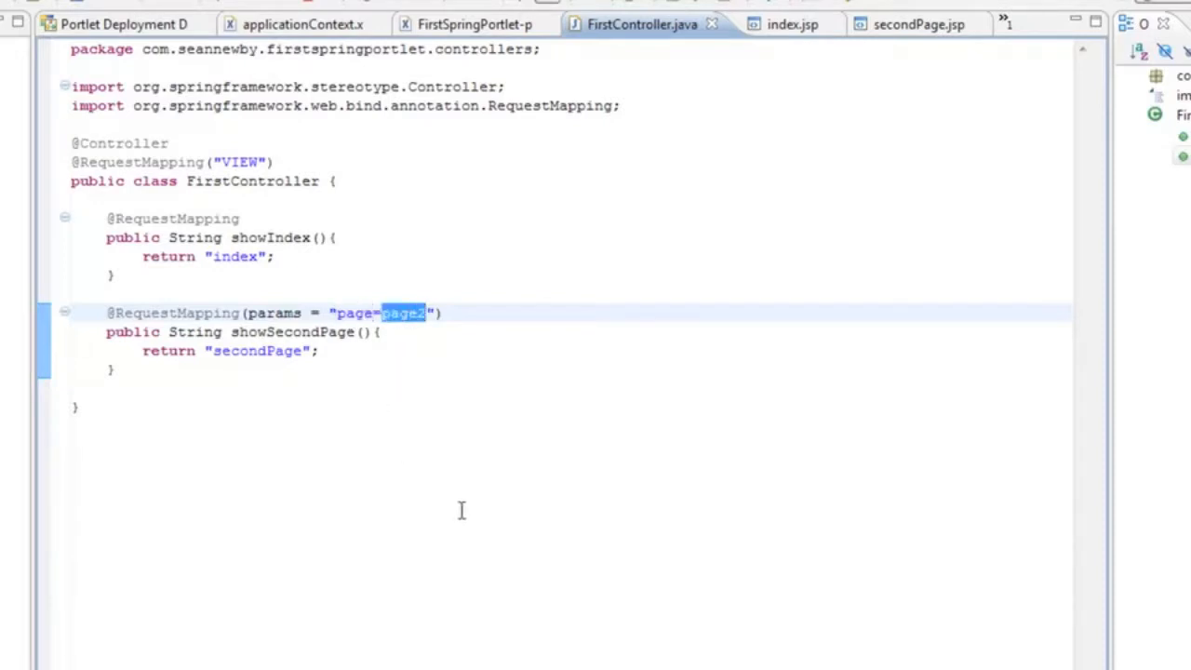
mouse_move(344, 313)
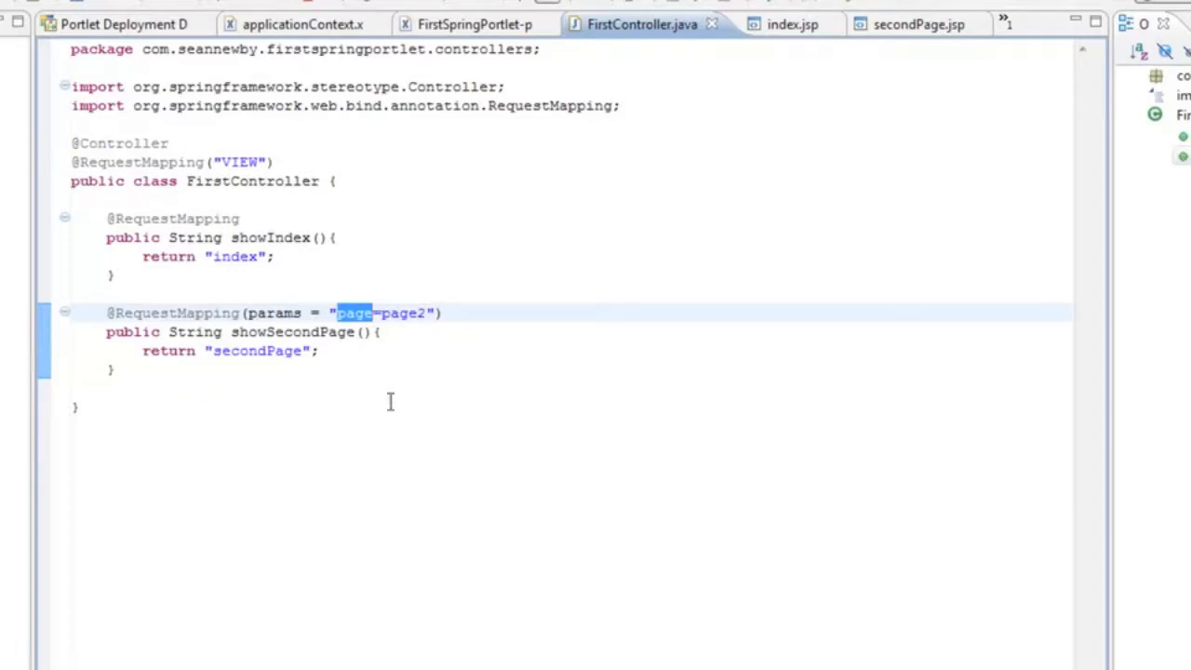
double_click(402, 313)
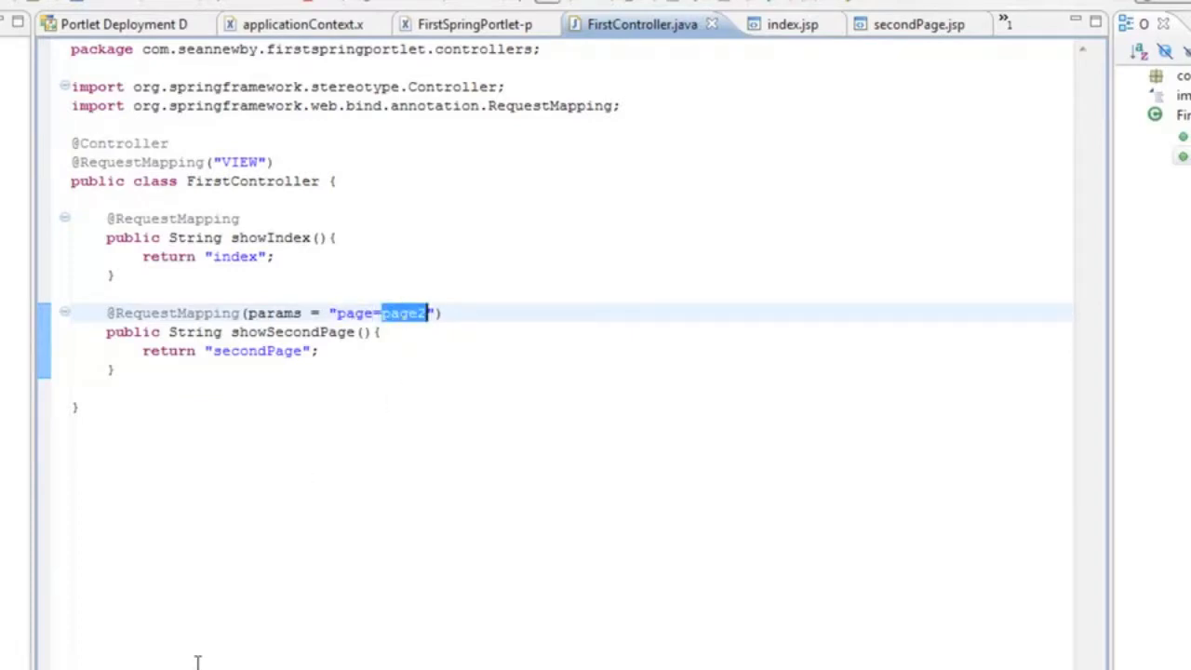
mouse_move(305, 532)
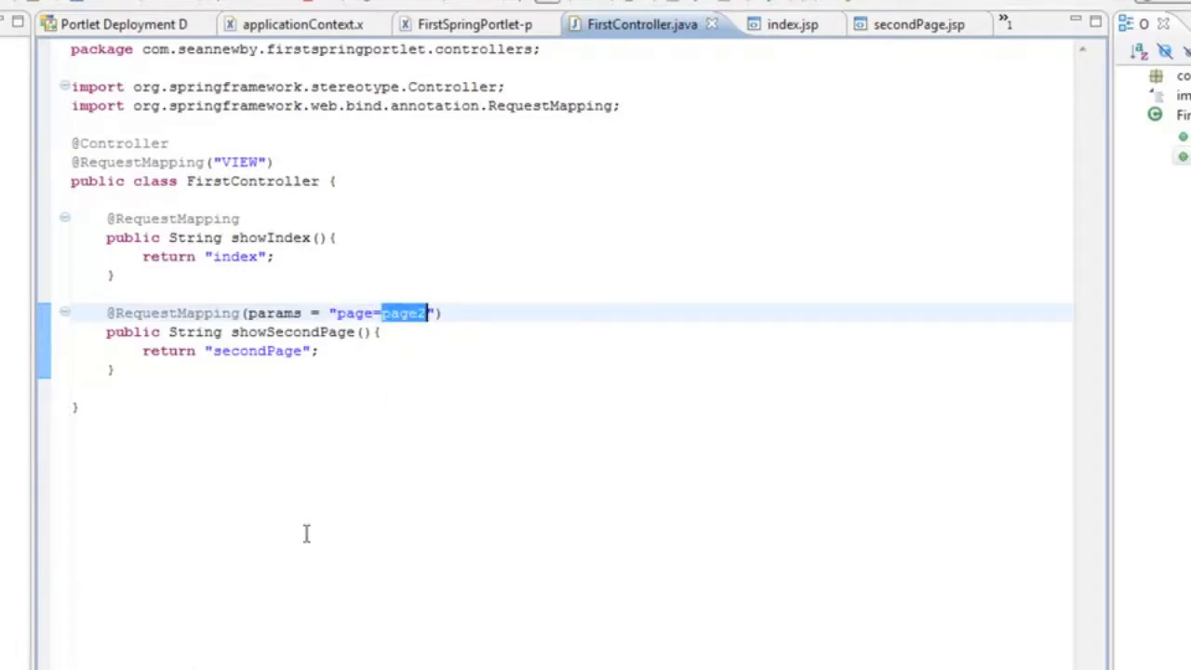
mouse_move(782, 43)
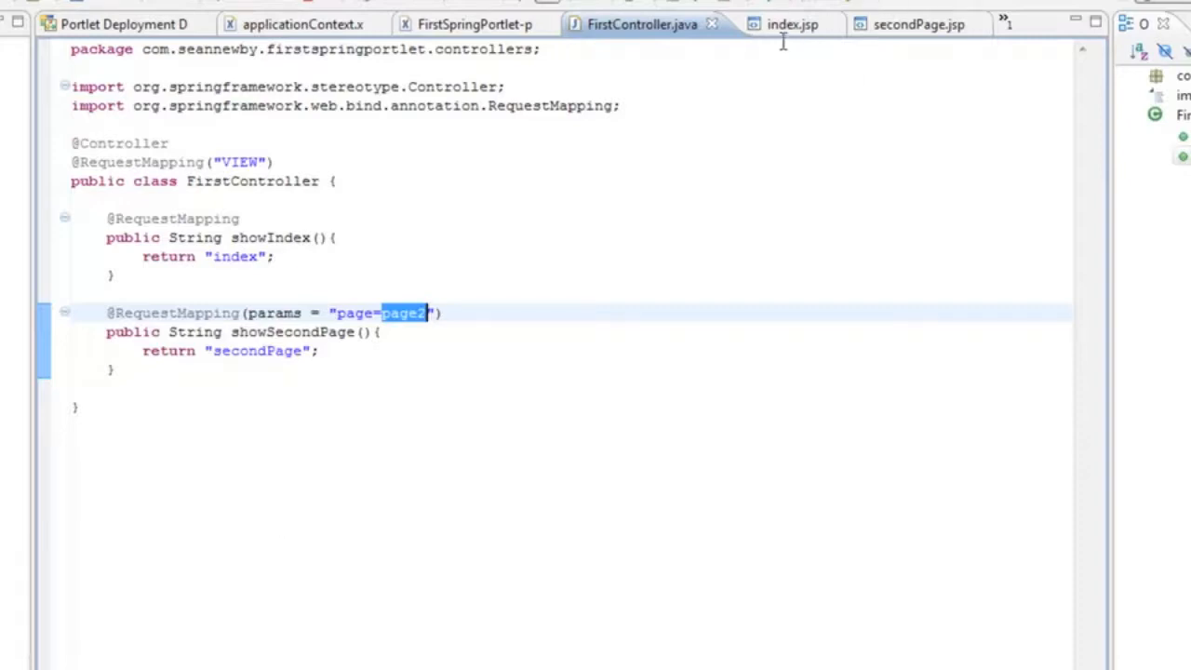
Step: Add a <portlet:renderURL> in index.jsp with a nested <portlet:param name="page" value="page2"/>
left_click(789, 24)
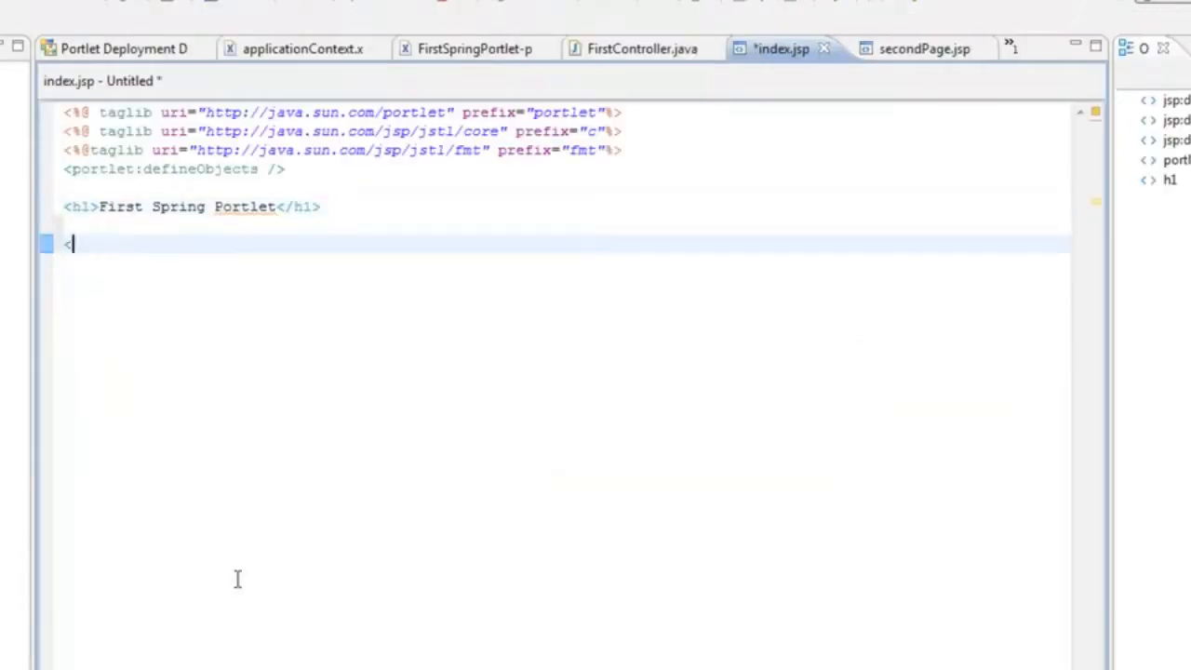
type("portlet:renderURL>")
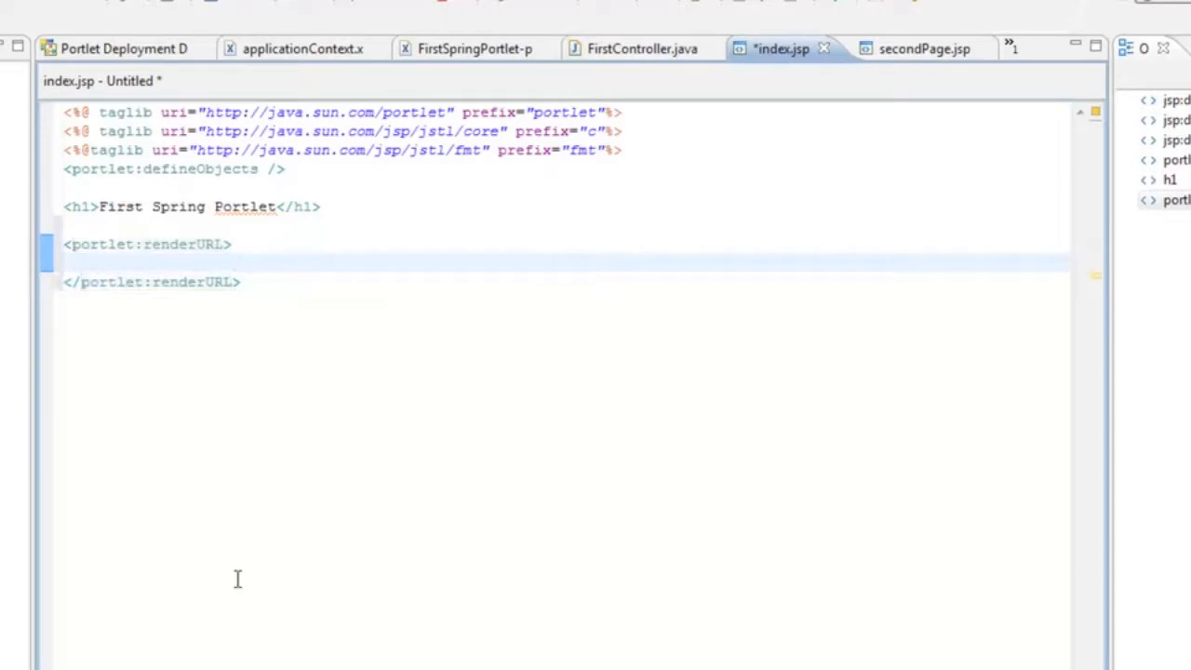
type("<por")
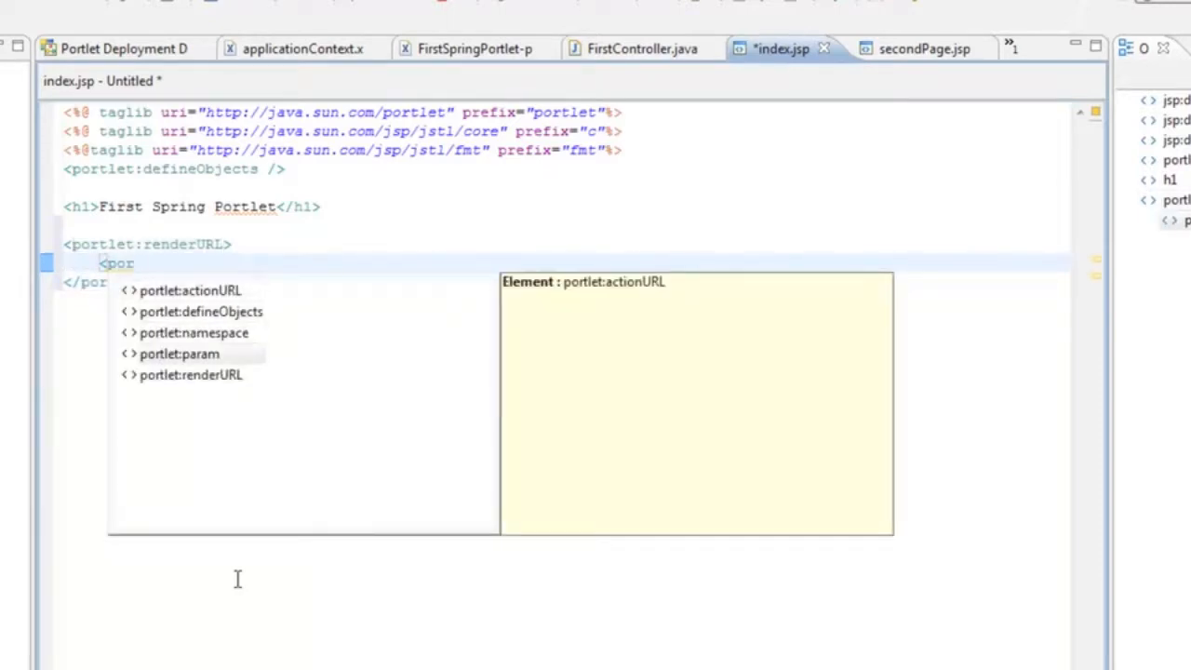
double_click(178, 354)
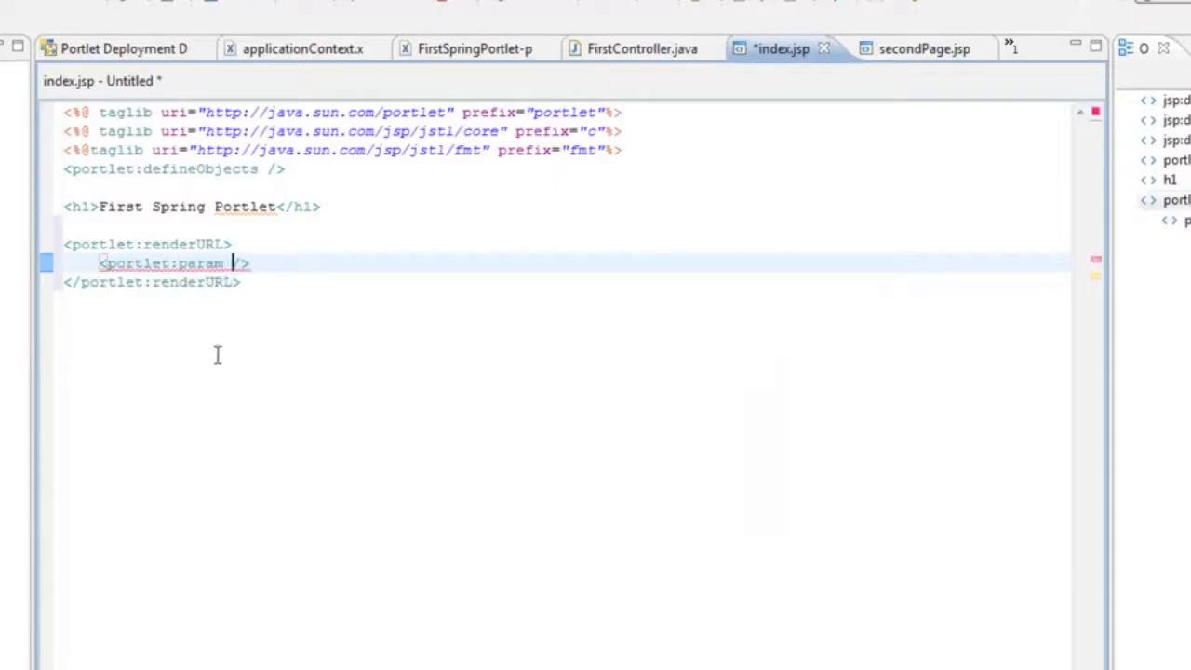
type("name=\"")
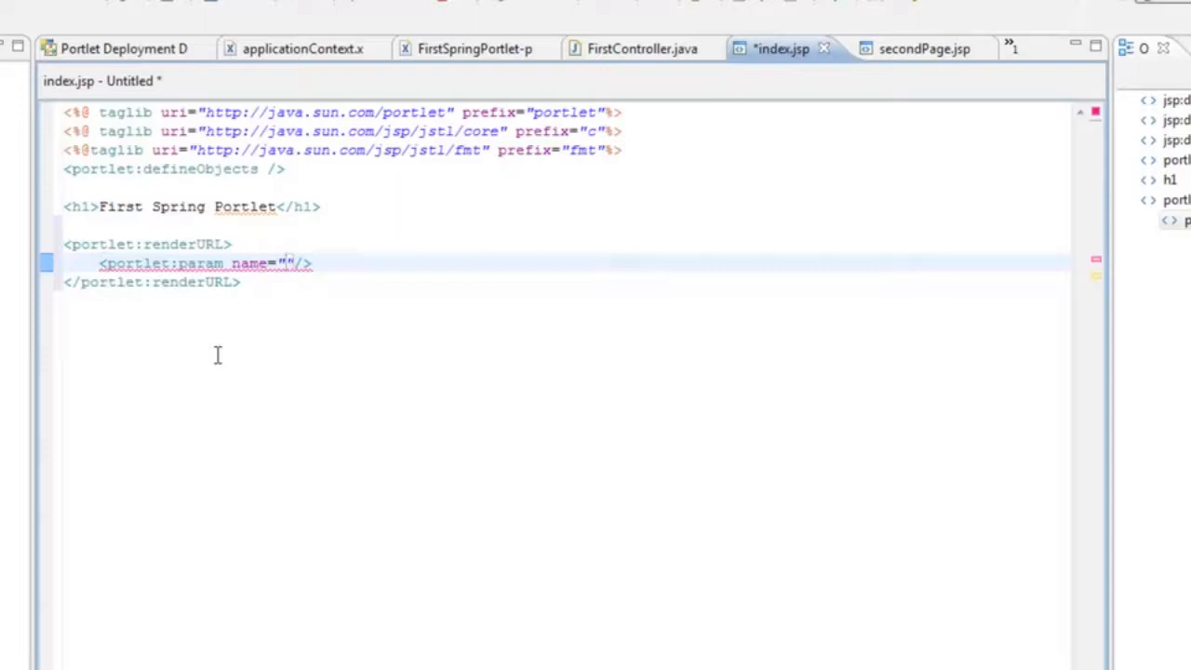
type("page\" value=")
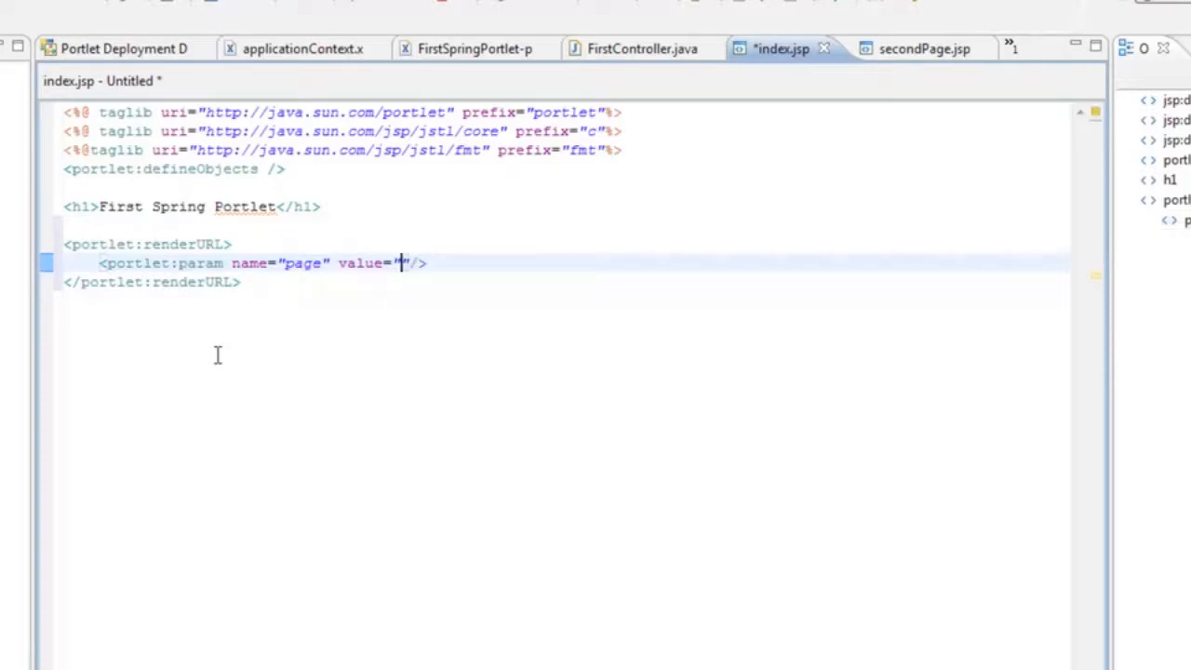
type("page2")
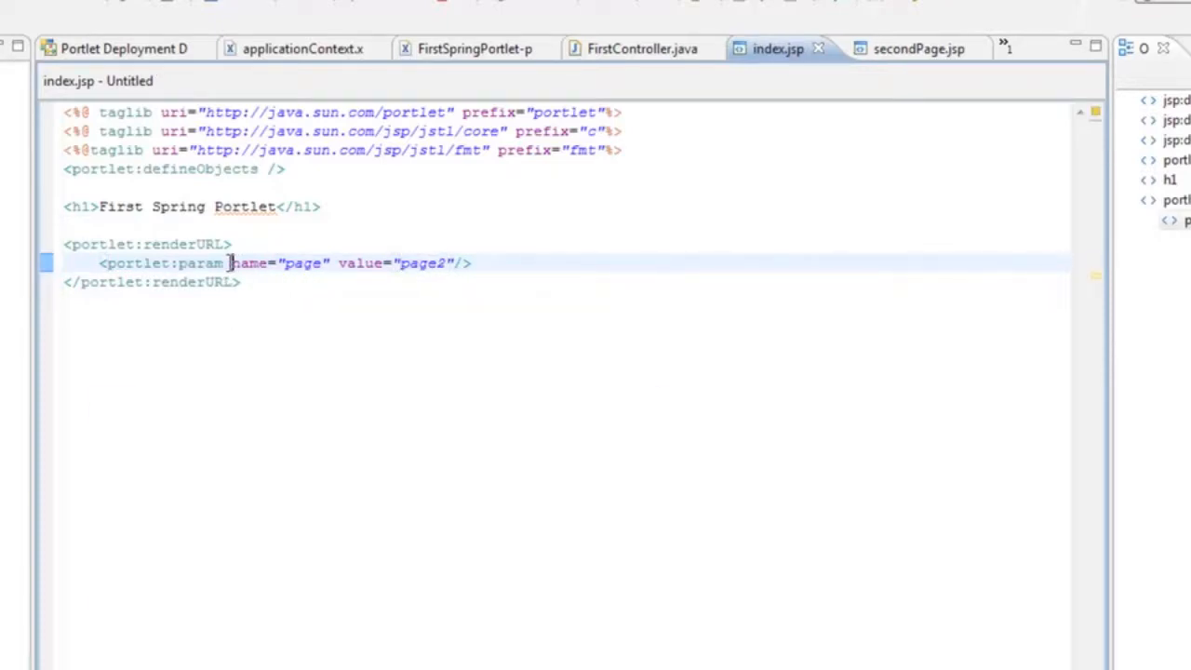
left_click_drag(231, 262, 462, 262)
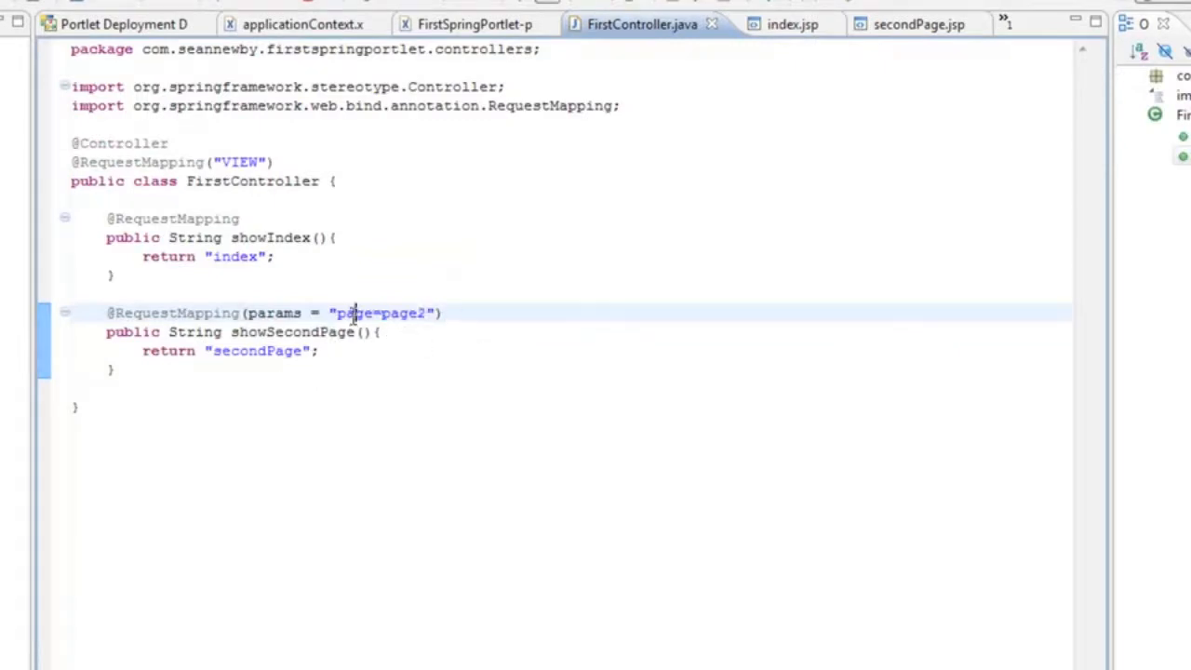
Step: Highlight the page2 value in FirstController's request mapping to match the new link
double_click(400, 313)
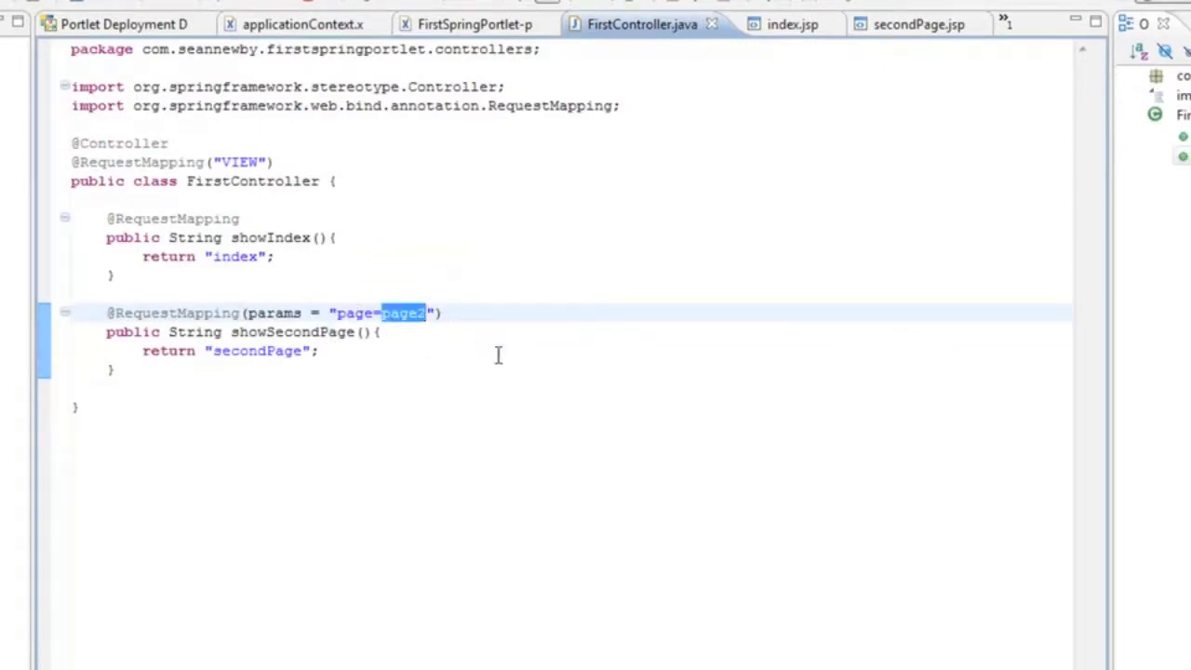
mouse_move(460, 373)
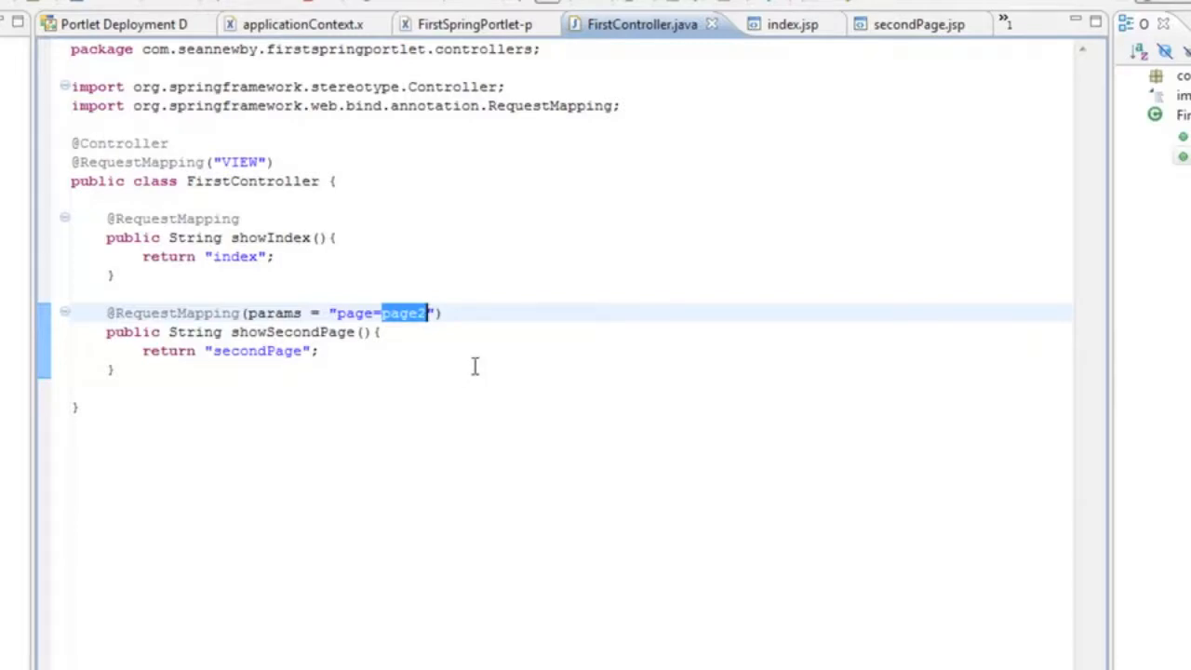
mouse_move(182, 257)
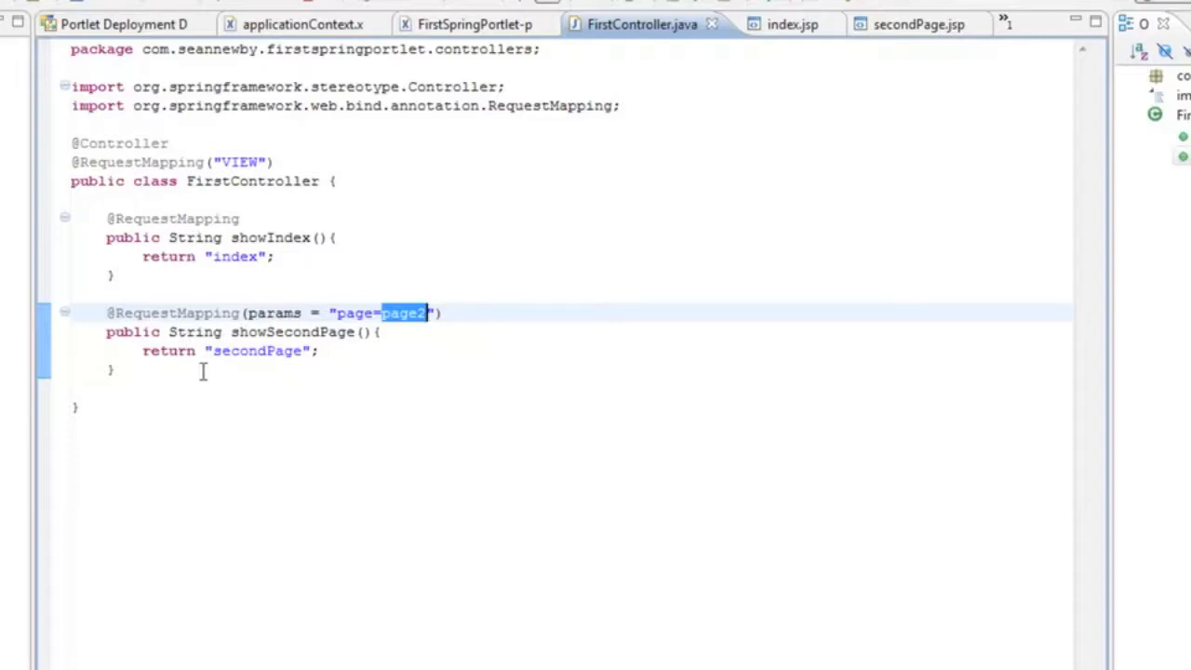
mouse_move(234, 376)
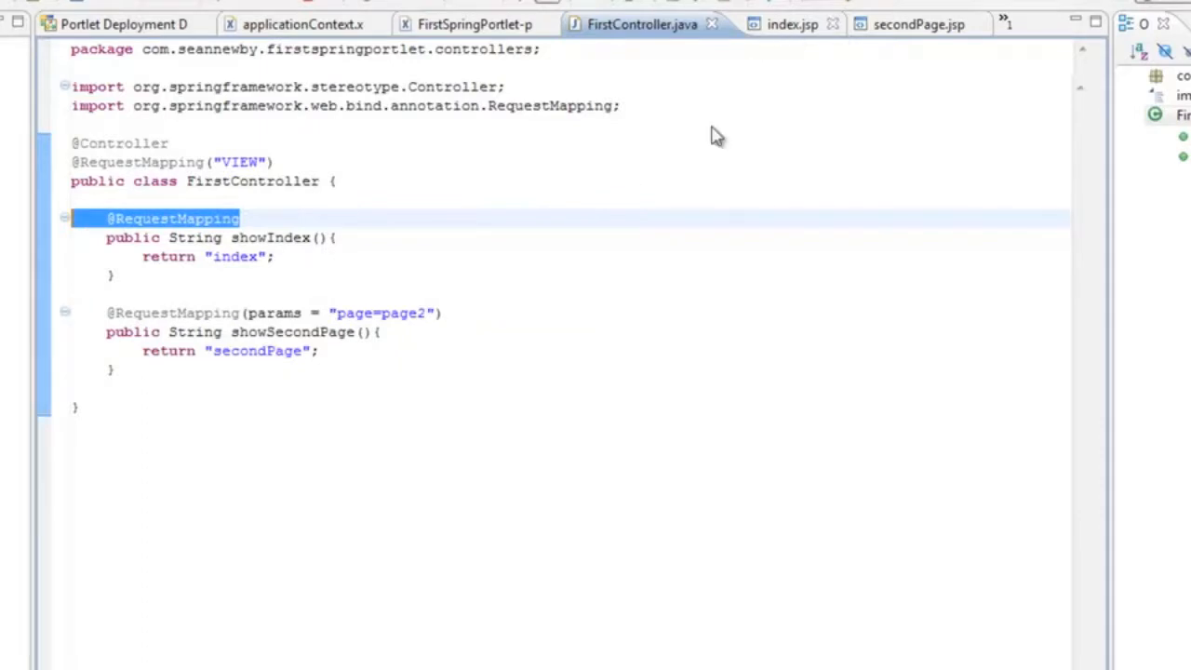
Step: Add an empty <p> to index.jsp and give the render URL a var attribute for pageTwoUrl
left_click(793, 22)
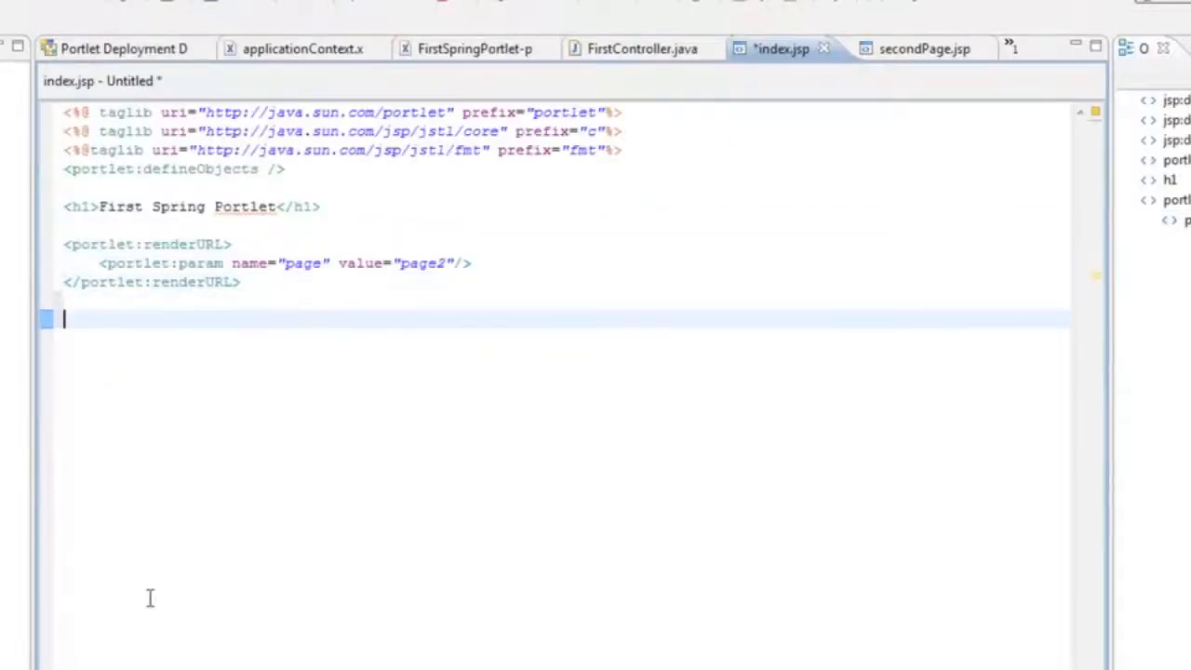
type("<p>")
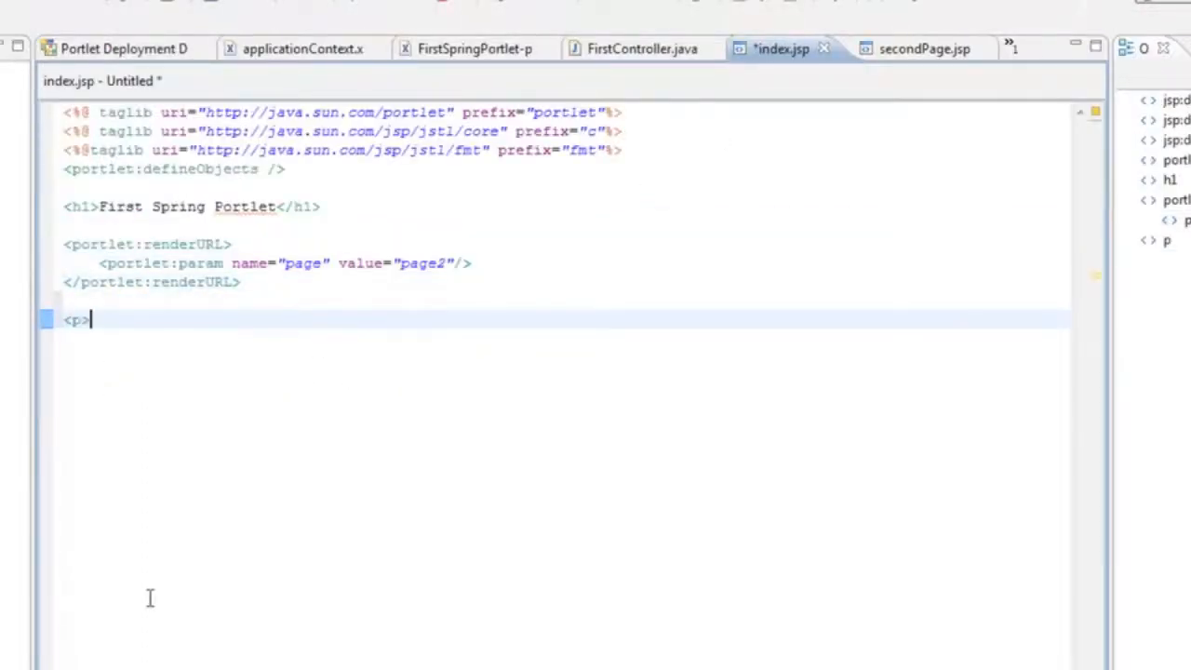
type("</")
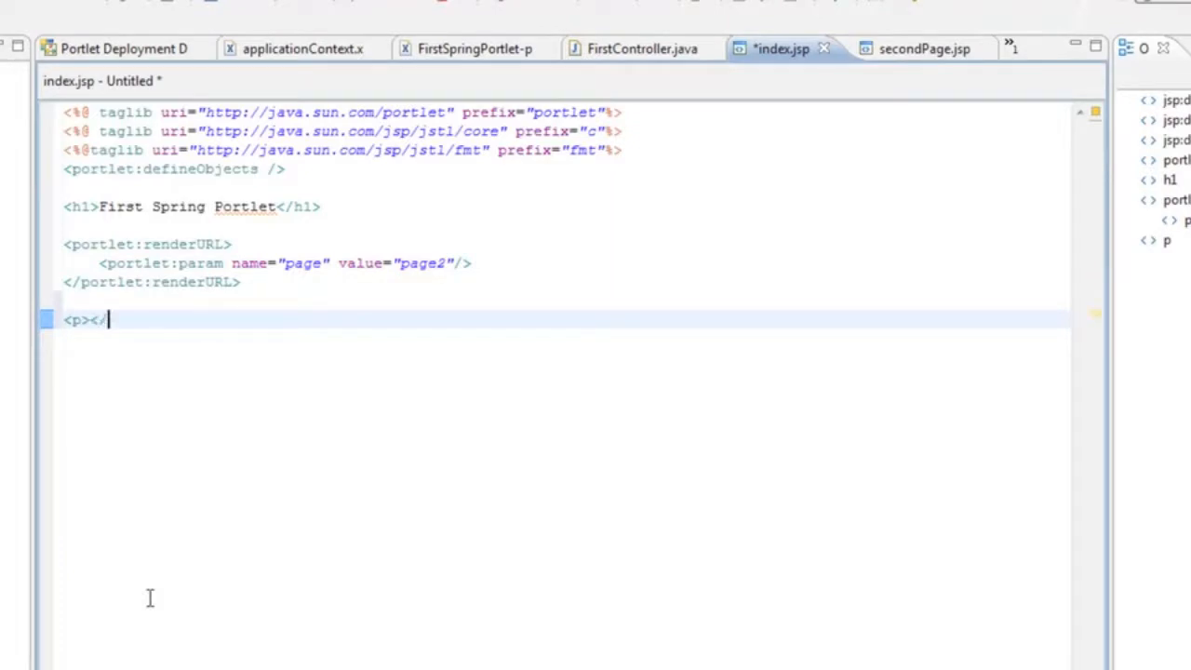
type("p>")
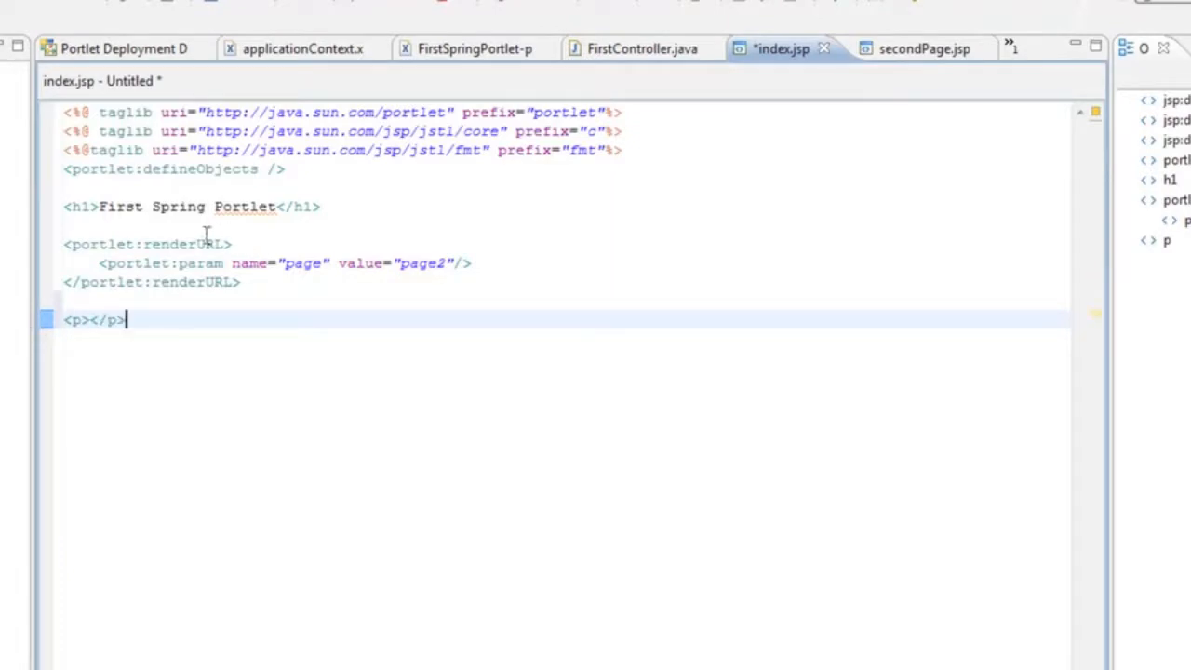
type("var")
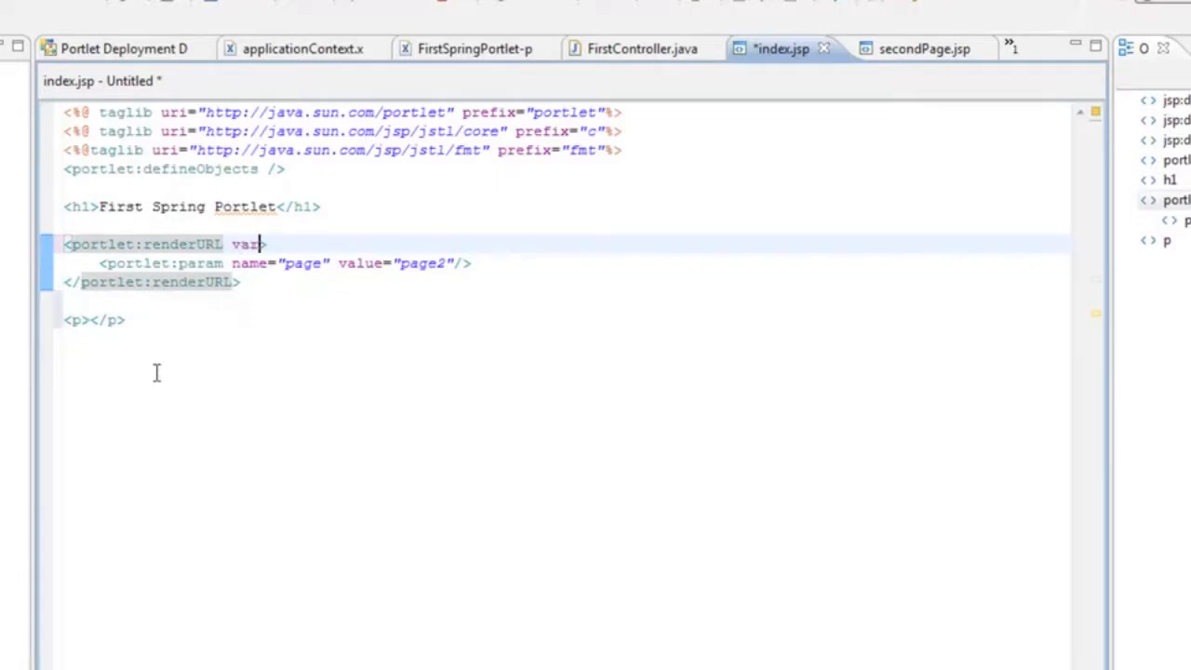
type("=\"\"")
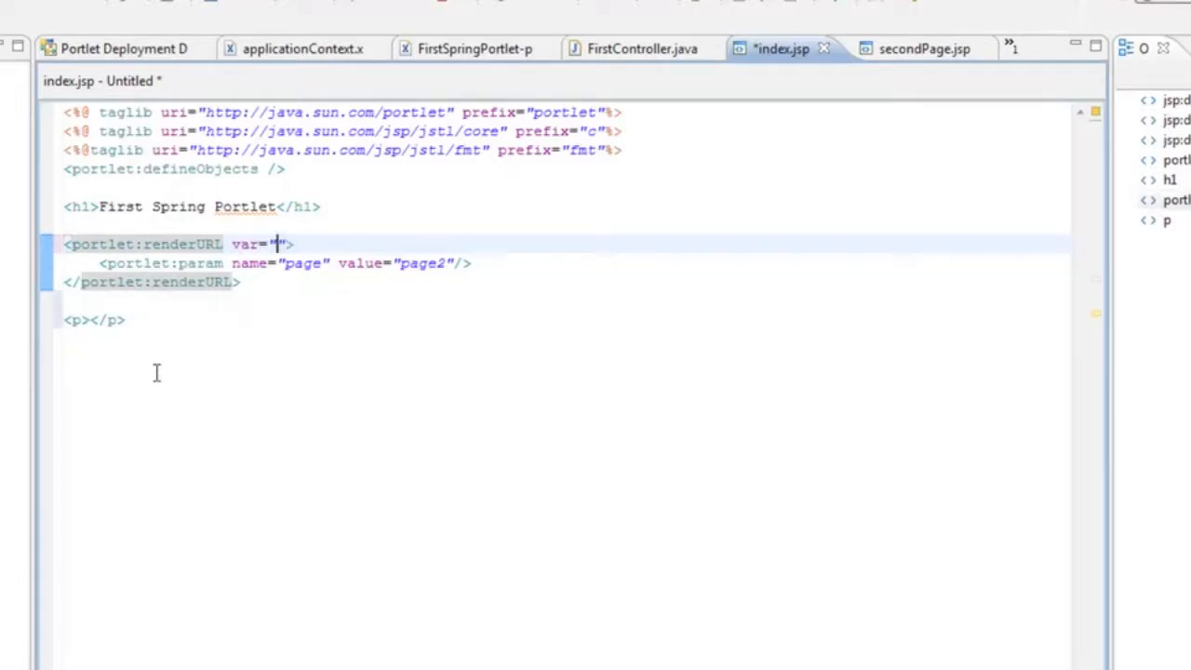
type("pageTwoUr")
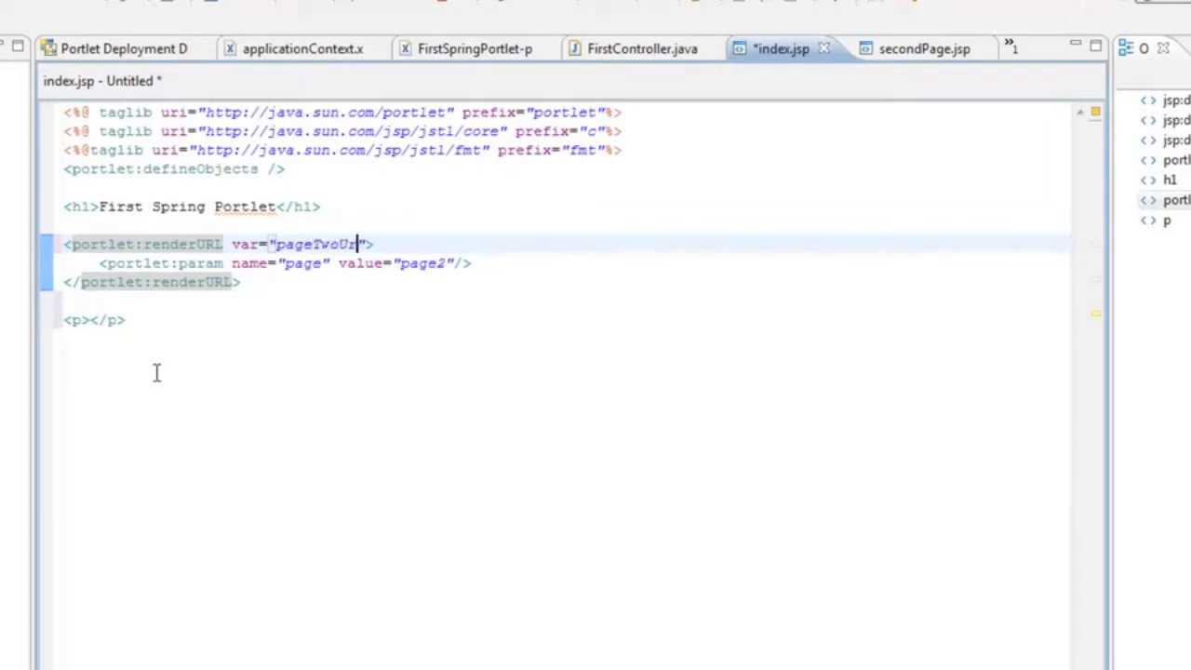
Step: Write <a href="${pageTwoUrl}">page two</a> inside the empty paragraph
left_click(90, 320)
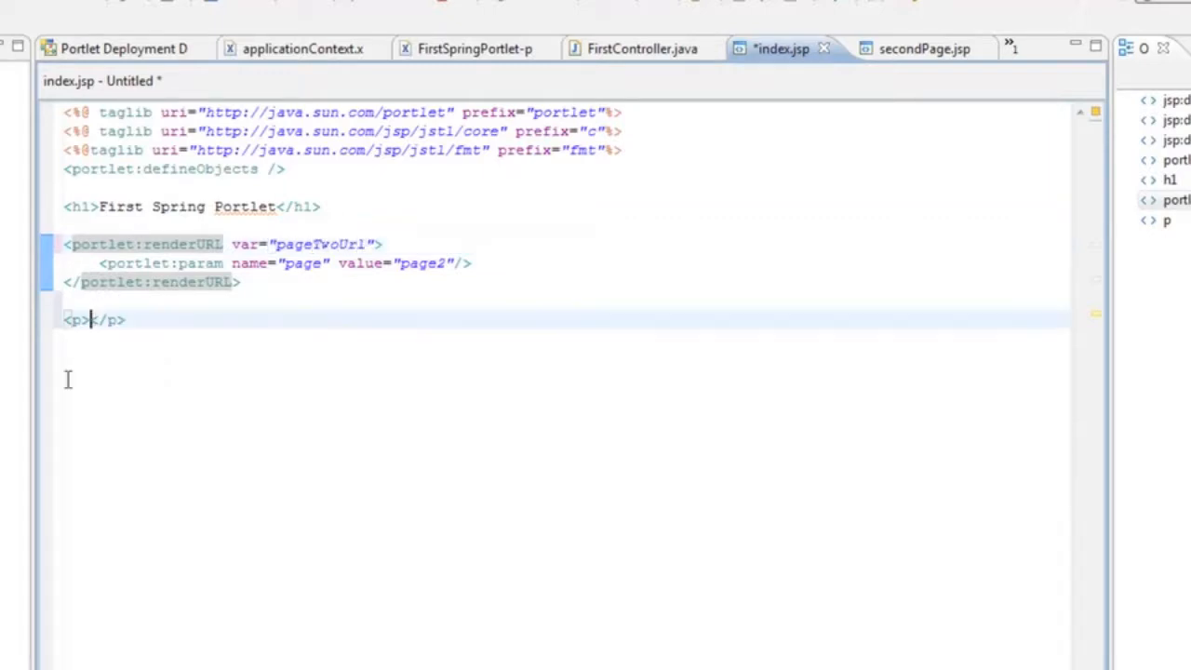
type("<a <")
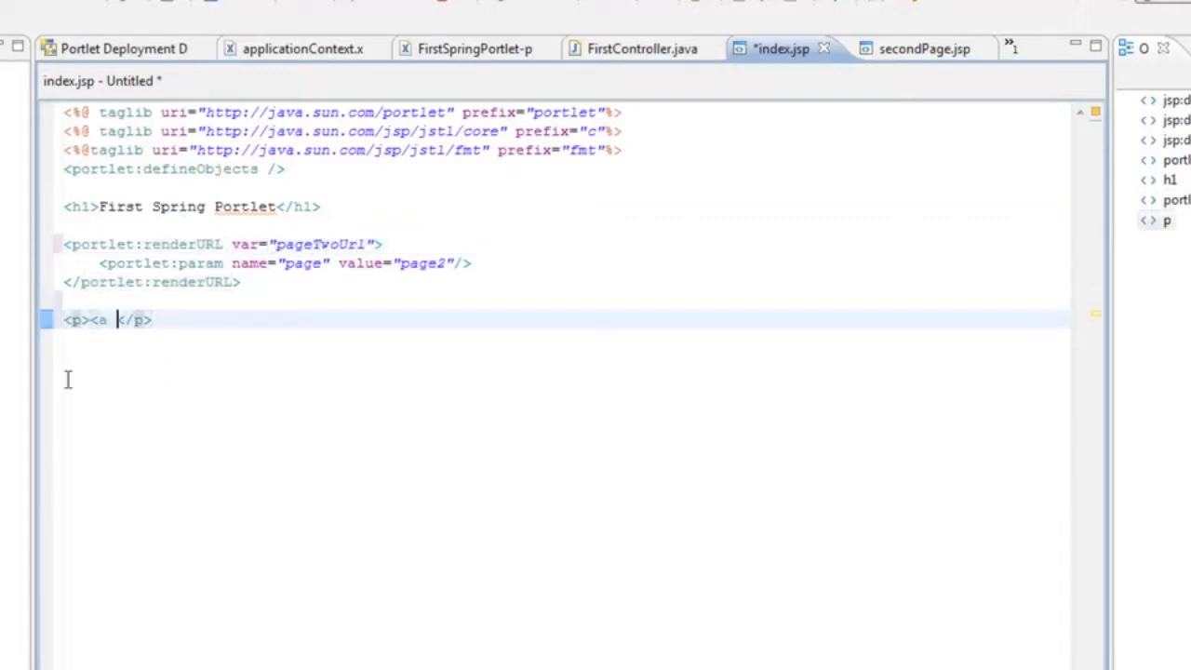
type("href")
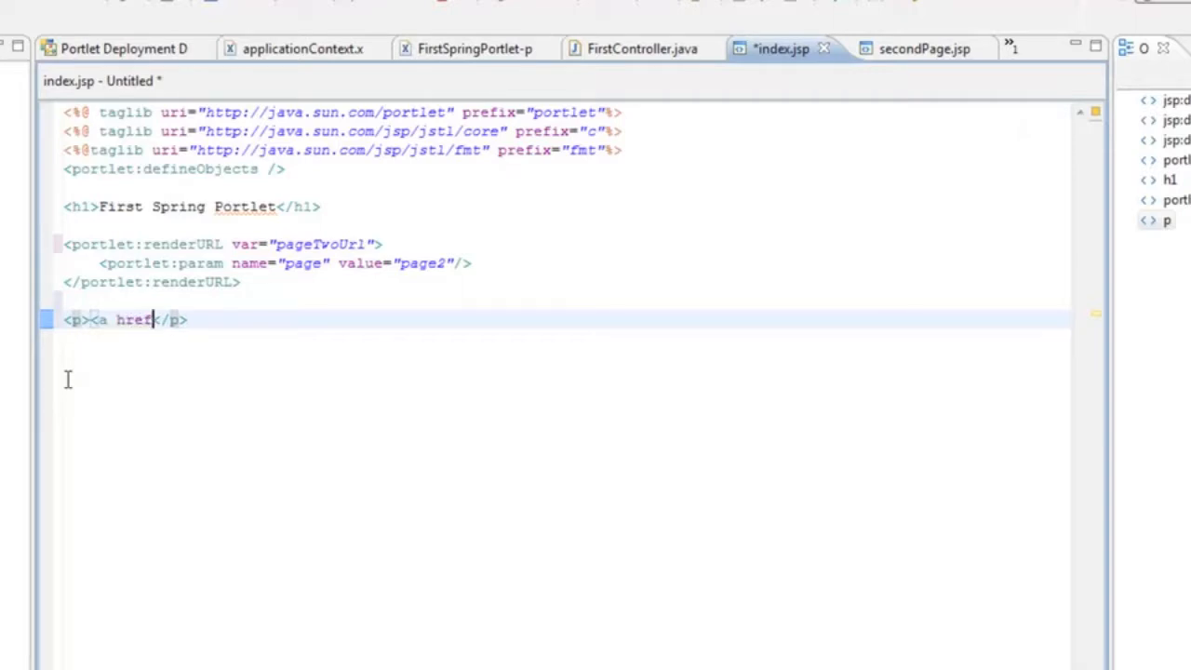
type("'")
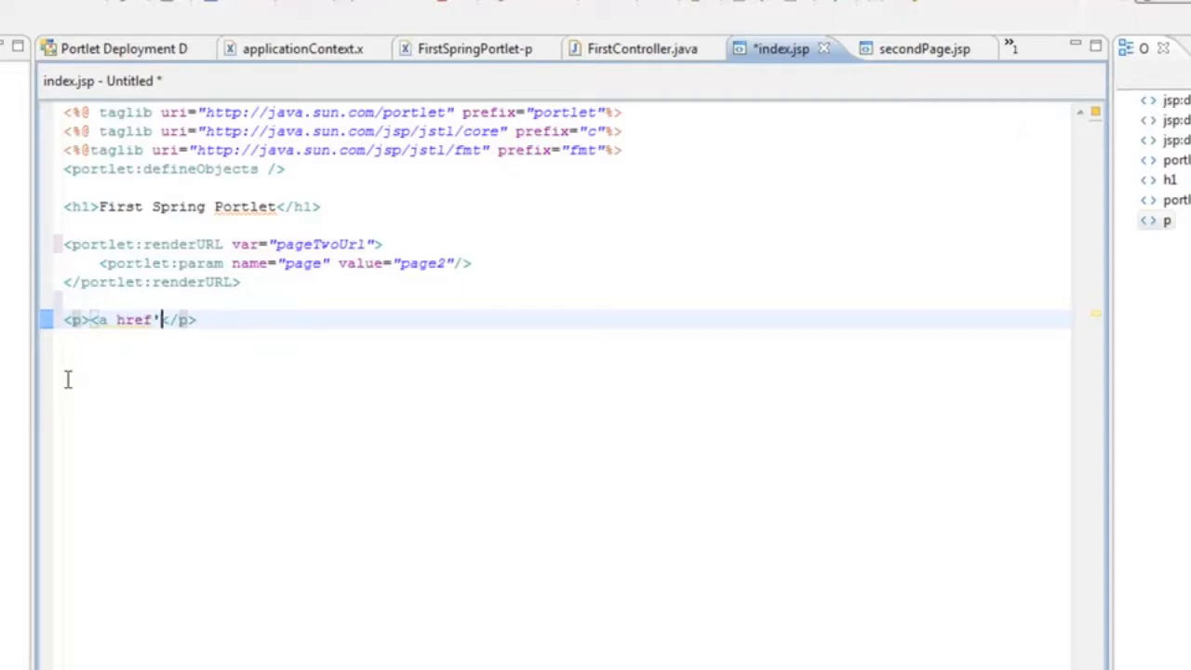
type("=\"")
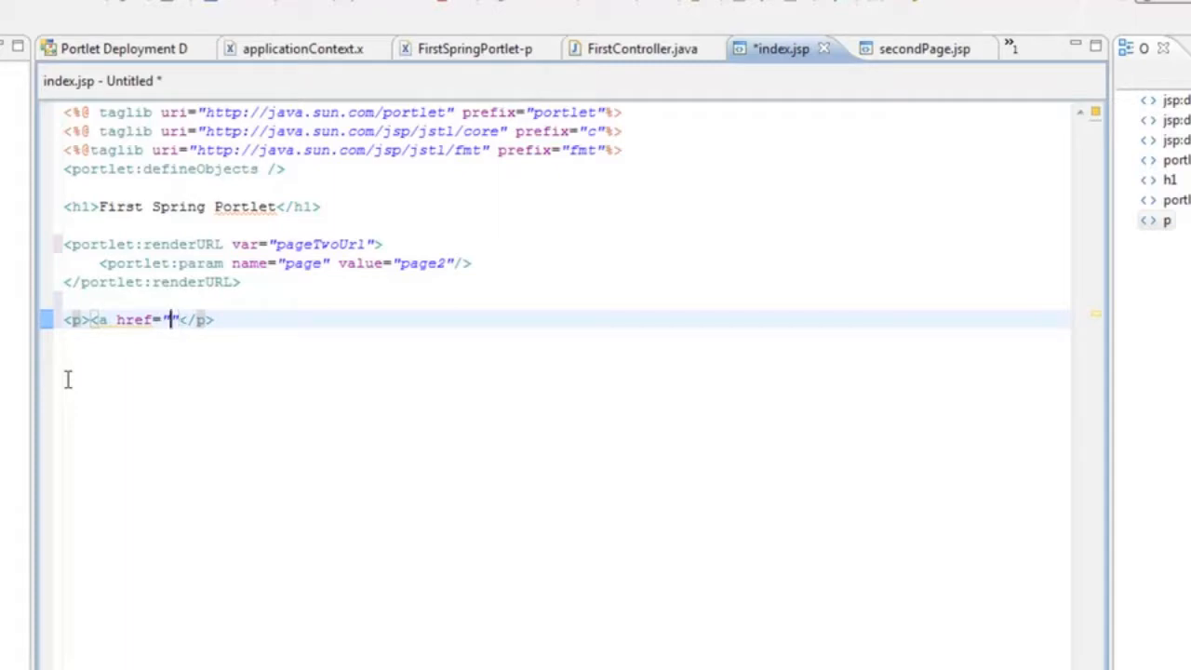
type("${}")
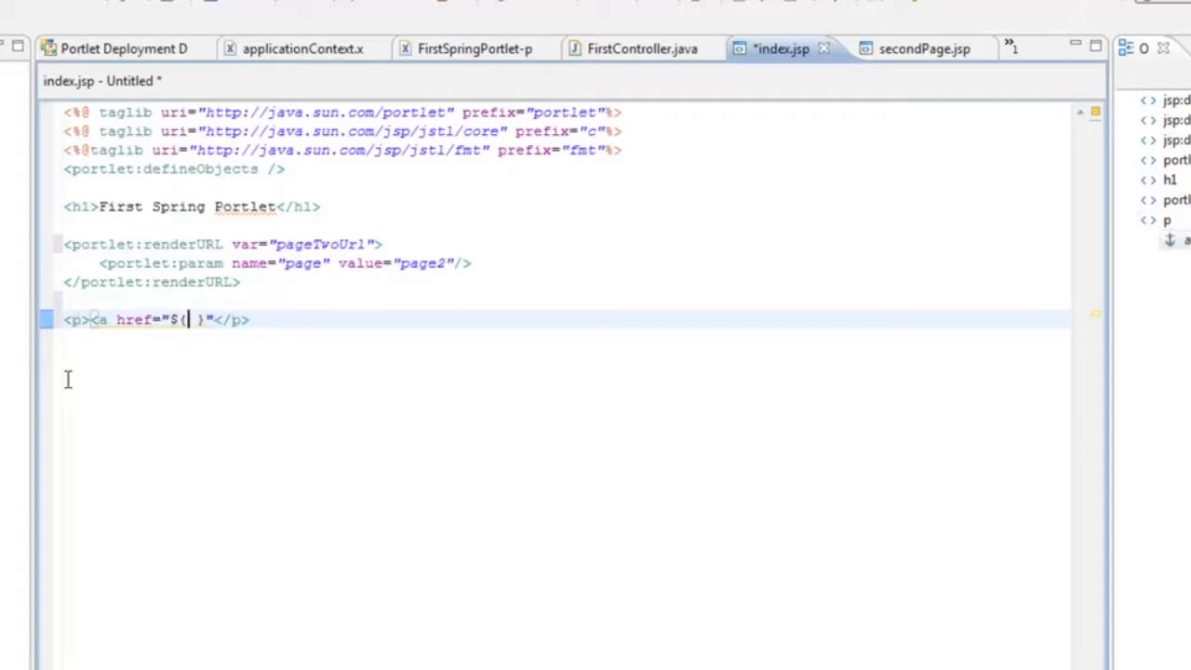
type("pageTwoUrl")
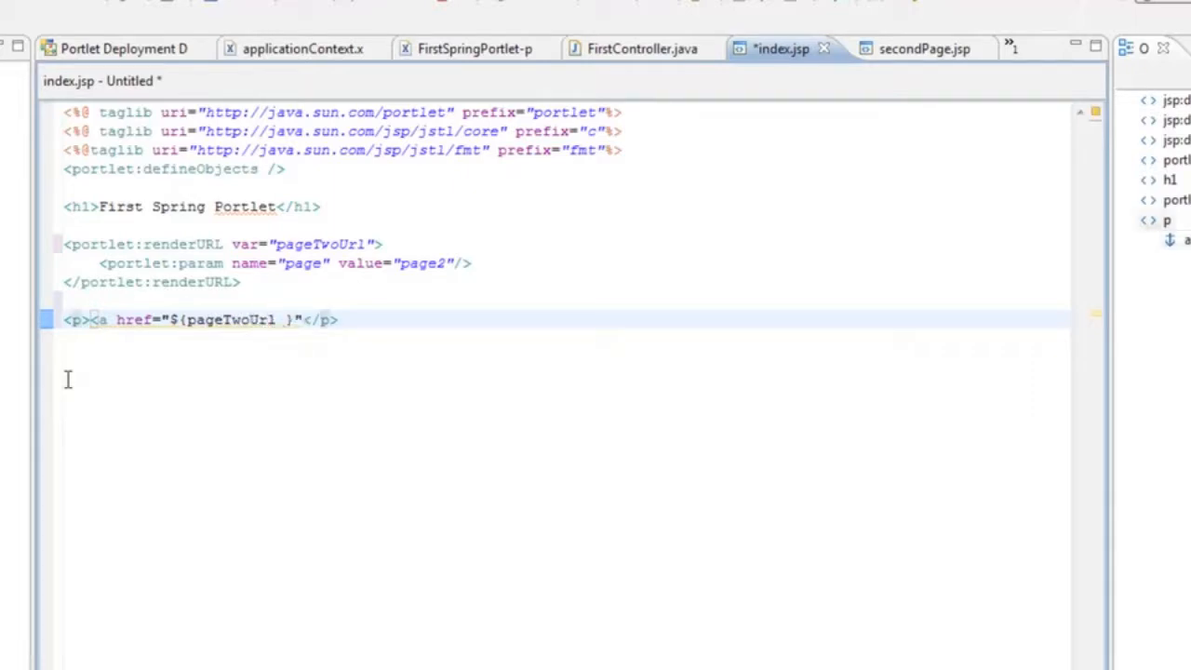
type("page two</a>")
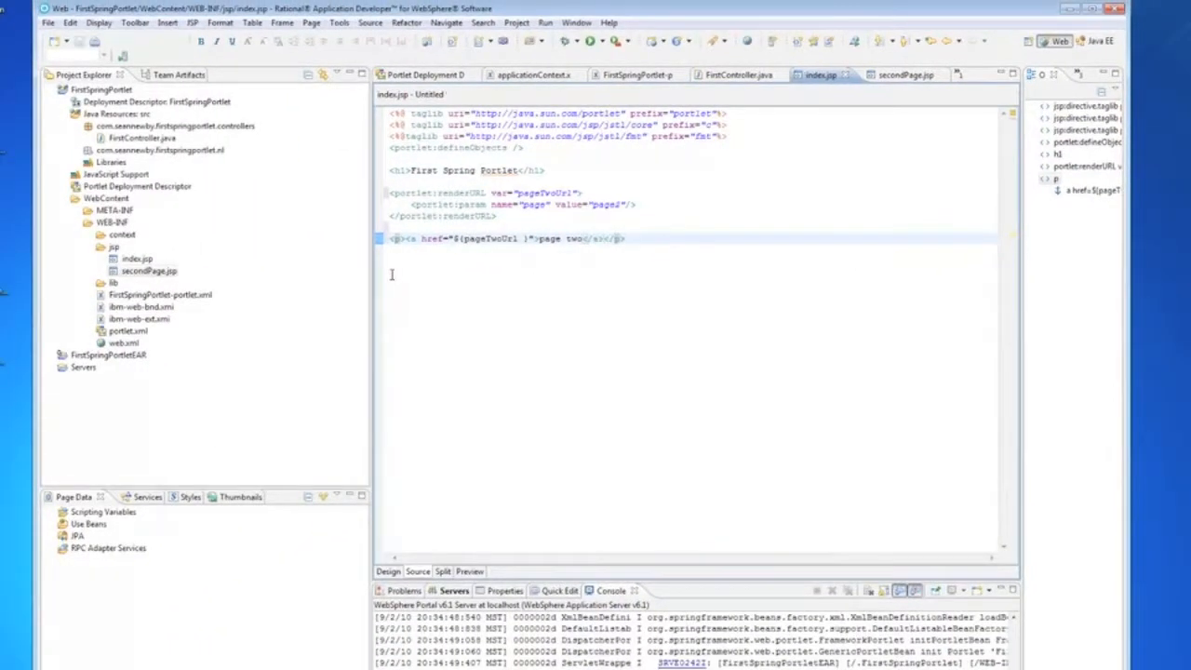
Step: Switch to the Firefox window showing the WebSphere Portal login page
left_click(455, 591)
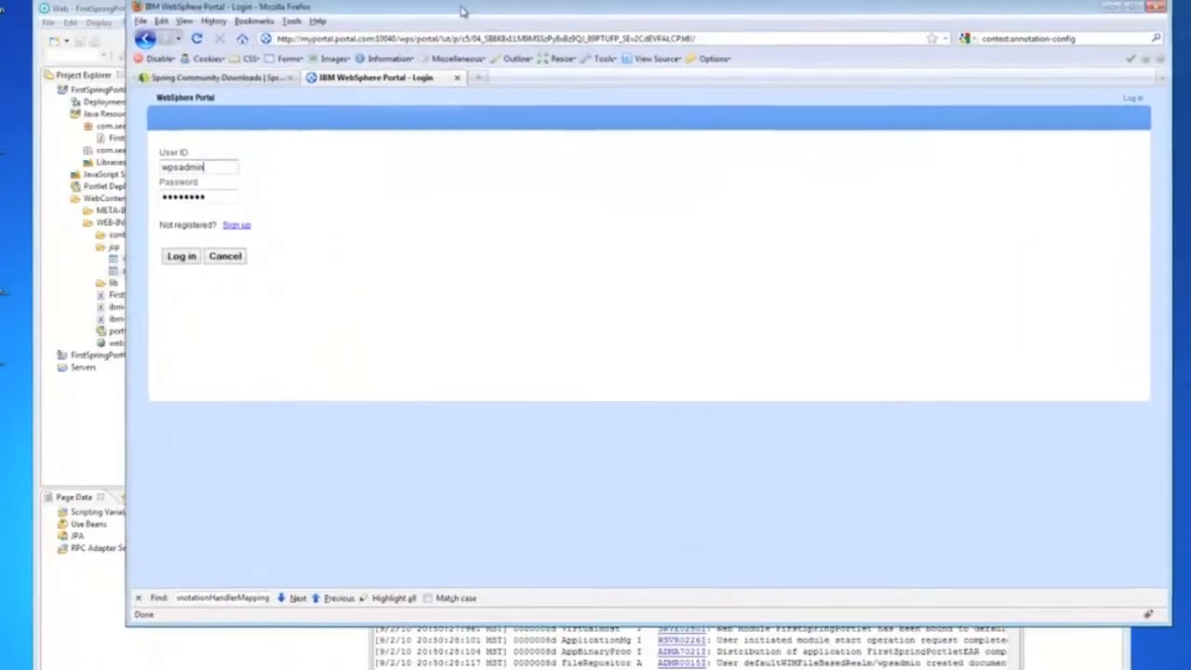
Step: Log in to the portal and follow the First Spring Portlet's page two link
left_click(180, 257)
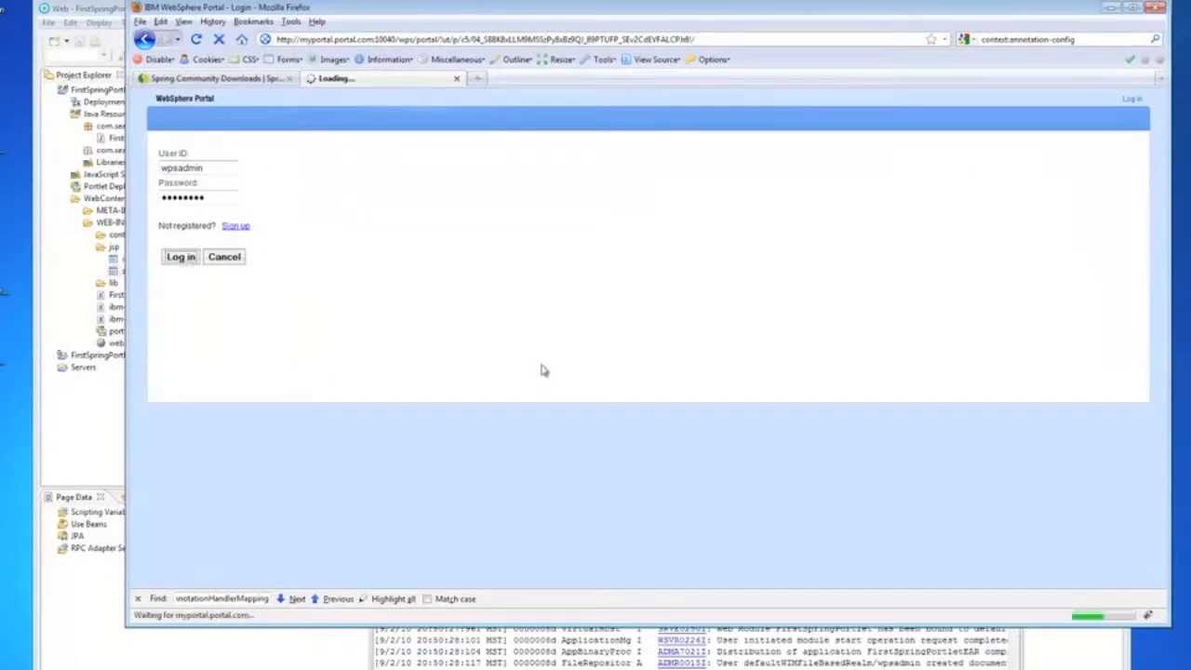
left_click(179, 256)
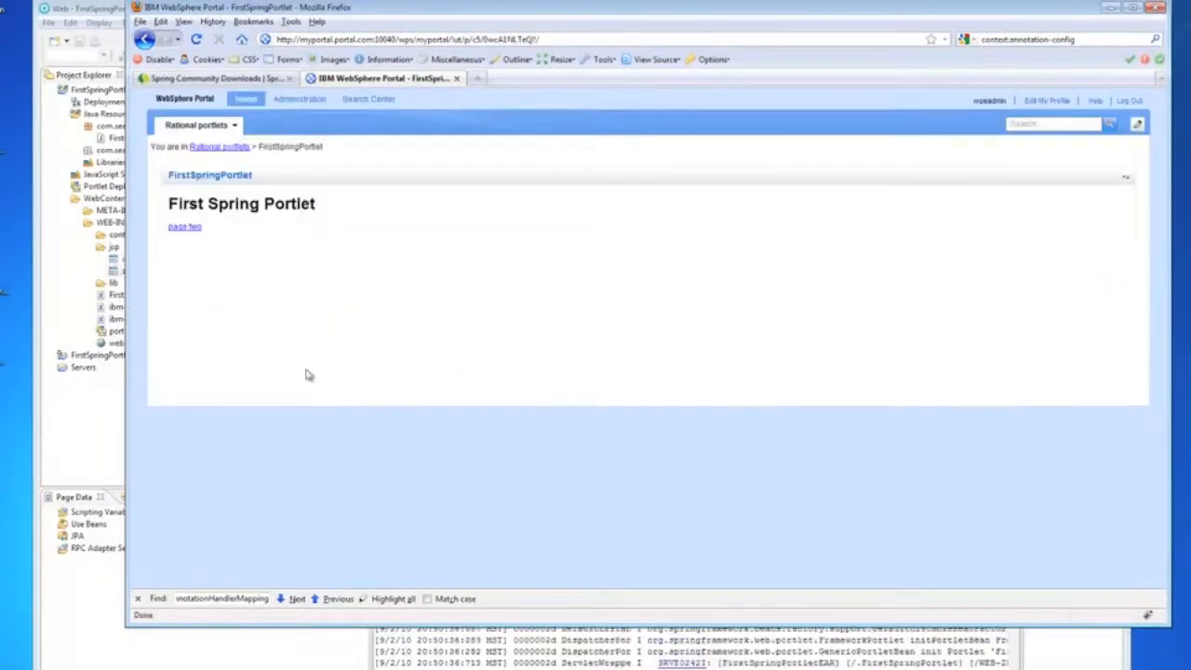
mouse_move(257, 350)
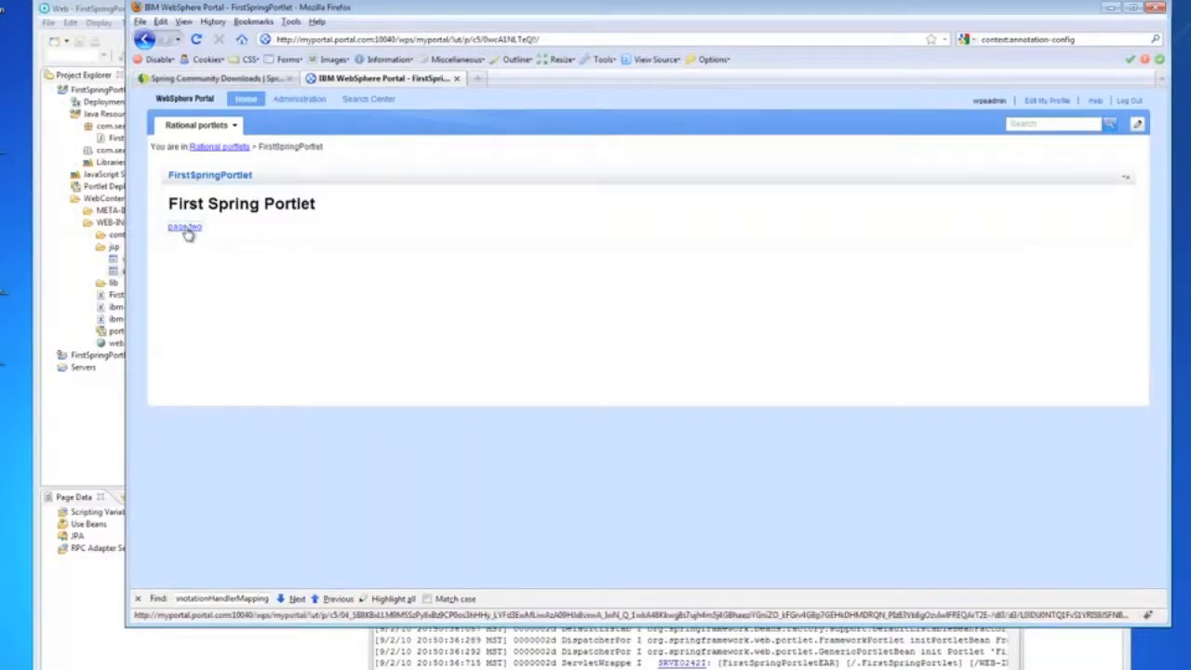
left_click(184, 227)
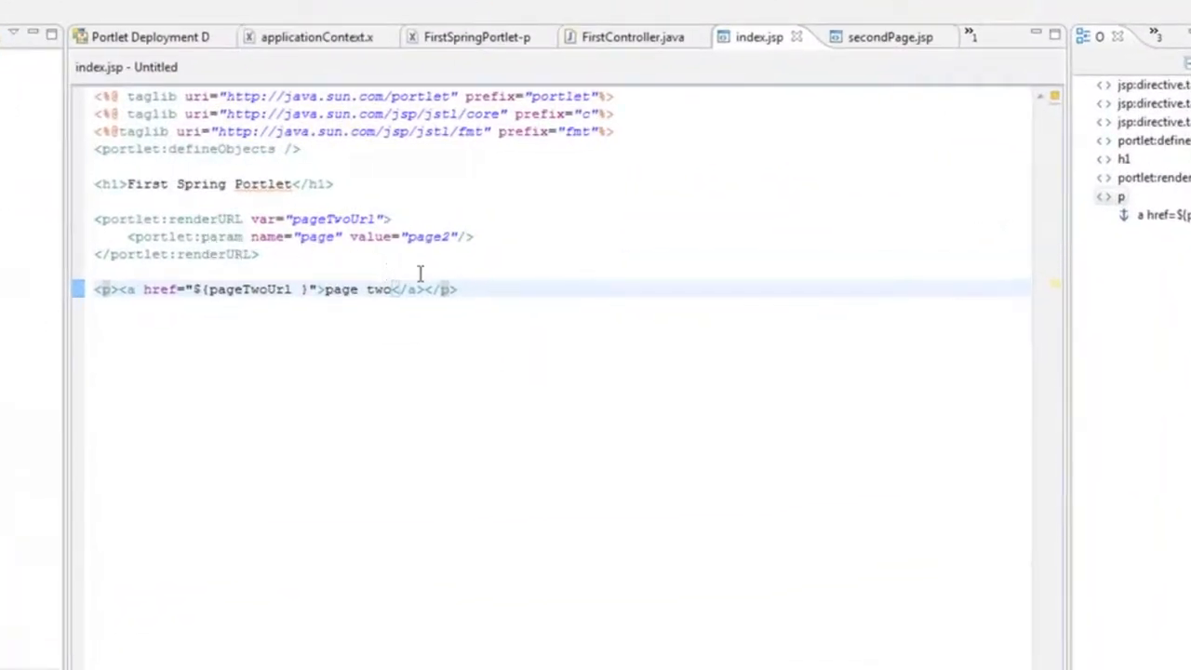
mouse_move(481, 320)
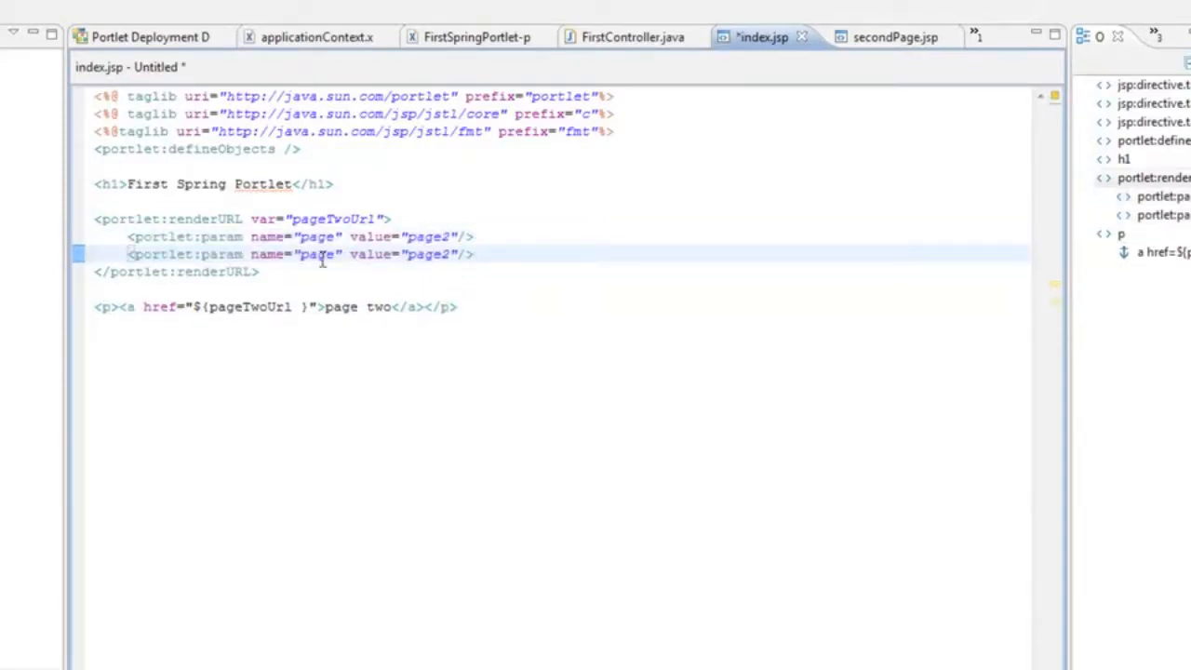
Step: Rename the duplicated portlet:param's name attribute to action in index.jsp
left_click(320, 253)
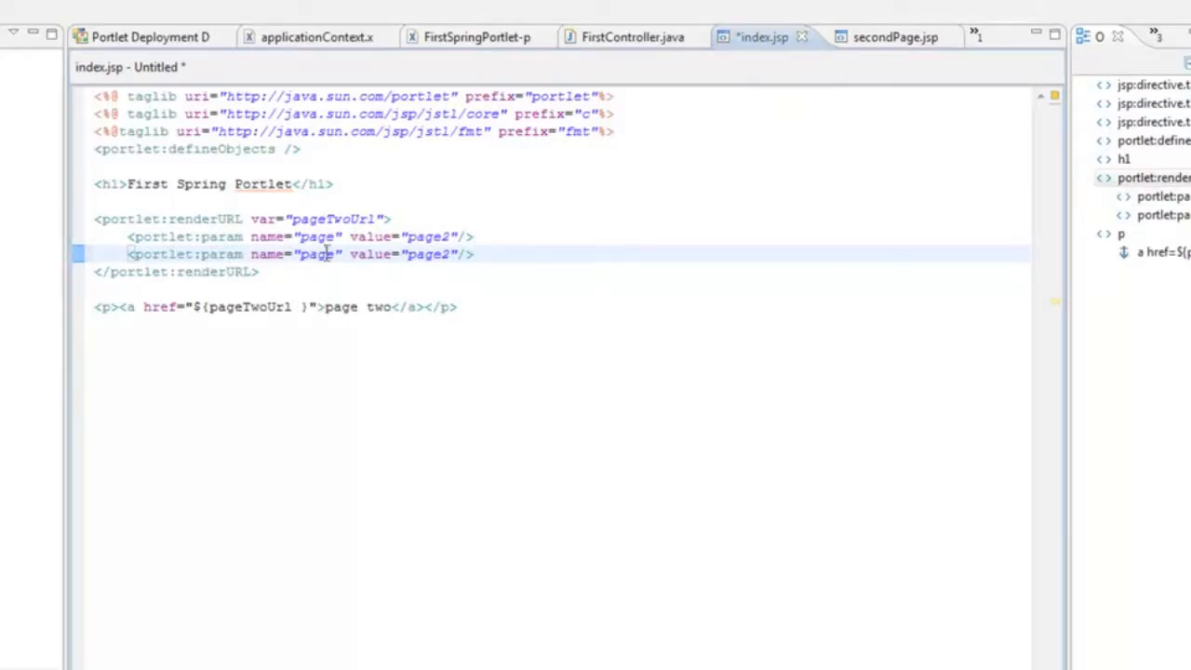
type("act")
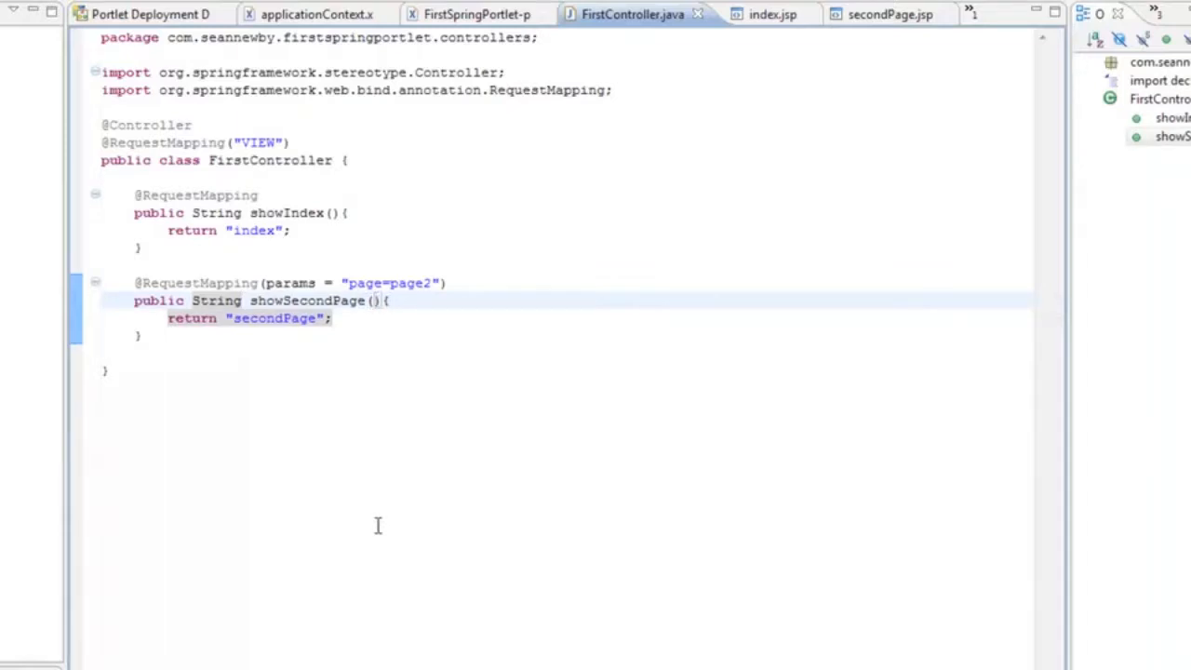
left_click(376, 302)
type("@Req")
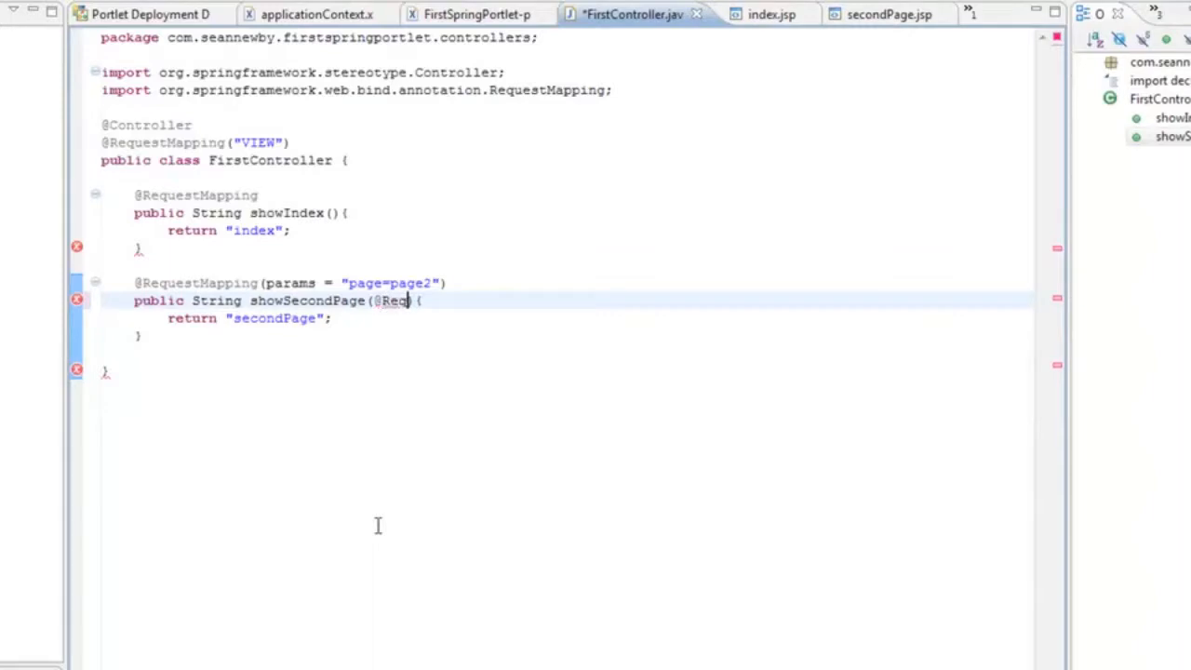
type("uestParam")
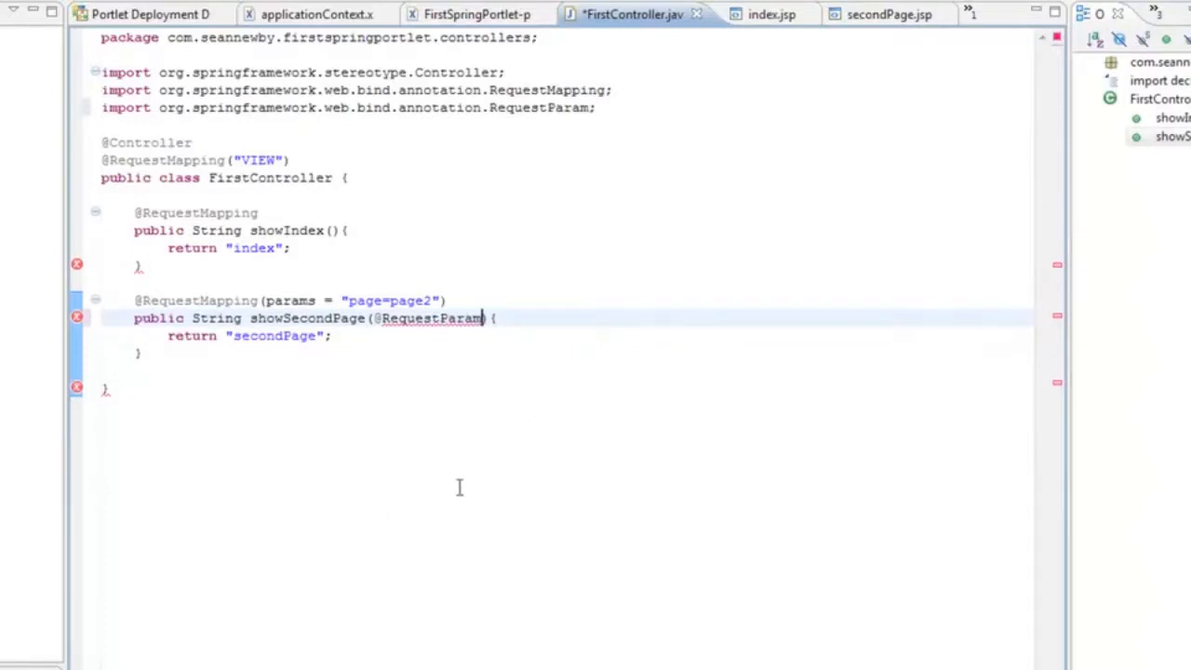
type("()")
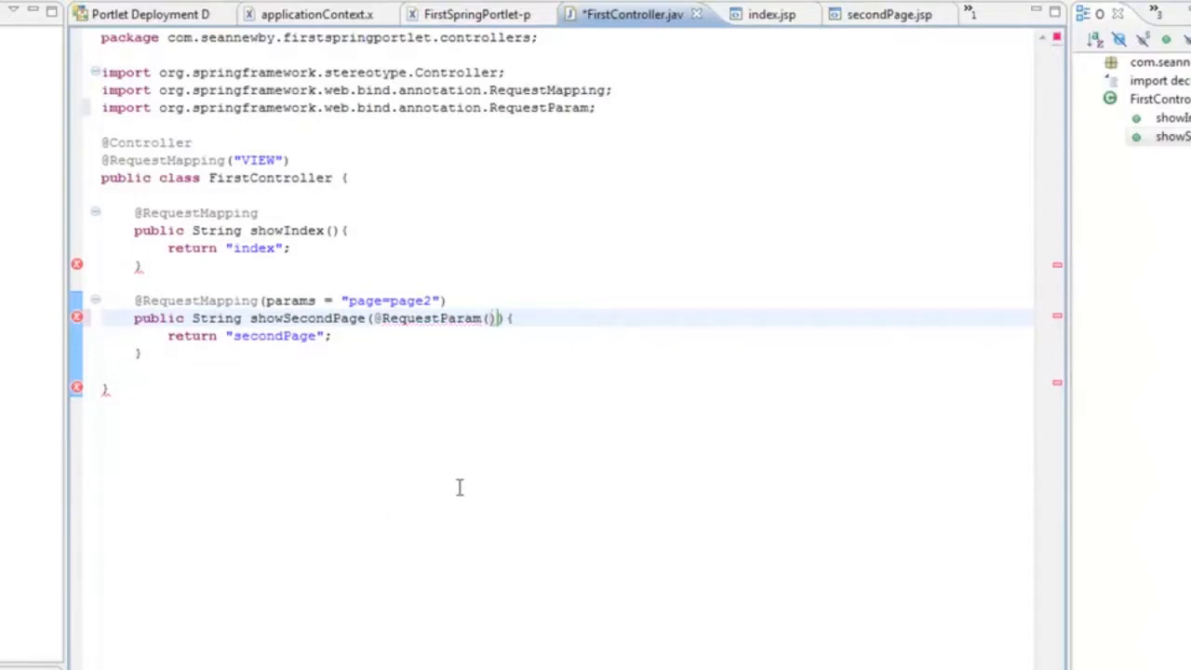
type("\"ac")
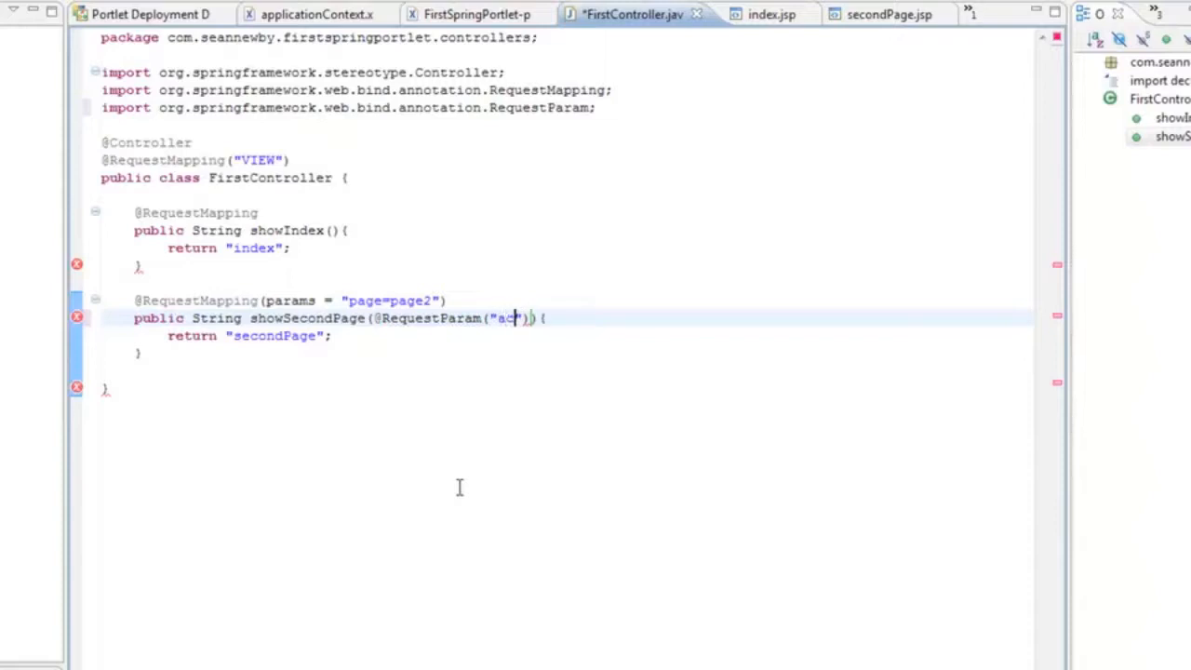
type("tion")
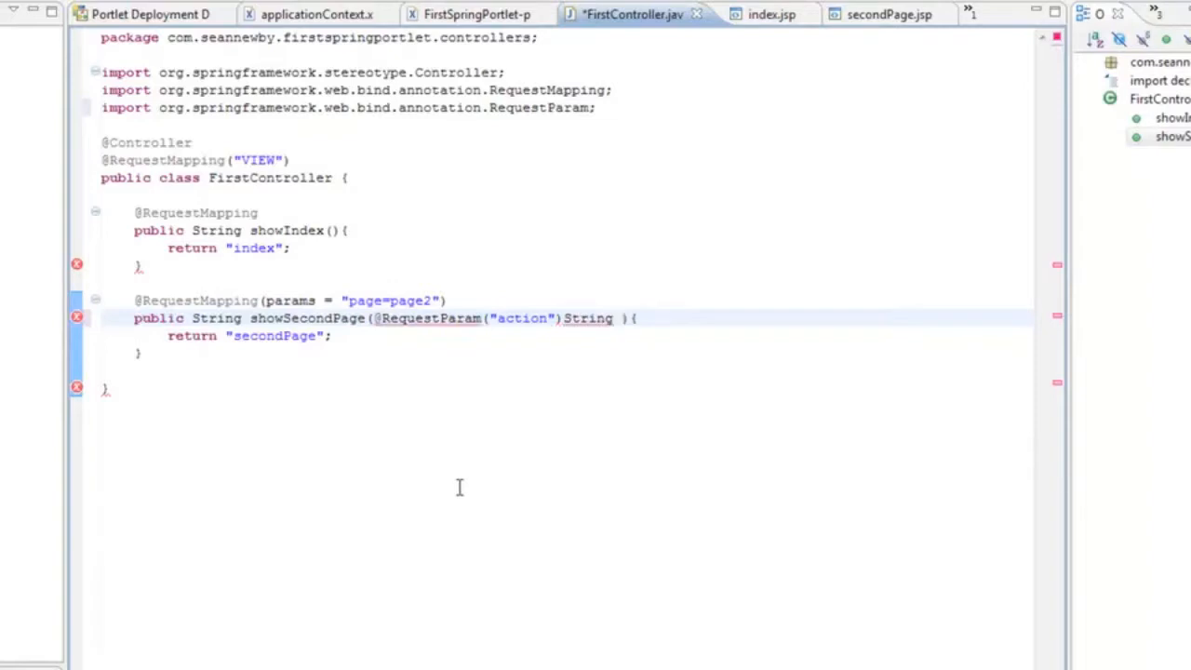
type("myex")
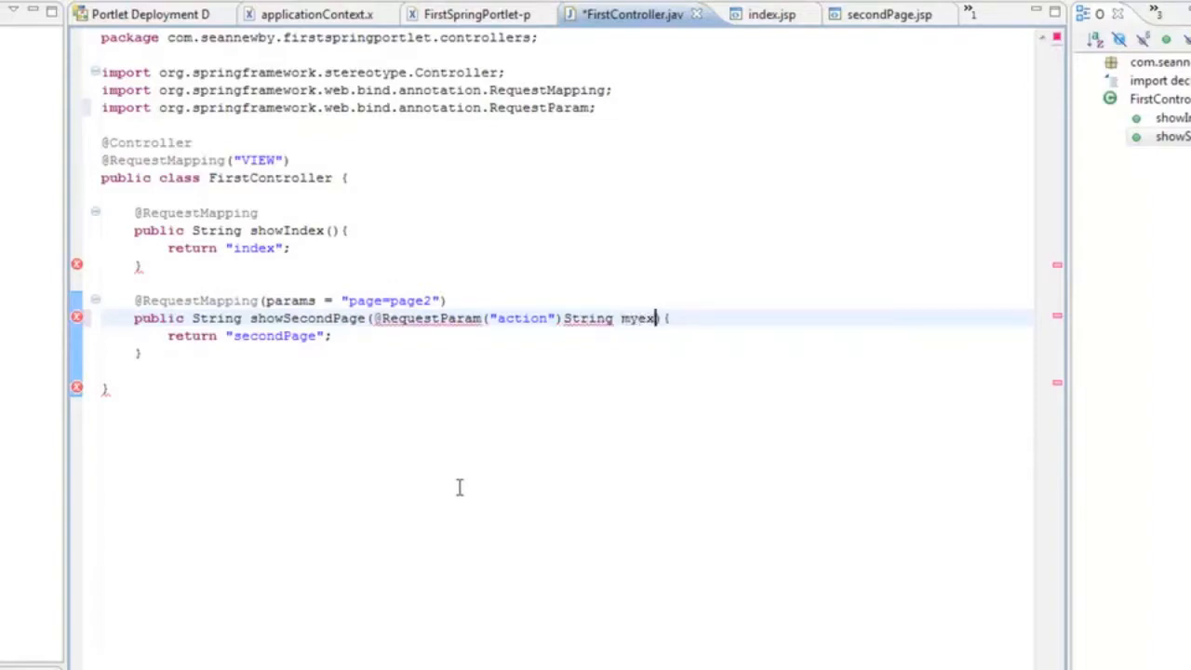
type("ampel")
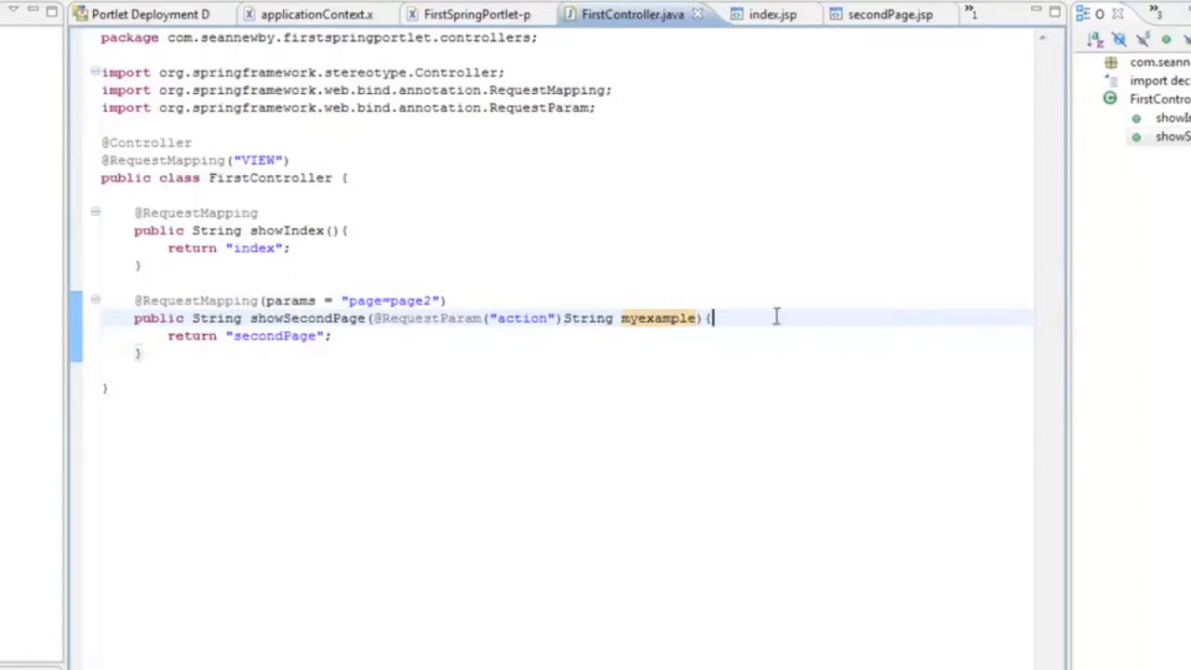
mouse_move(499, 260)
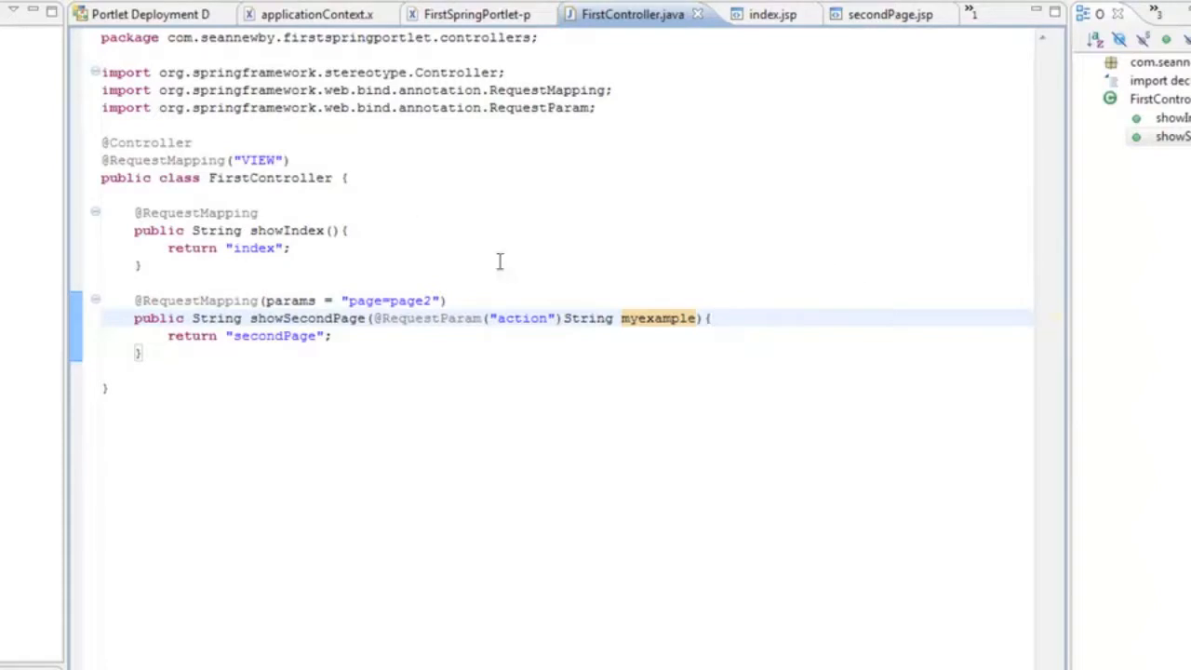
left_click(759, 15)
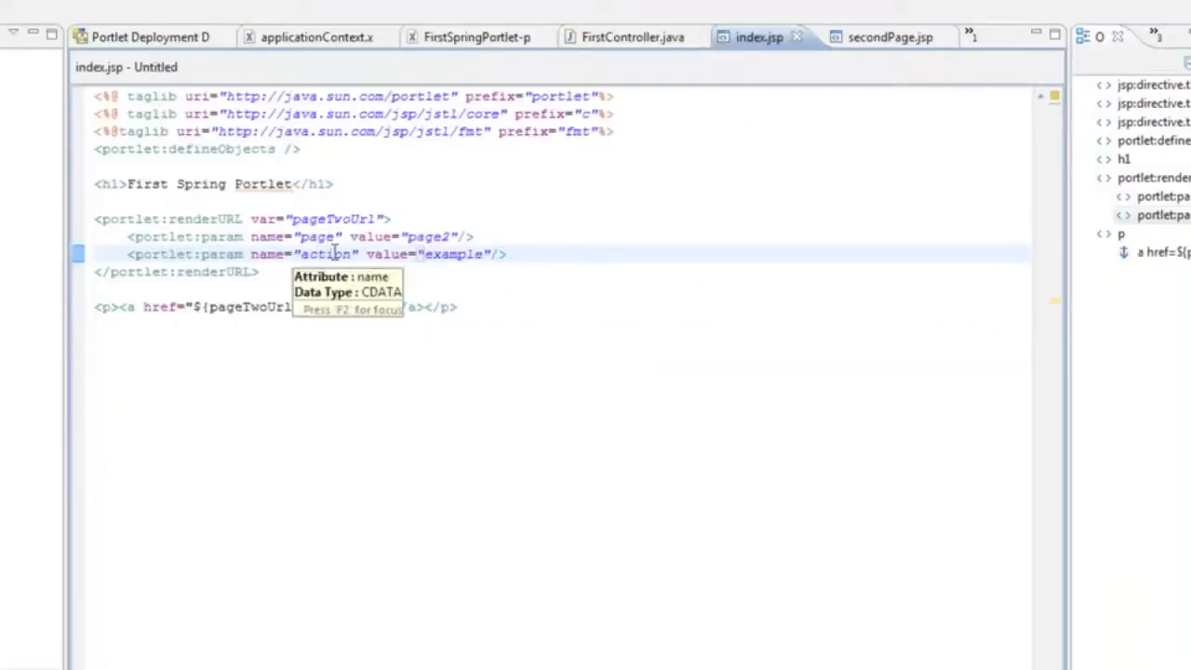
mouse_move(605, 208)
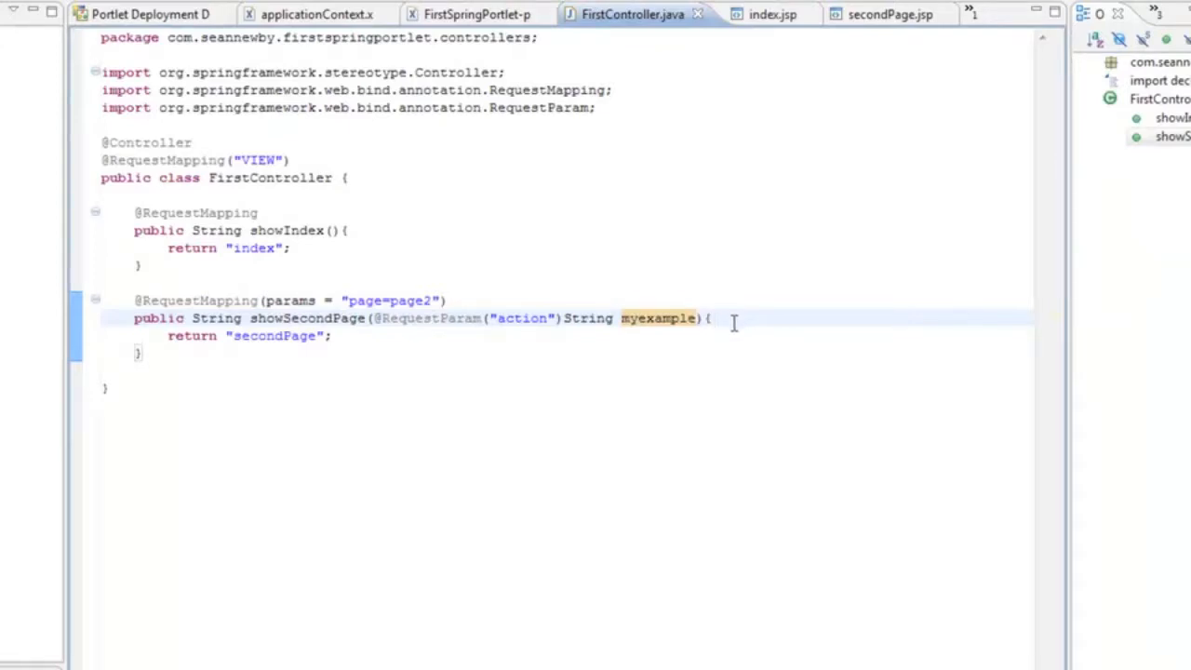
mouse_move(821, 355)
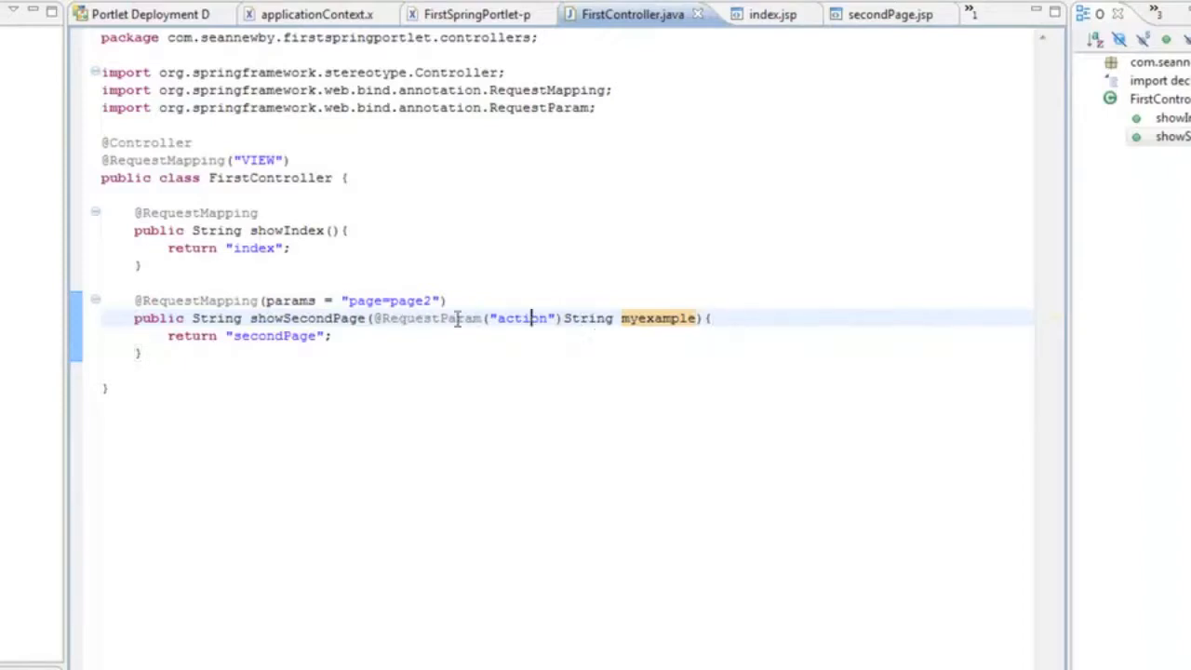
mouse_move(439, 343)
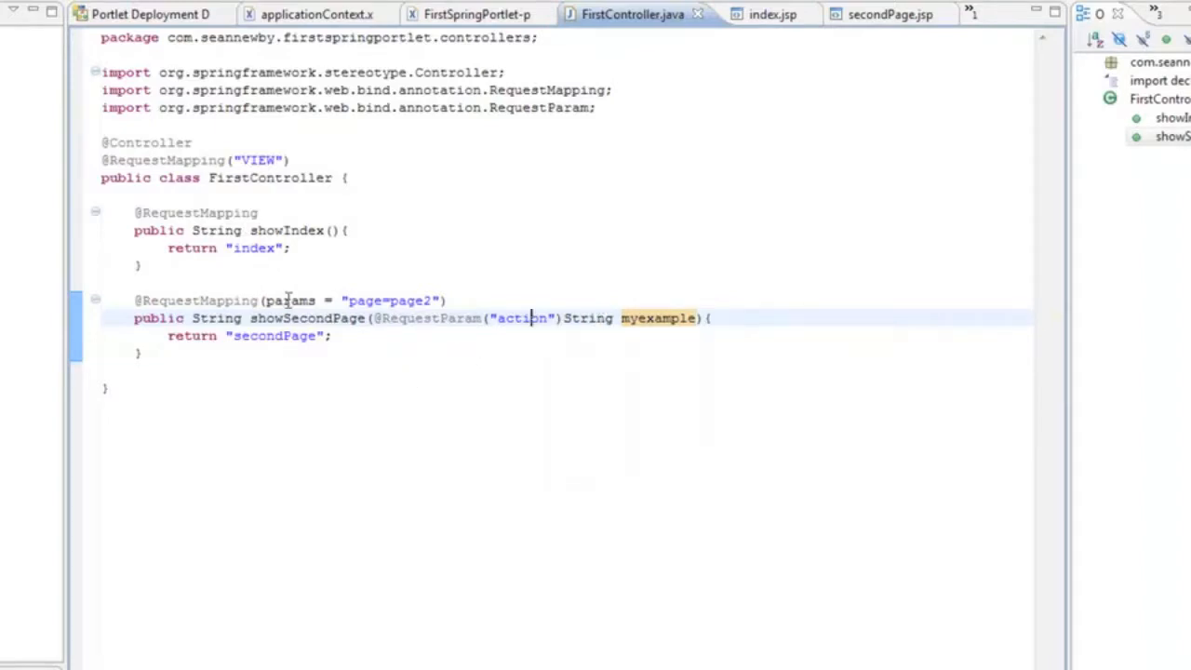
mouse_move(372, 353)
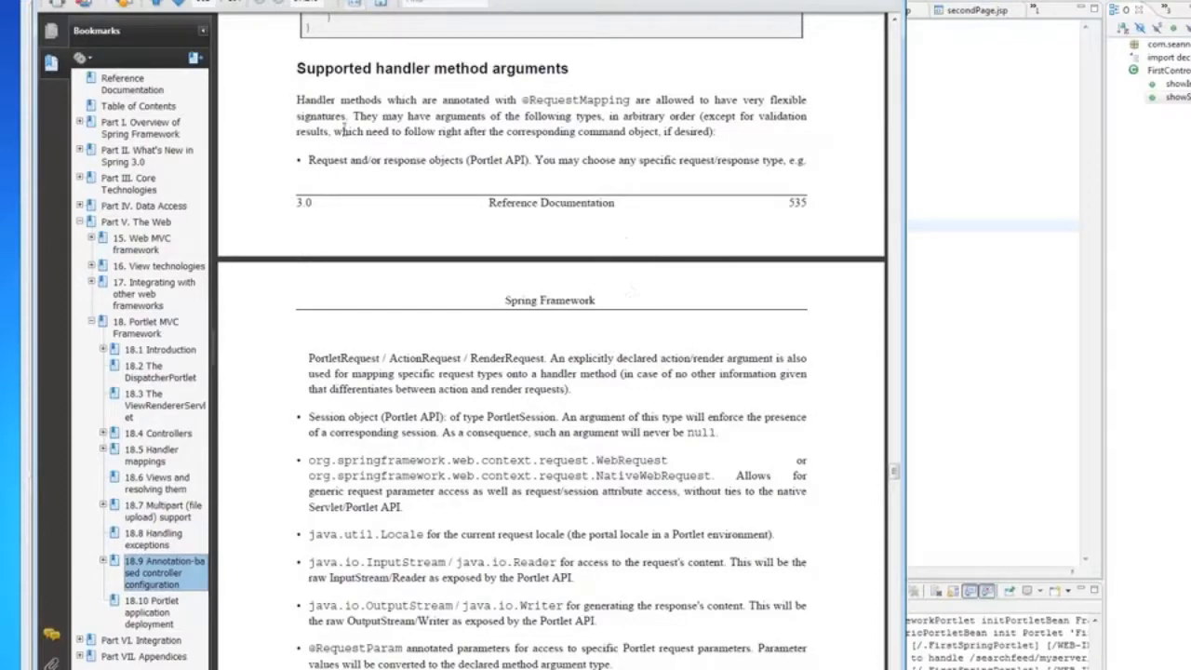
mouse_move(715, 280)
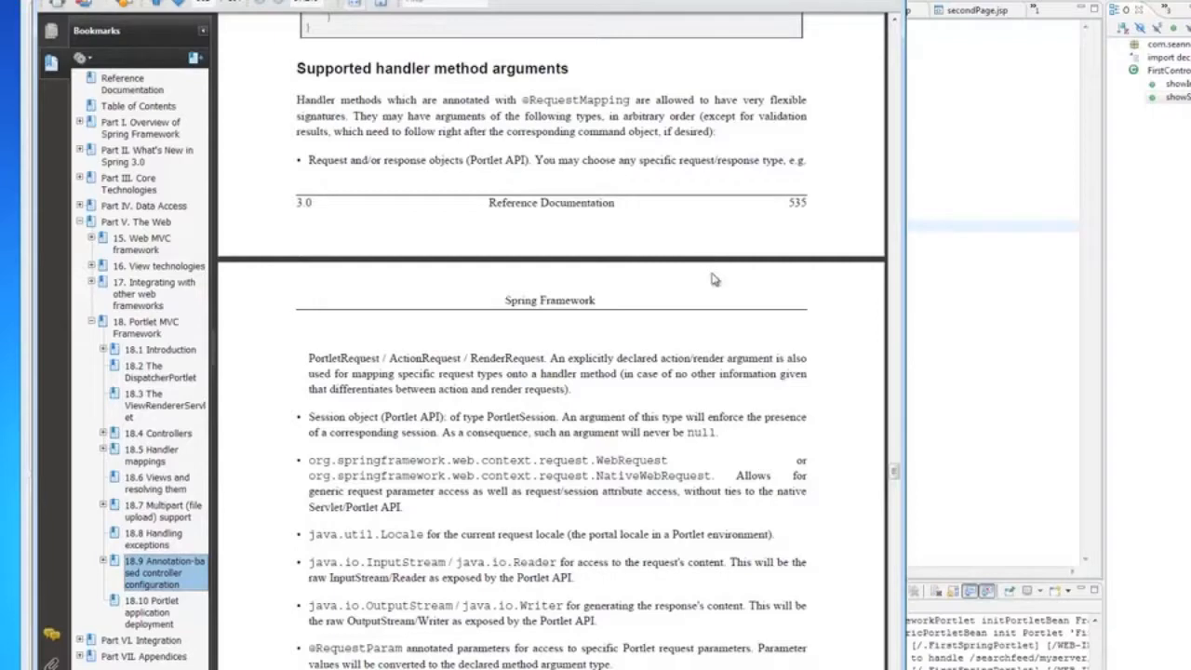
mouse_move(361, 209)
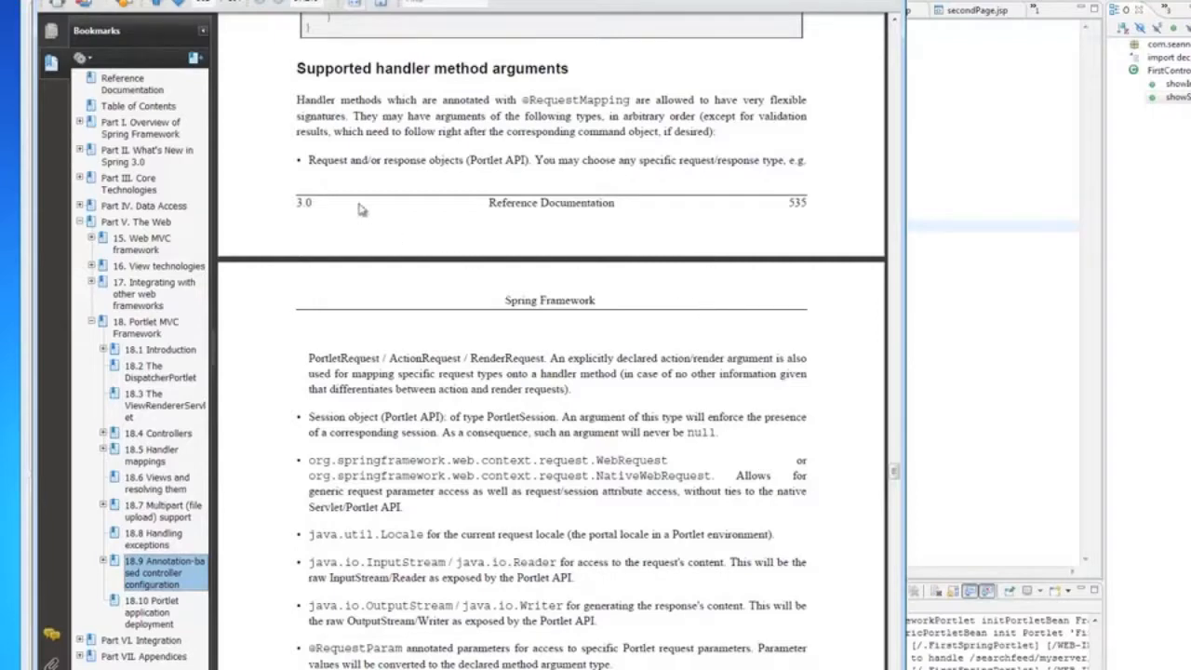
mouse_move(438, 171)
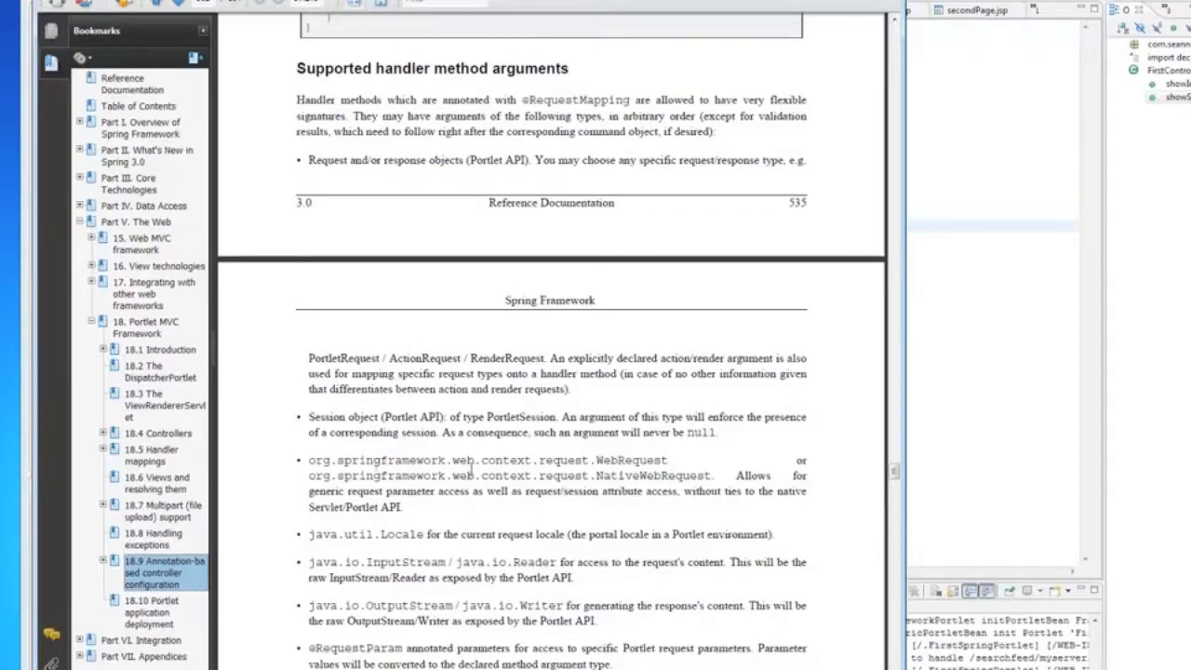
Step: Scroll through section 18.9's supported handler method arguments in the Spring reference PDF
scroll("down", 3)
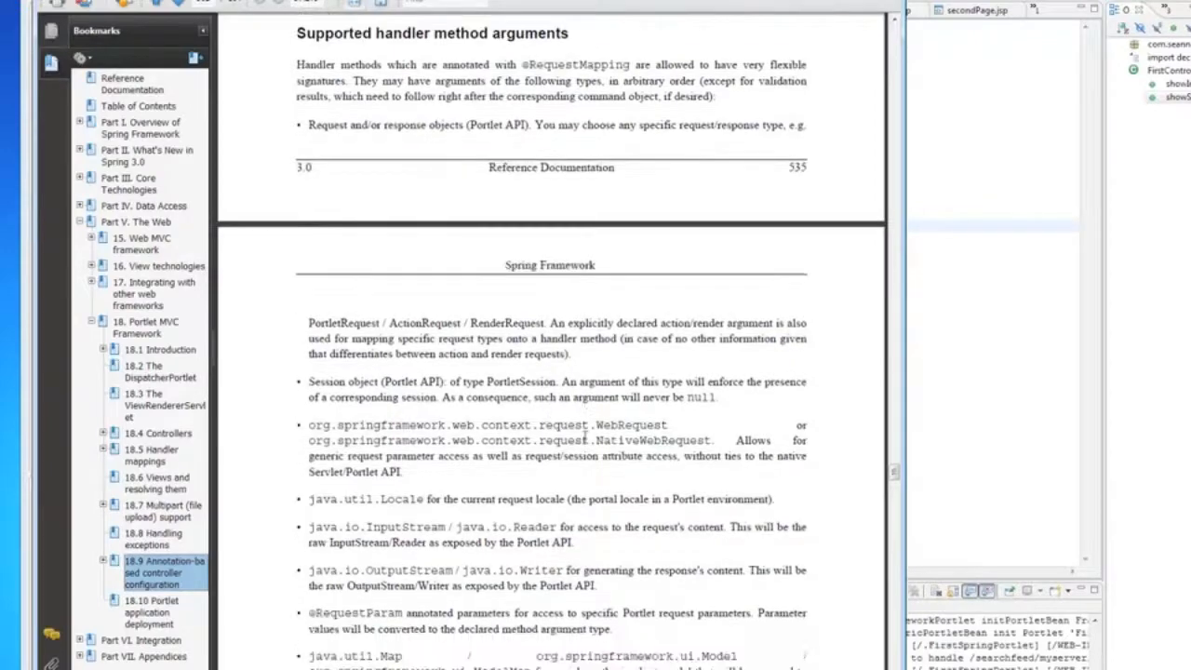
scroll("down", 3)
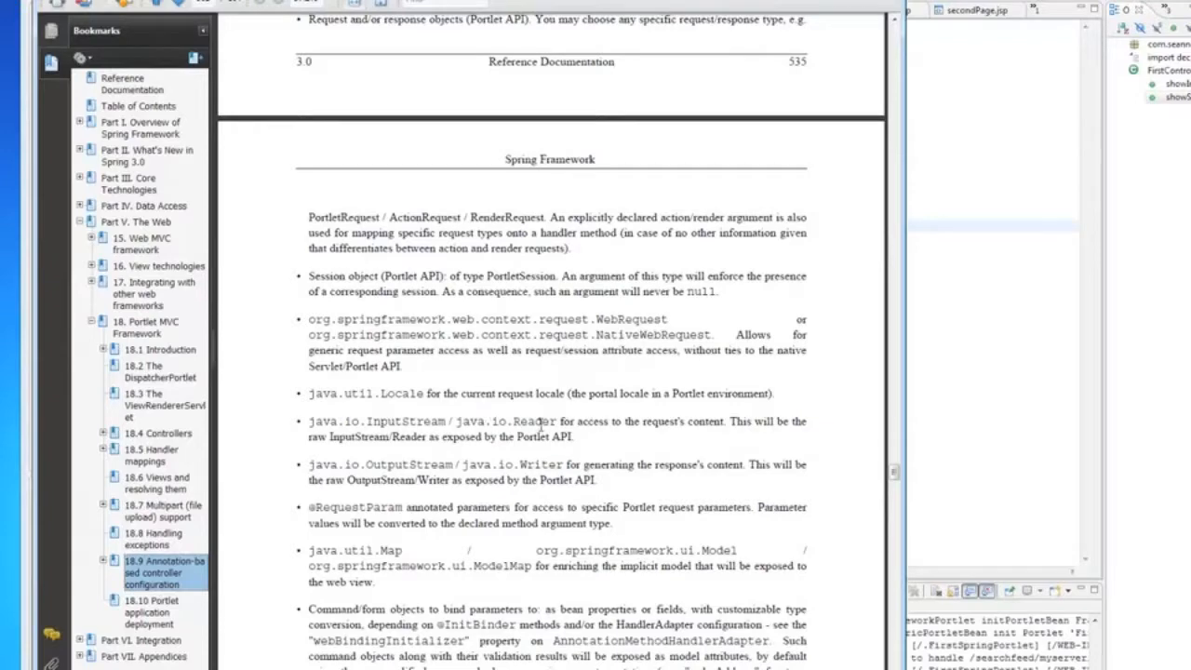
mouse_move(538, 485)
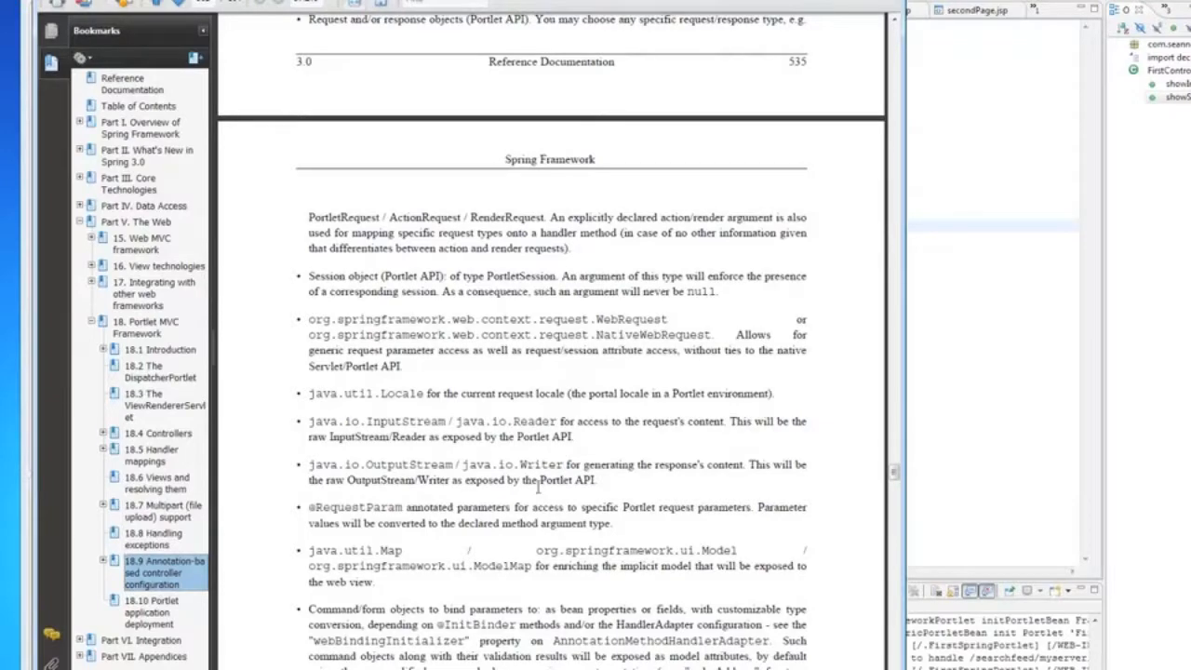
scroll("down", 3)
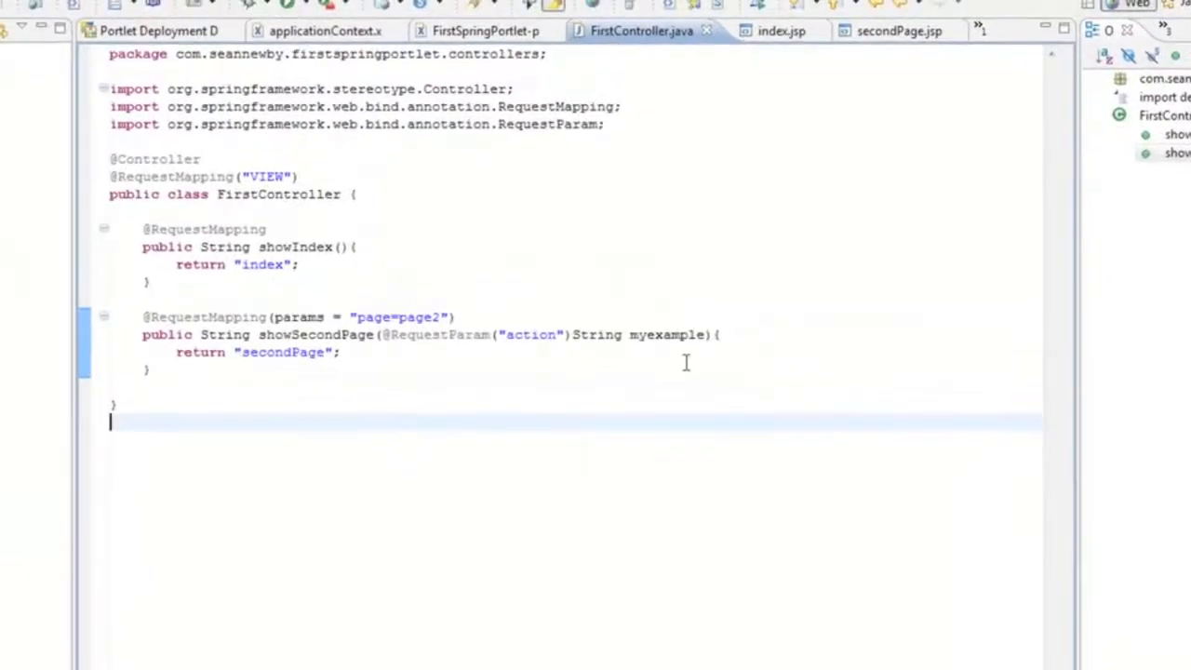
mouse_move(772, 399)
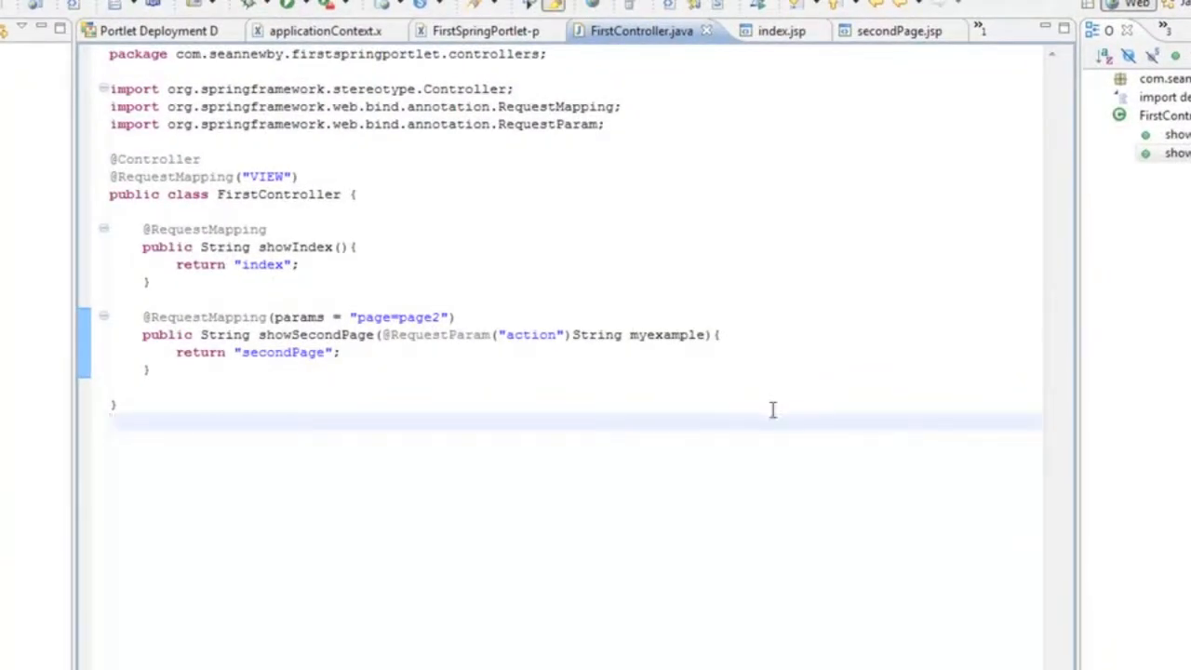
Step: Add a RenderRequest request argument after myexample in showSecondPage
left_click(655, 335)
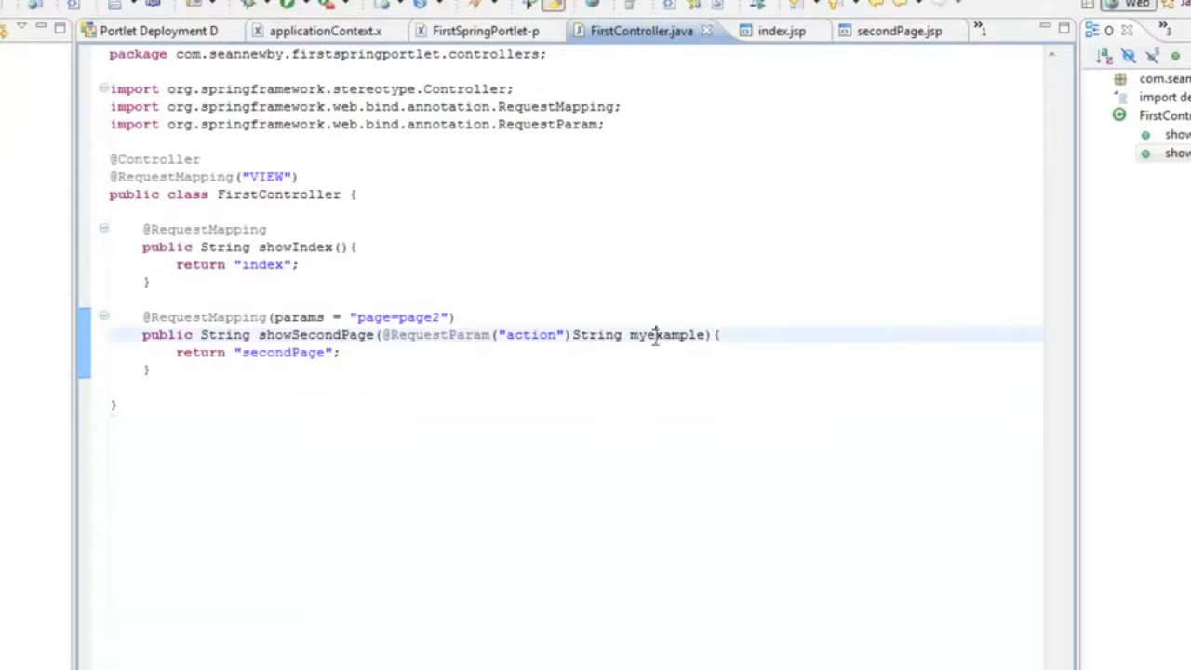
double_click(667, 335)
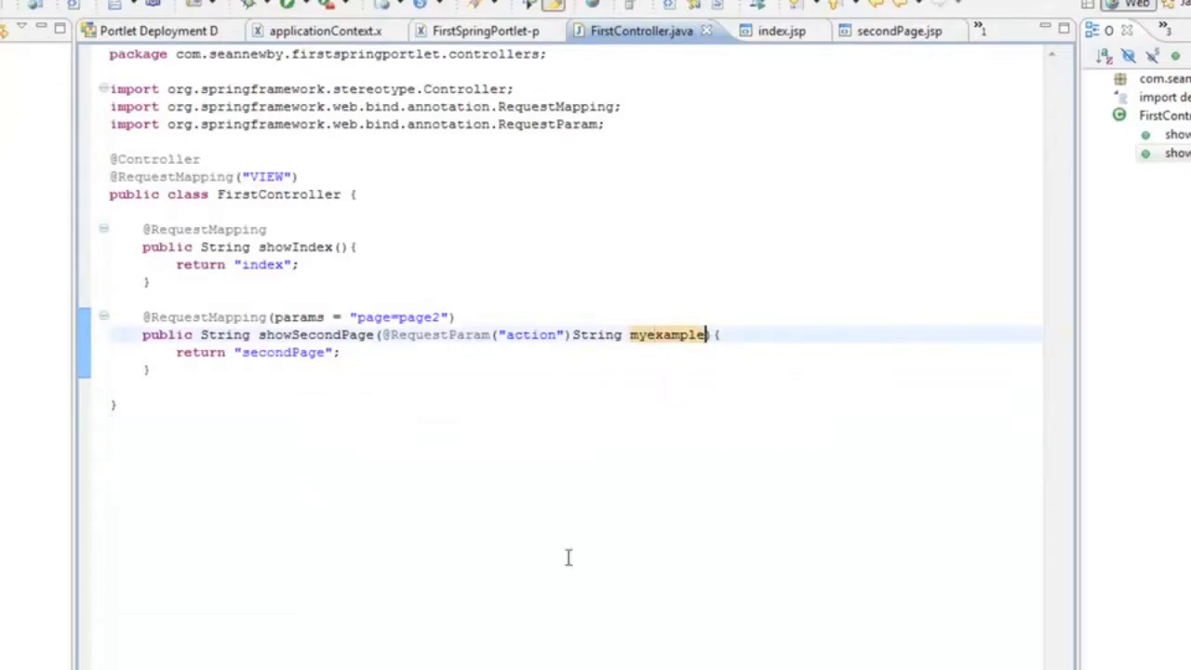
type(", RenderRes")
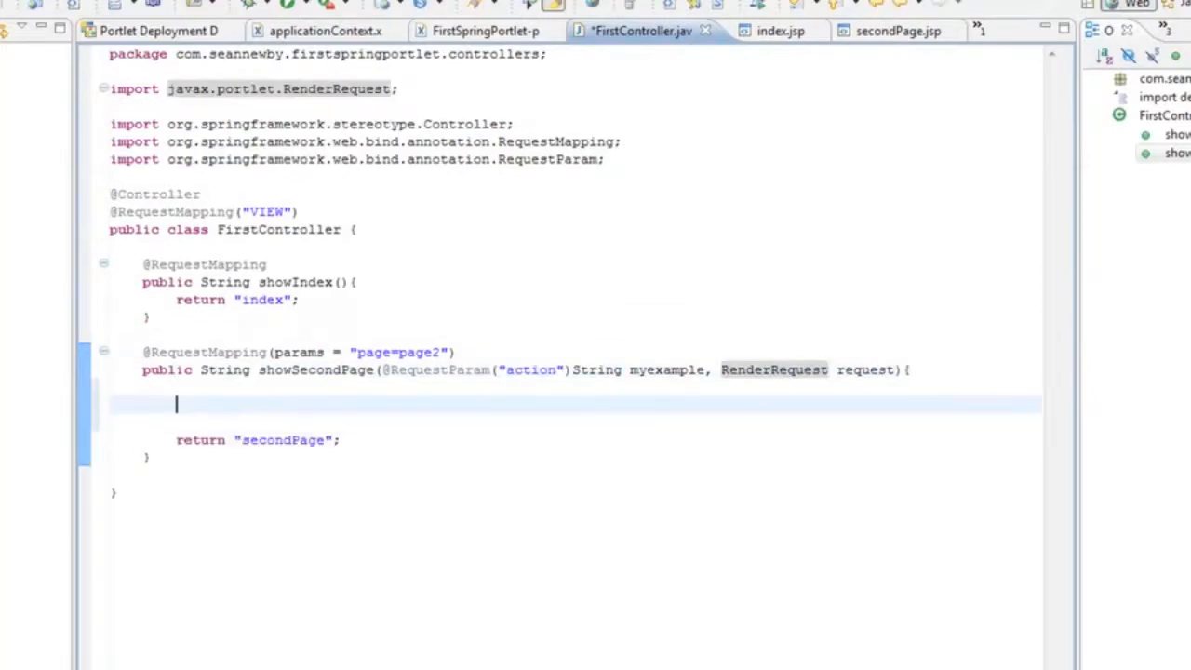
Step: Print myexample and the request to the console with System.out.println lines
type("sys")
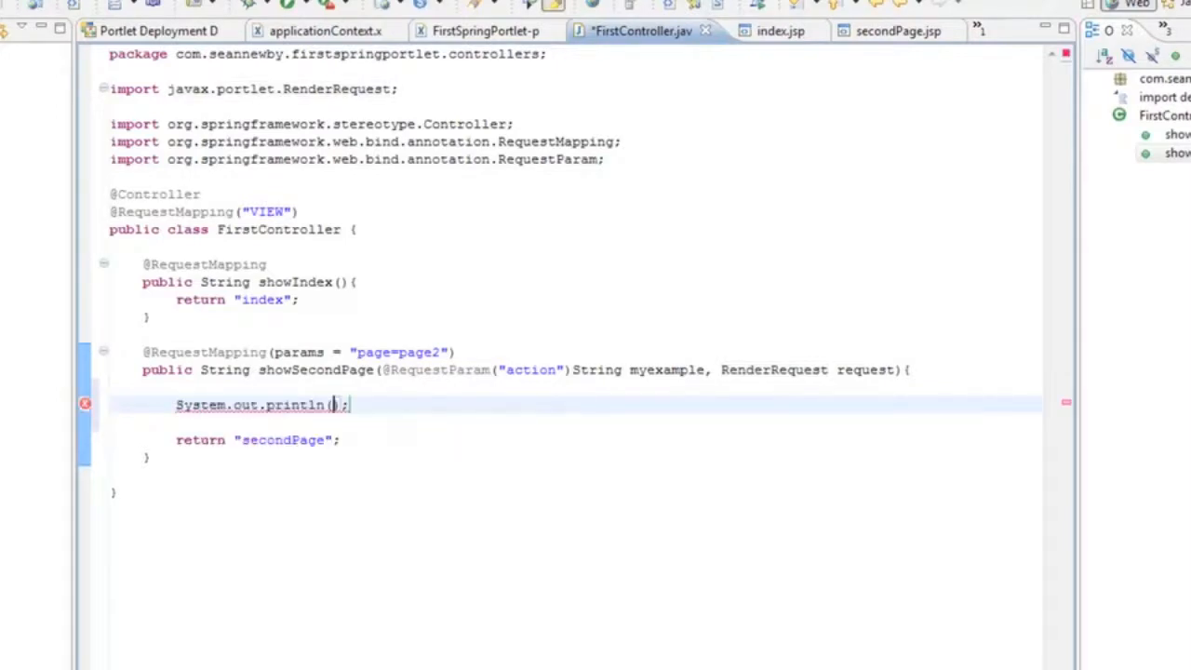
type("\"\"")
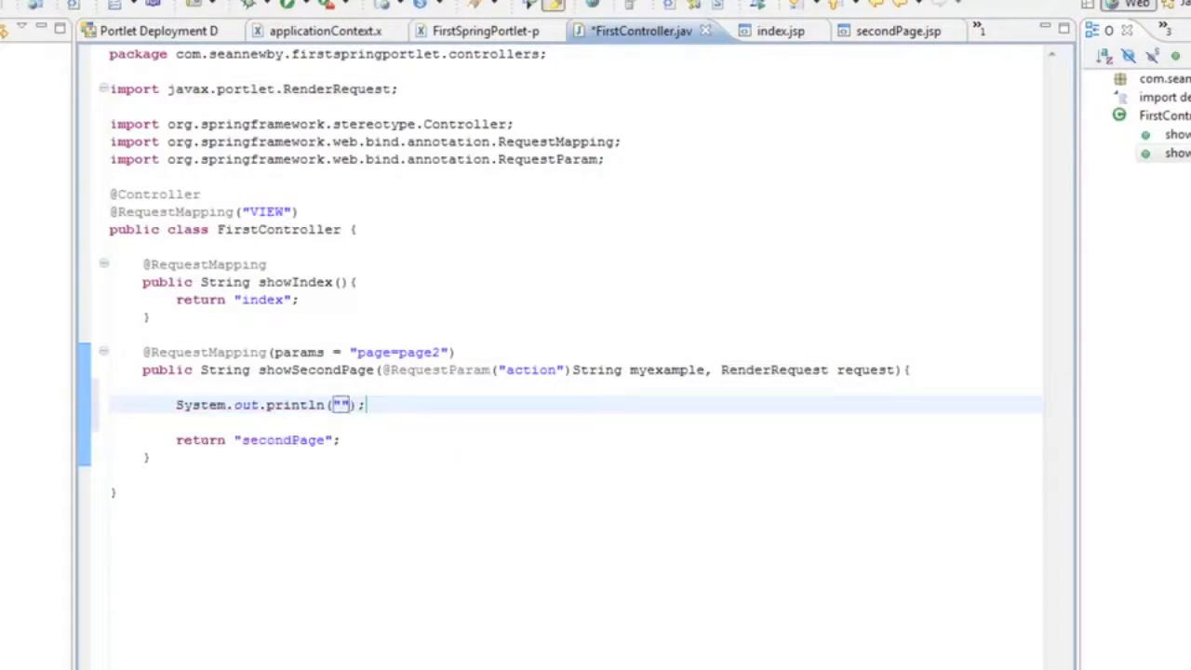
type("m")
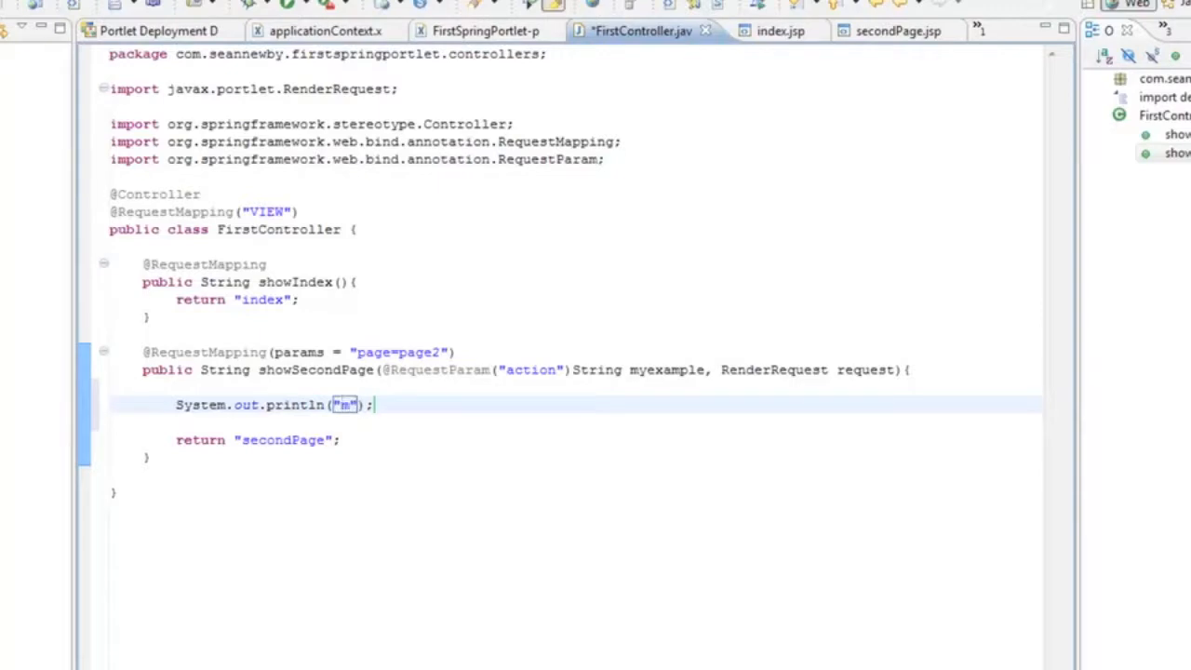
type("yexample + \"")
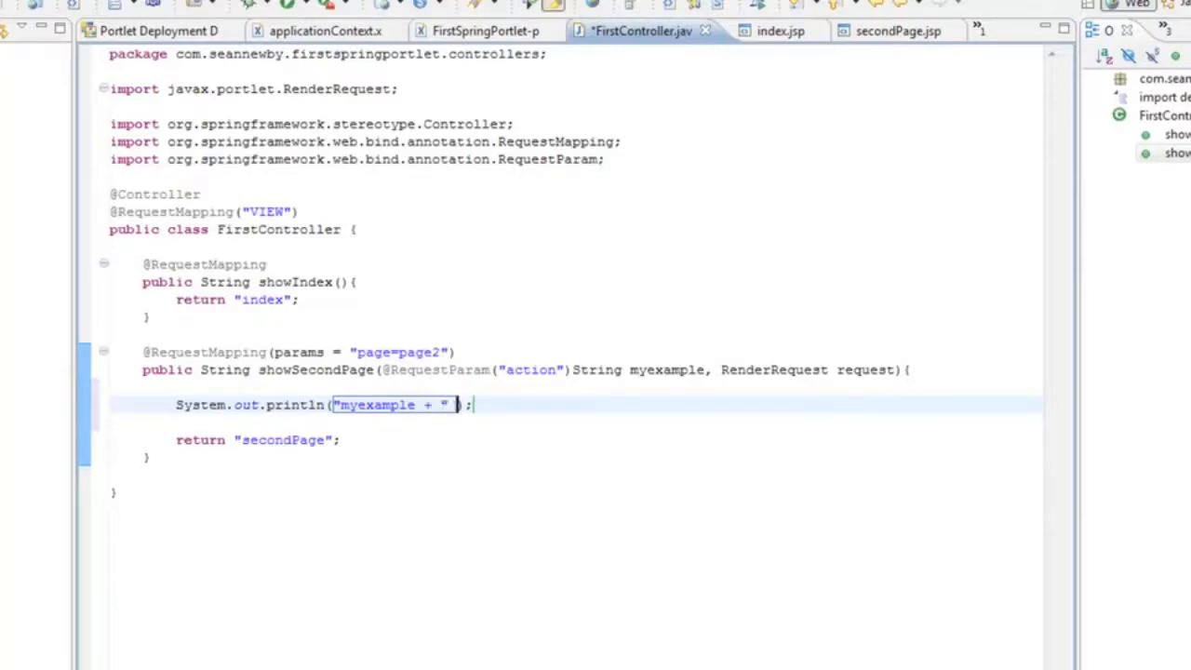
type("+ myexam")
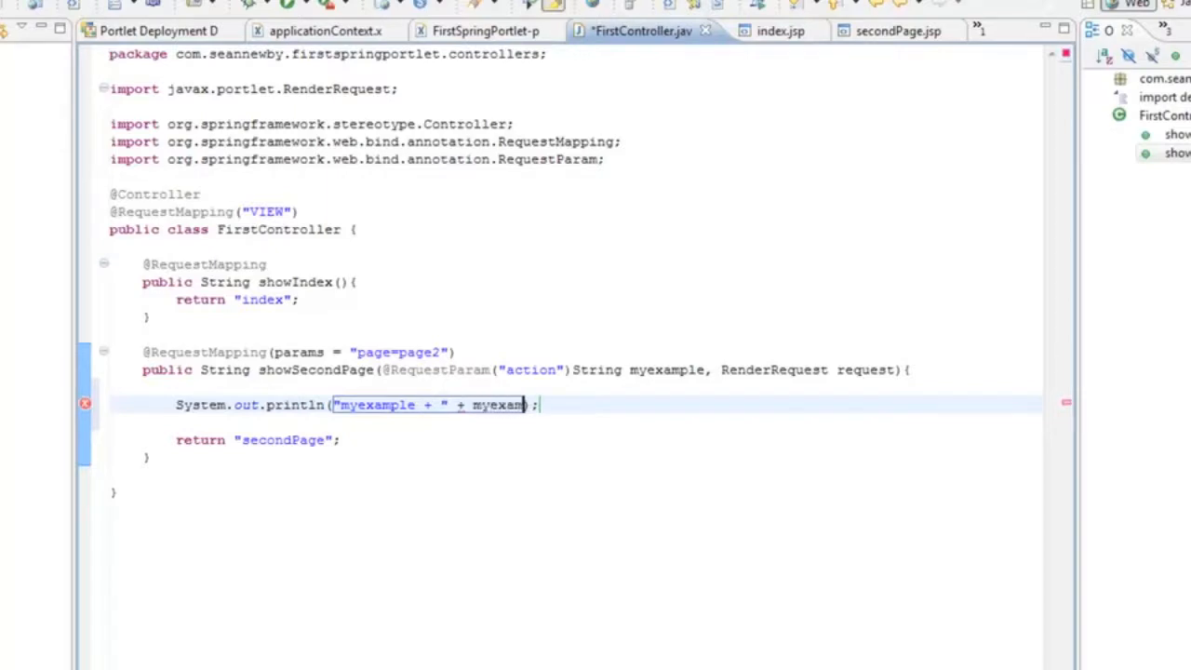
type("ple")
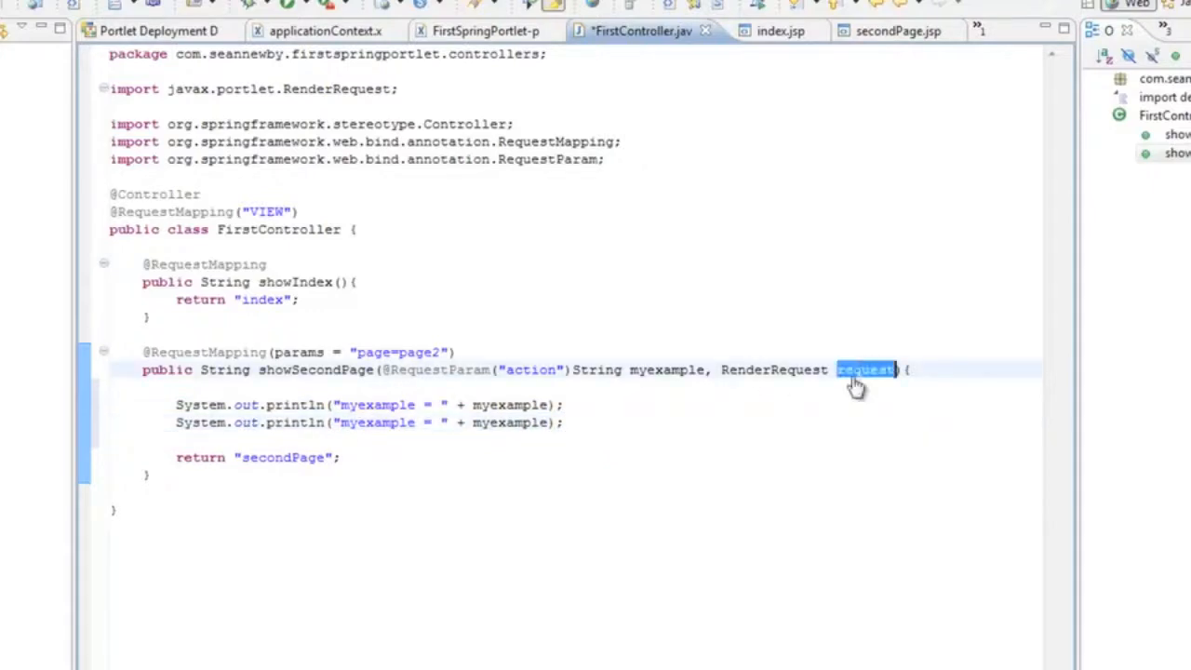
type("request")
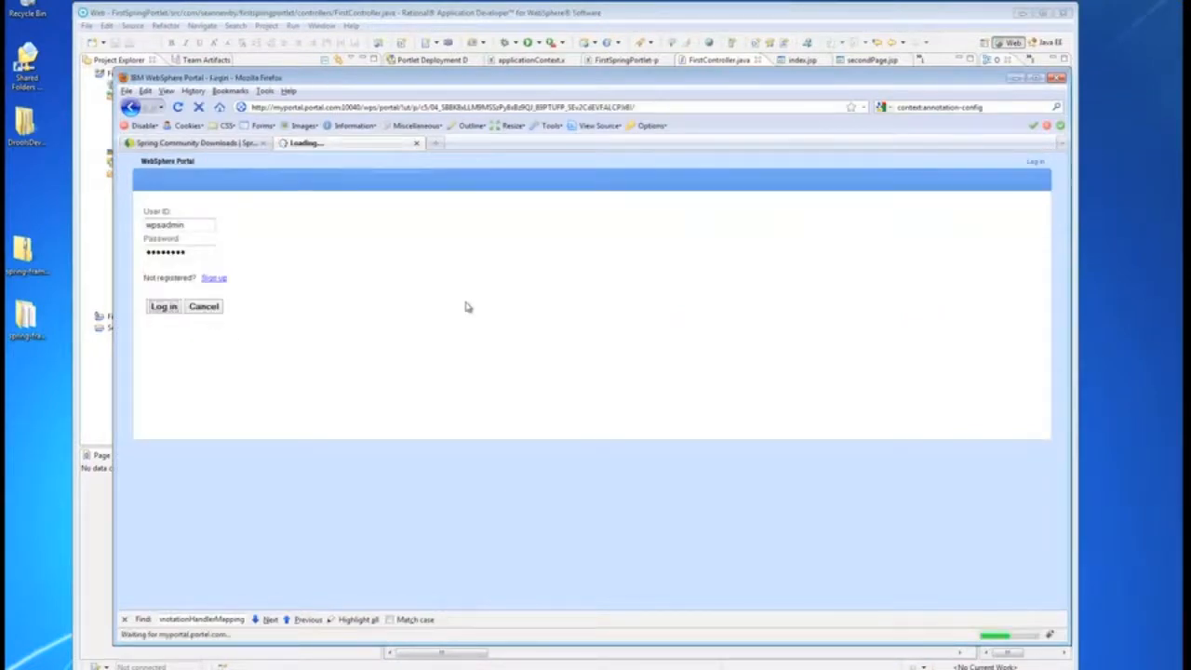
Step: Log in to WebSphere Portal and follow the First Spring Portlet's link to page two
left_click(164, 305)
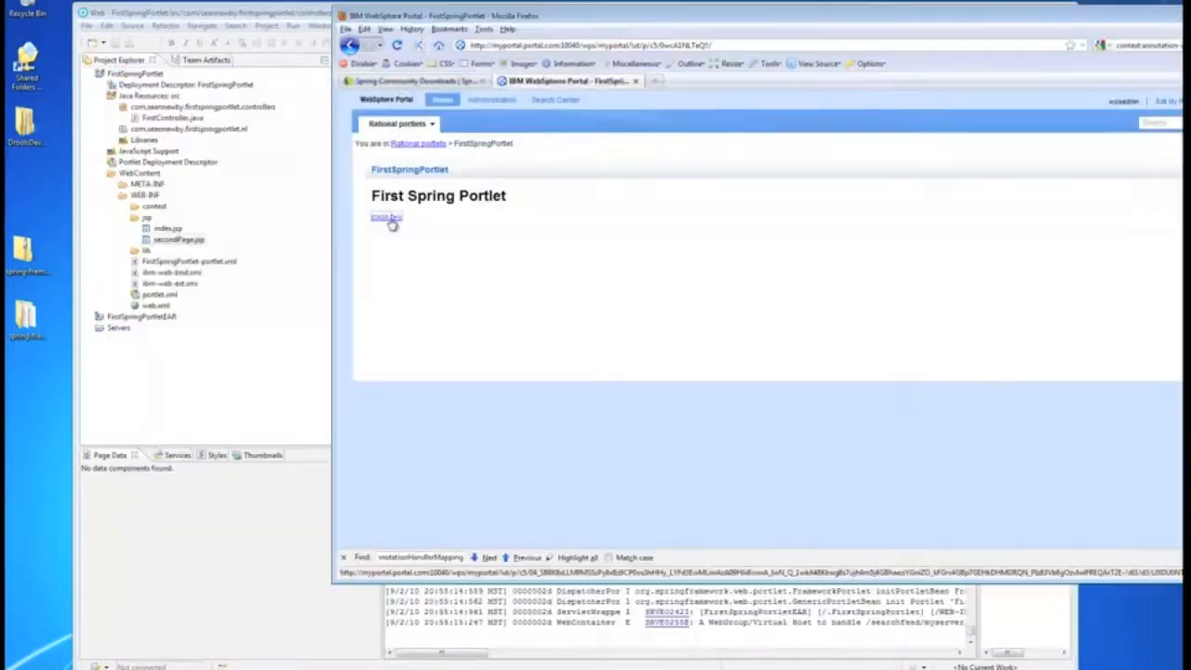
left_click(385, 218)
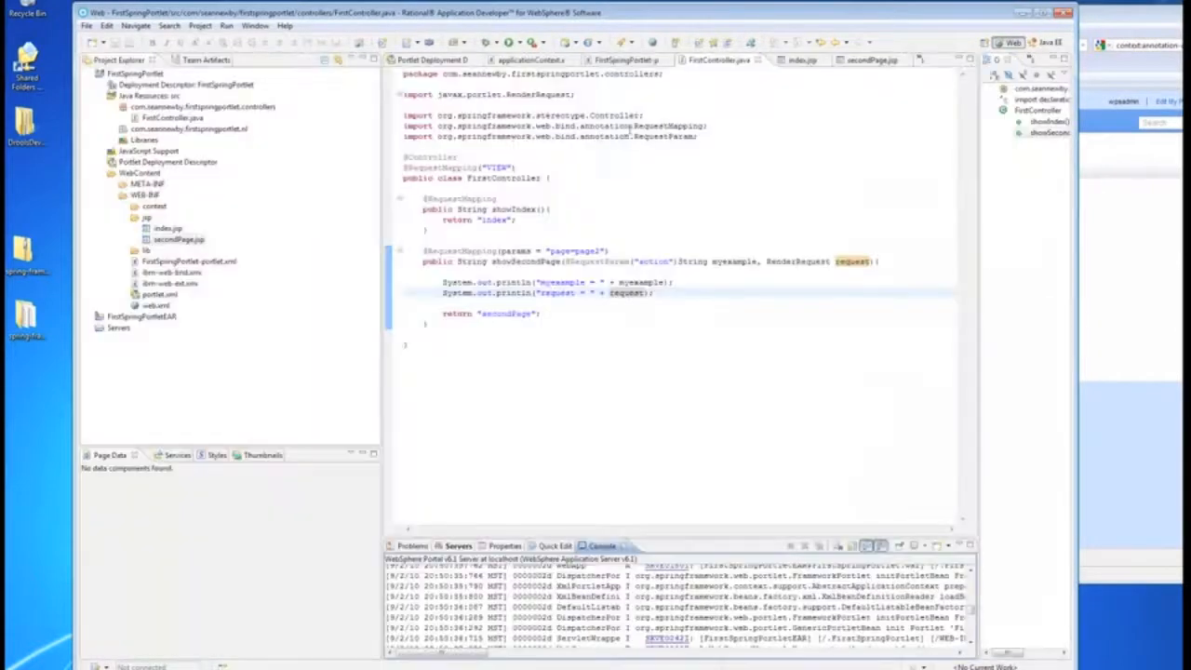
Step: Show index.jsp with the pageTwoUrl carrying page and action parameters
left_click(803, 59)
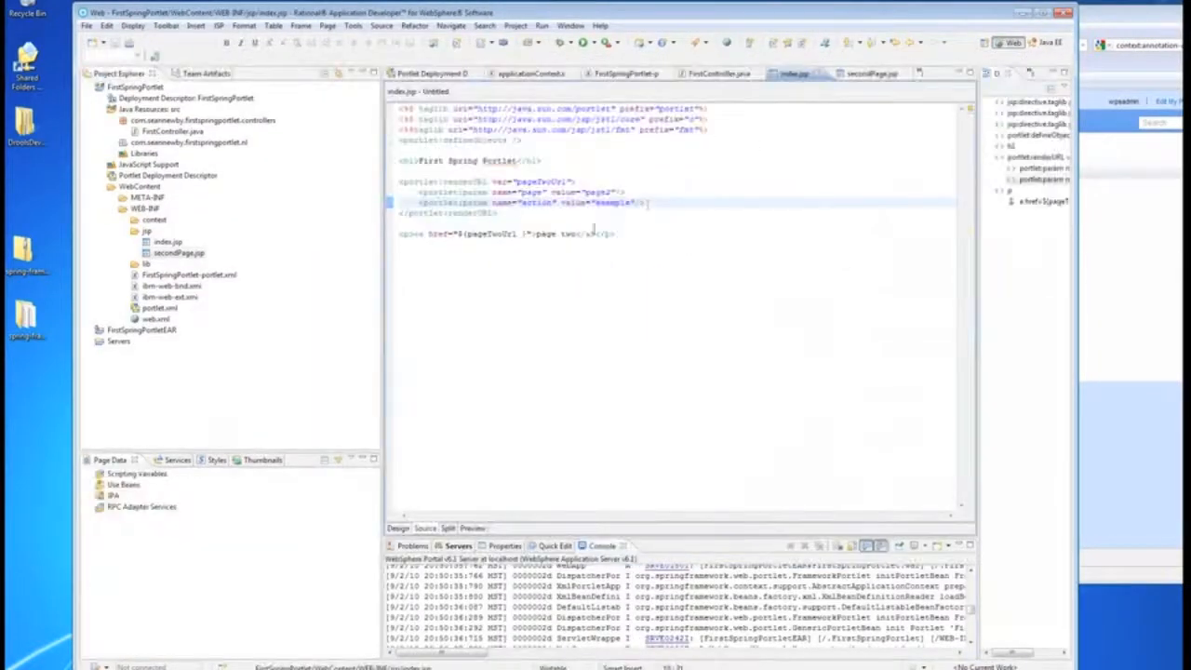